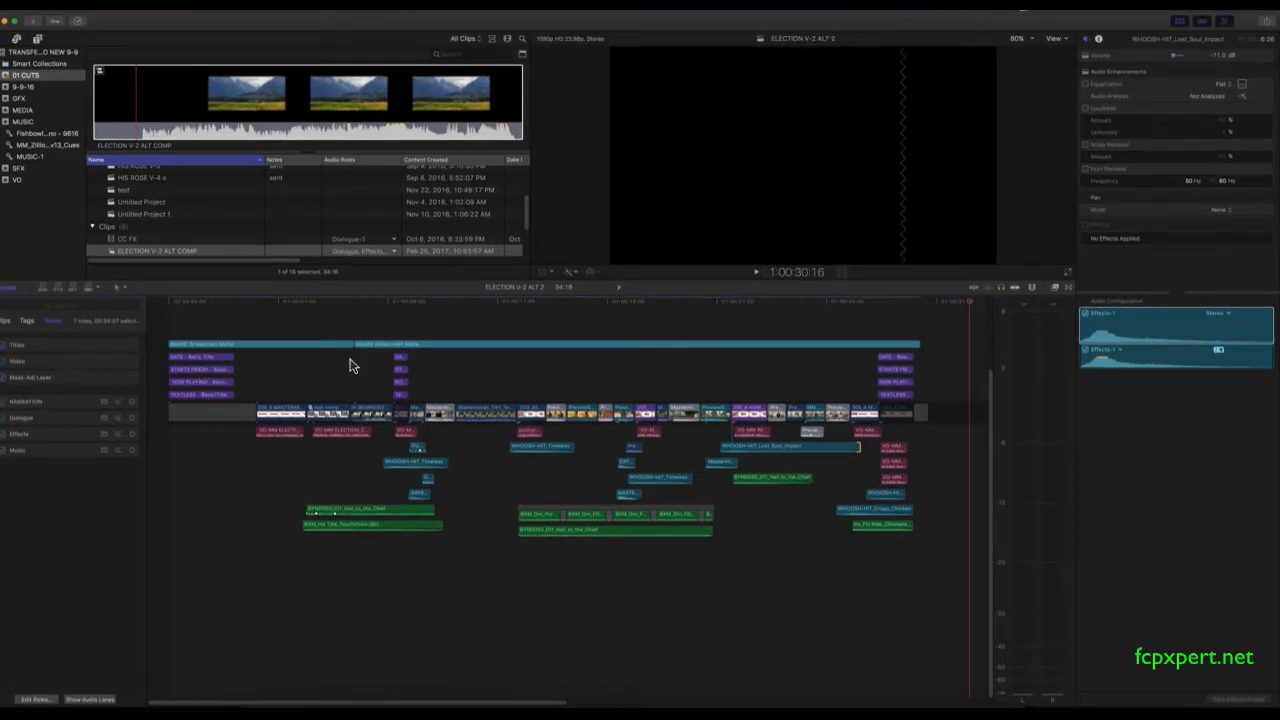
pyautogui.moveTo(378, 364)
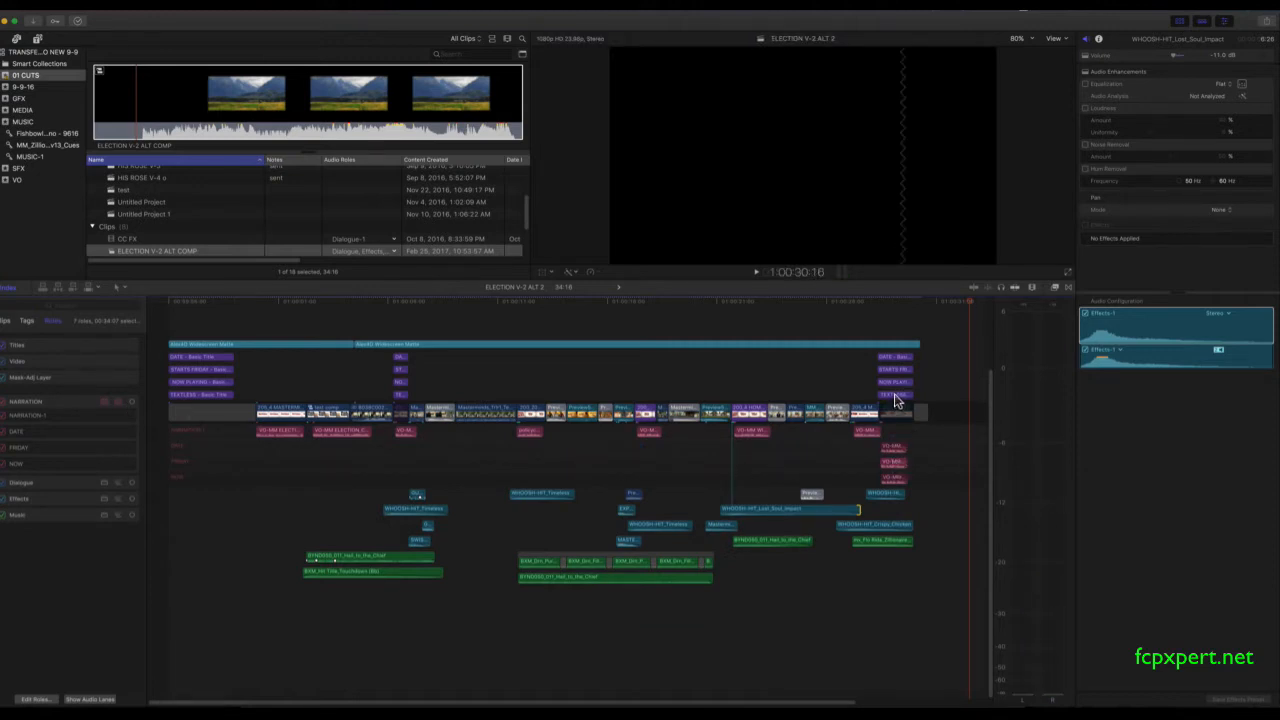
pyautogui.moveTo(896, 440)
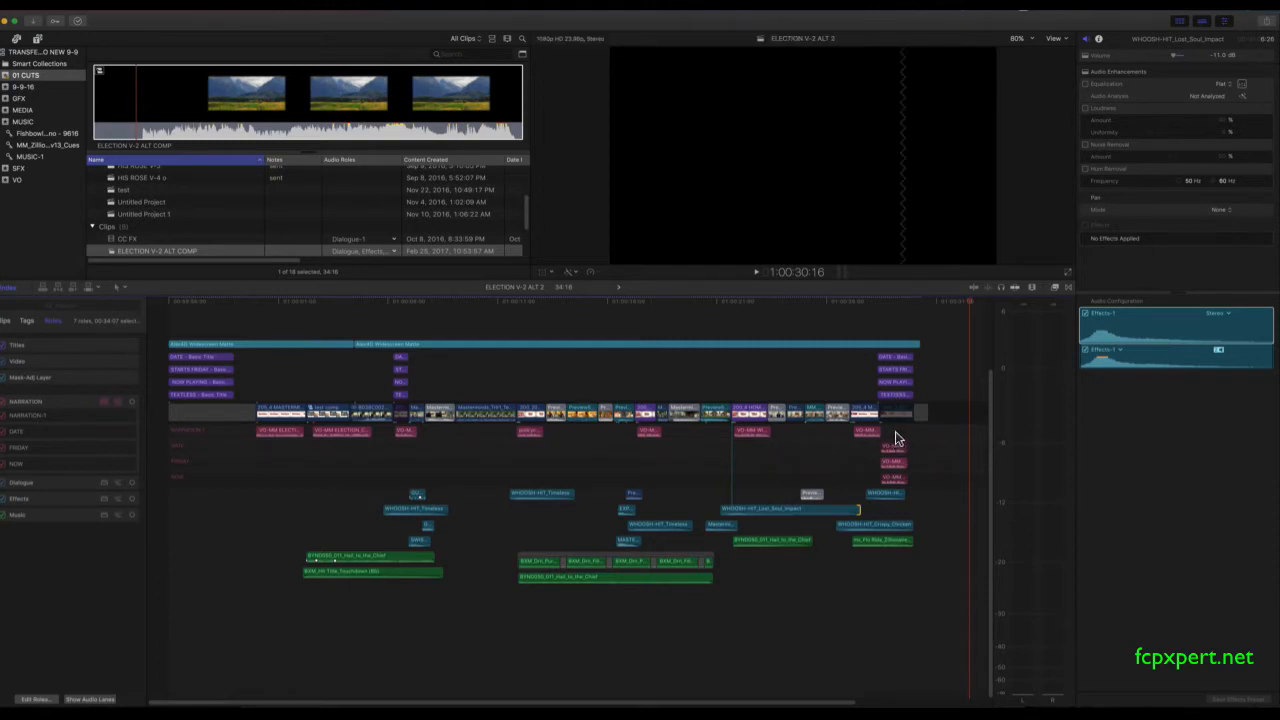
pyautogui.moveTo(896, 440)
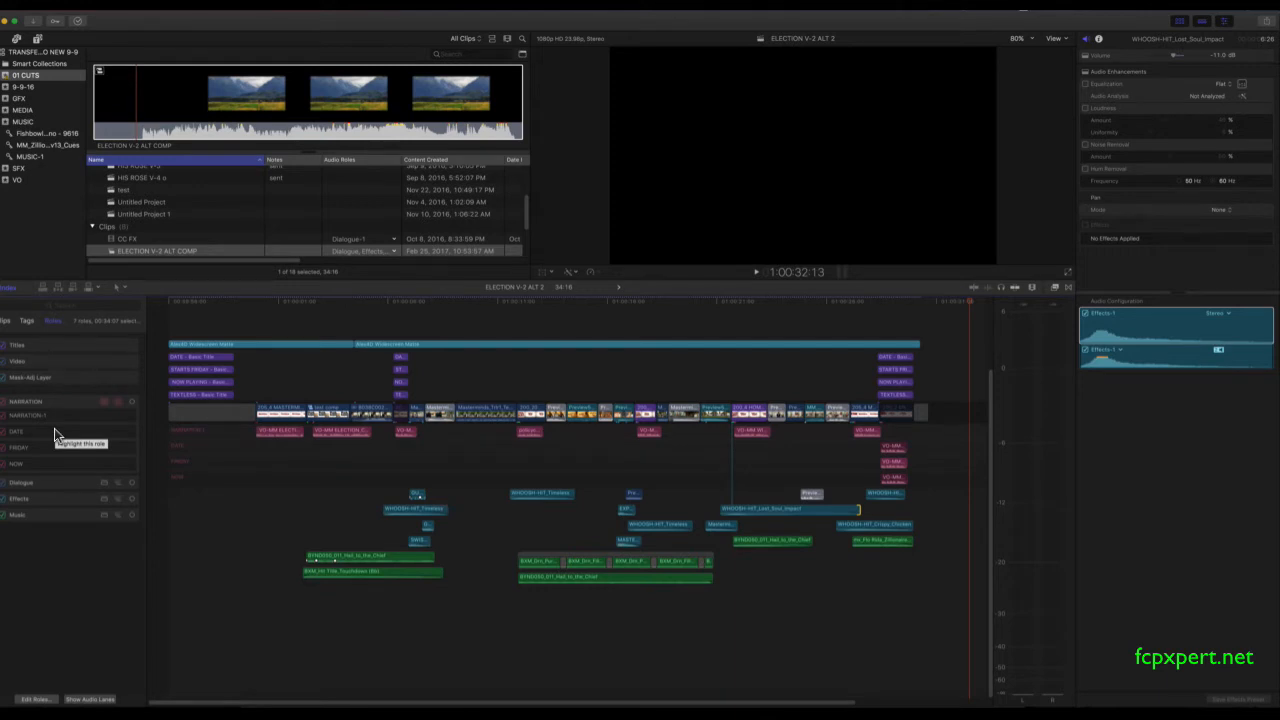
# Expand the NARRATION audio role in the Timeline Index to reveal its sub-roles and lanes
pyautogui.click(200, 356)
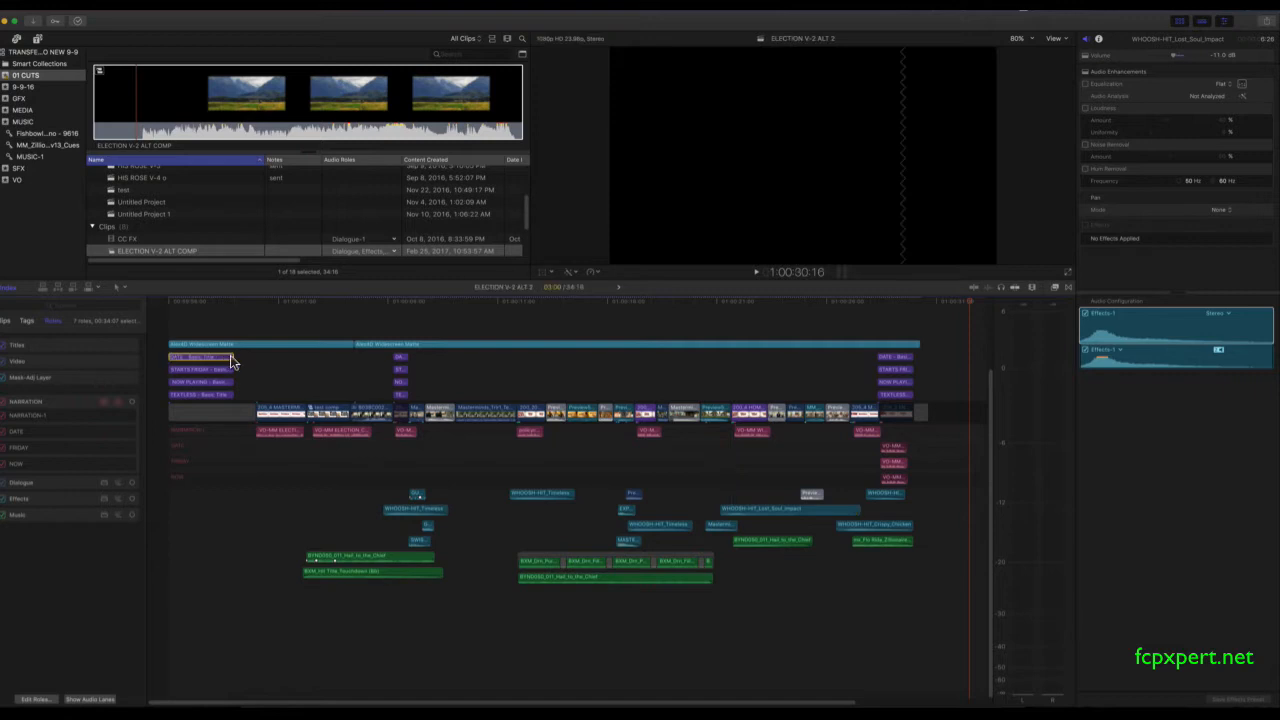
pyautogui.click(890, 356)
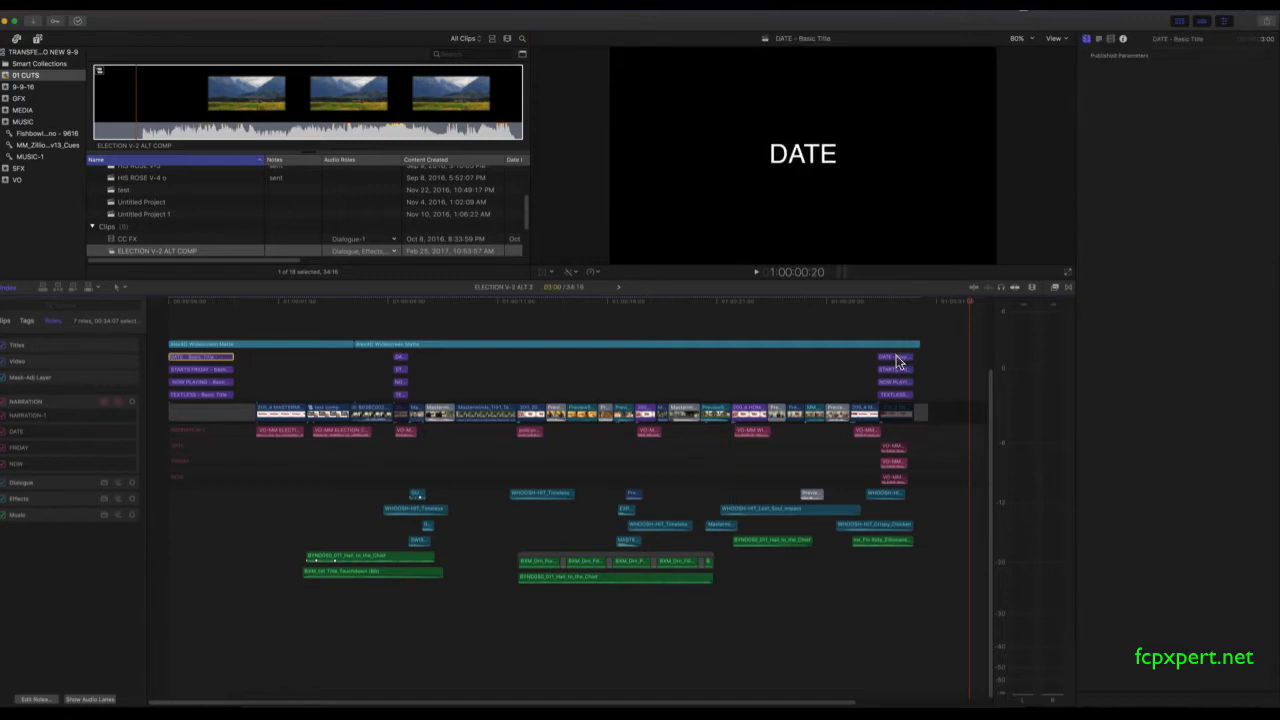
pyautogui.click(896, 356)
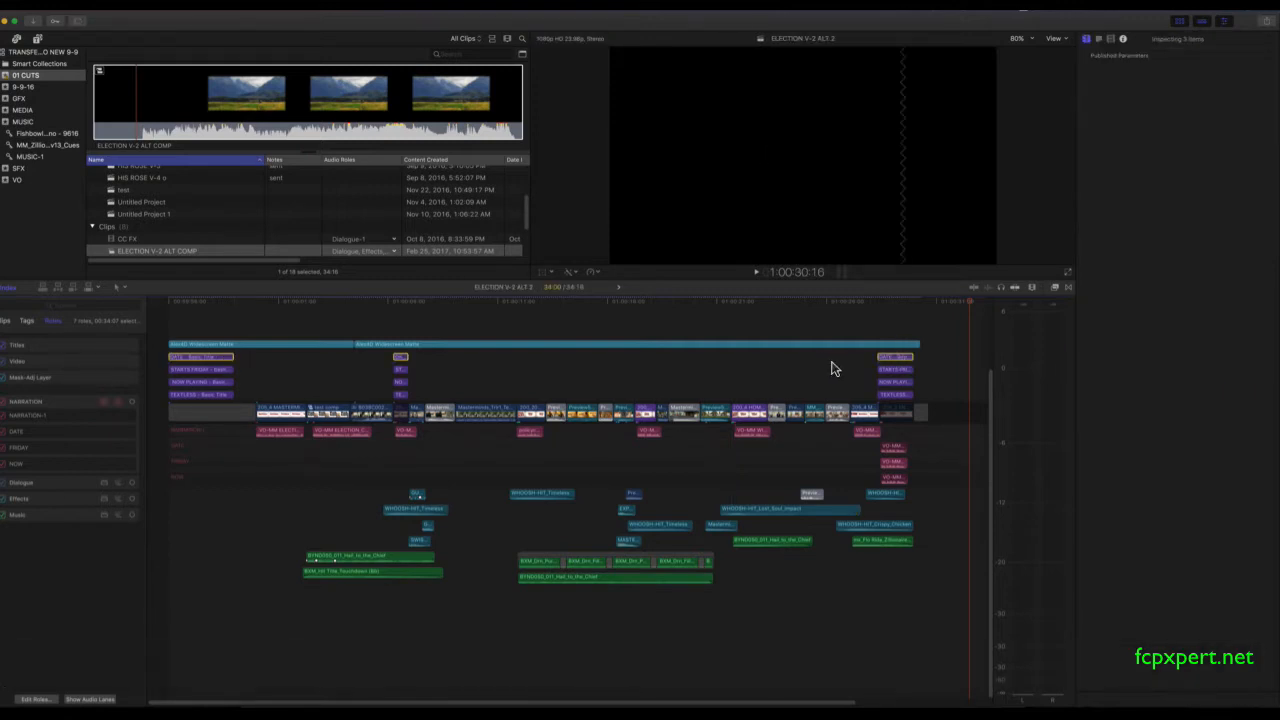
pyautogui.moveTo(824, 364)
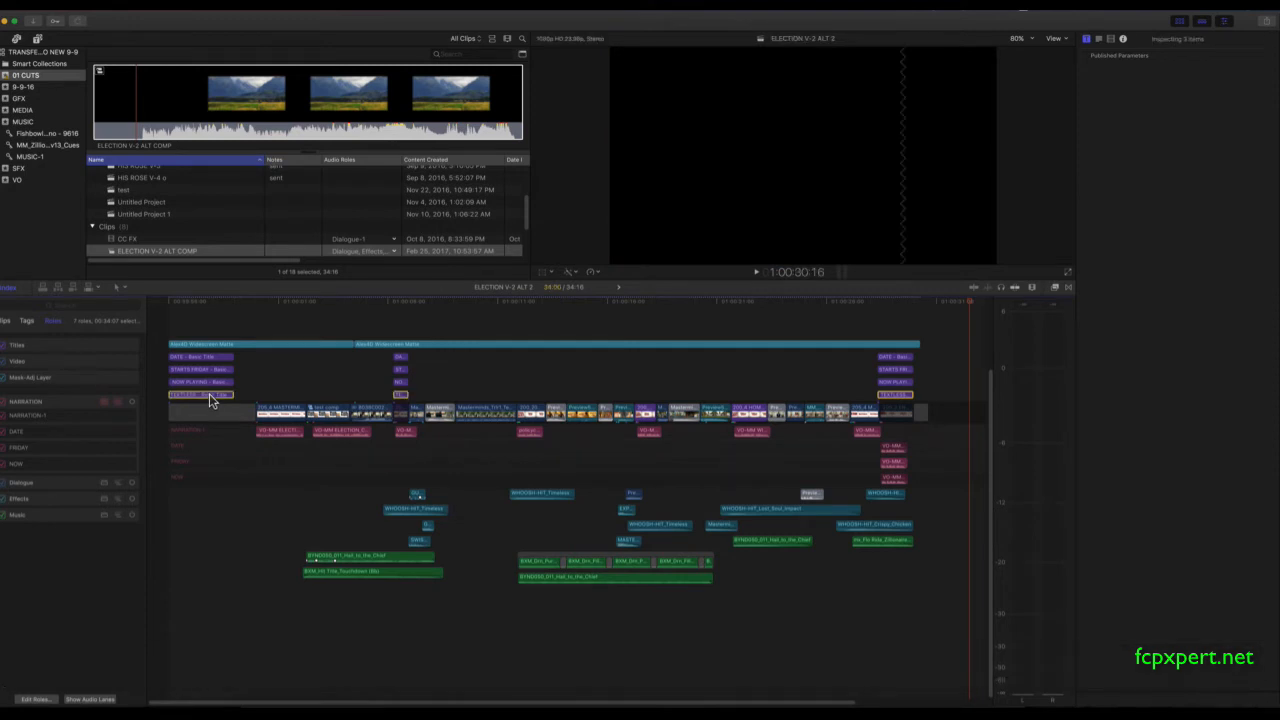
pyautogui.moveTo(828, 366)
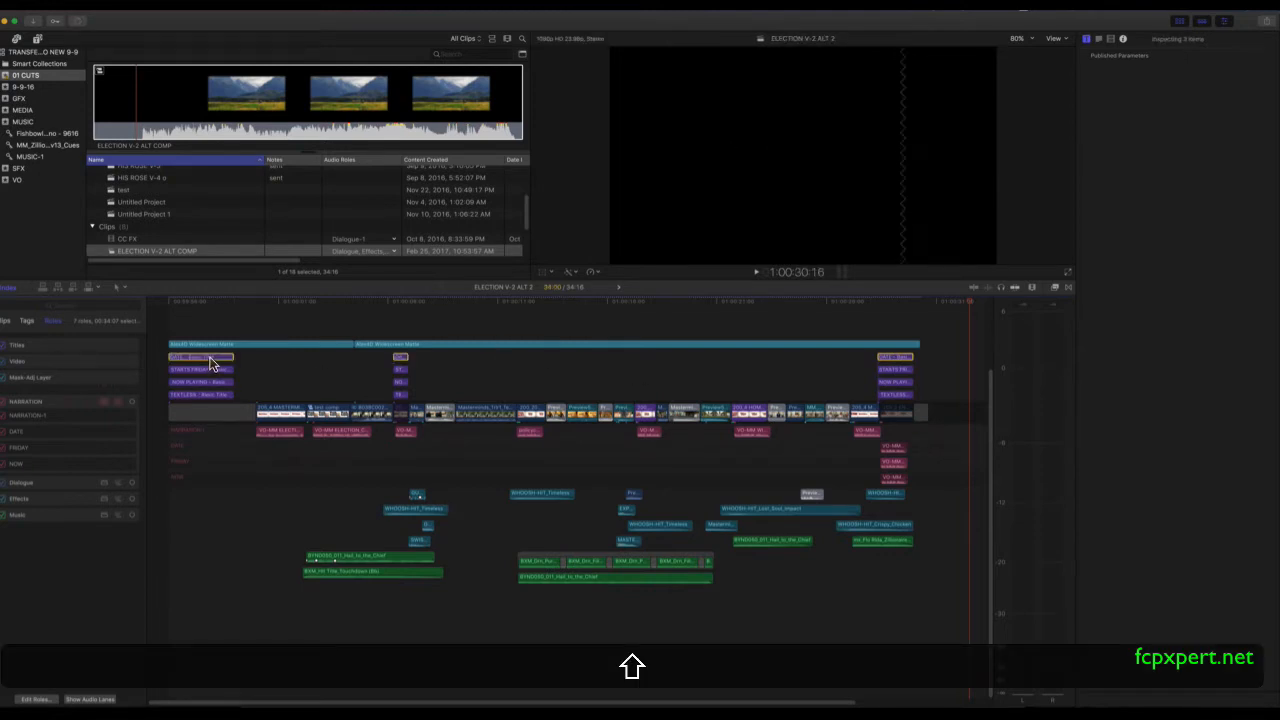
# Assign the title clips their own title sub-roles DATE, FRIDAY and NOW via Assign Video Roles
pyautogui.rightClick(210, 356)
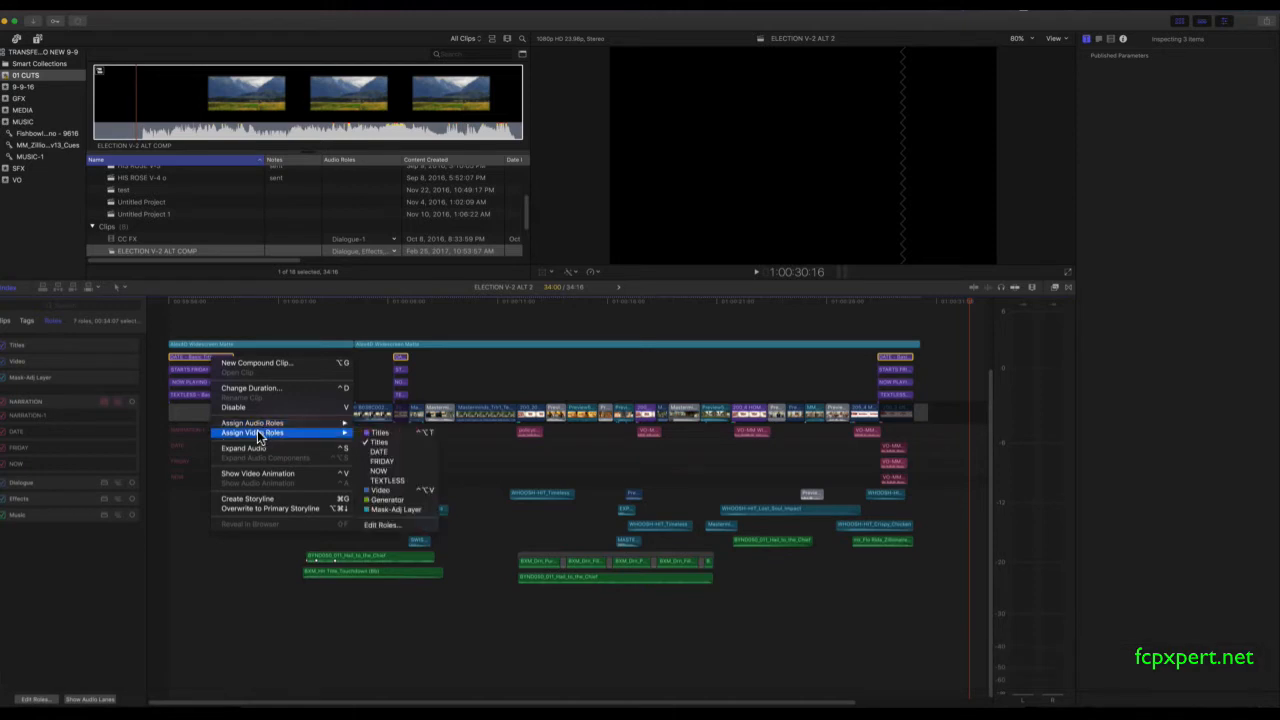
pyautogui.moveTo(380, 452)
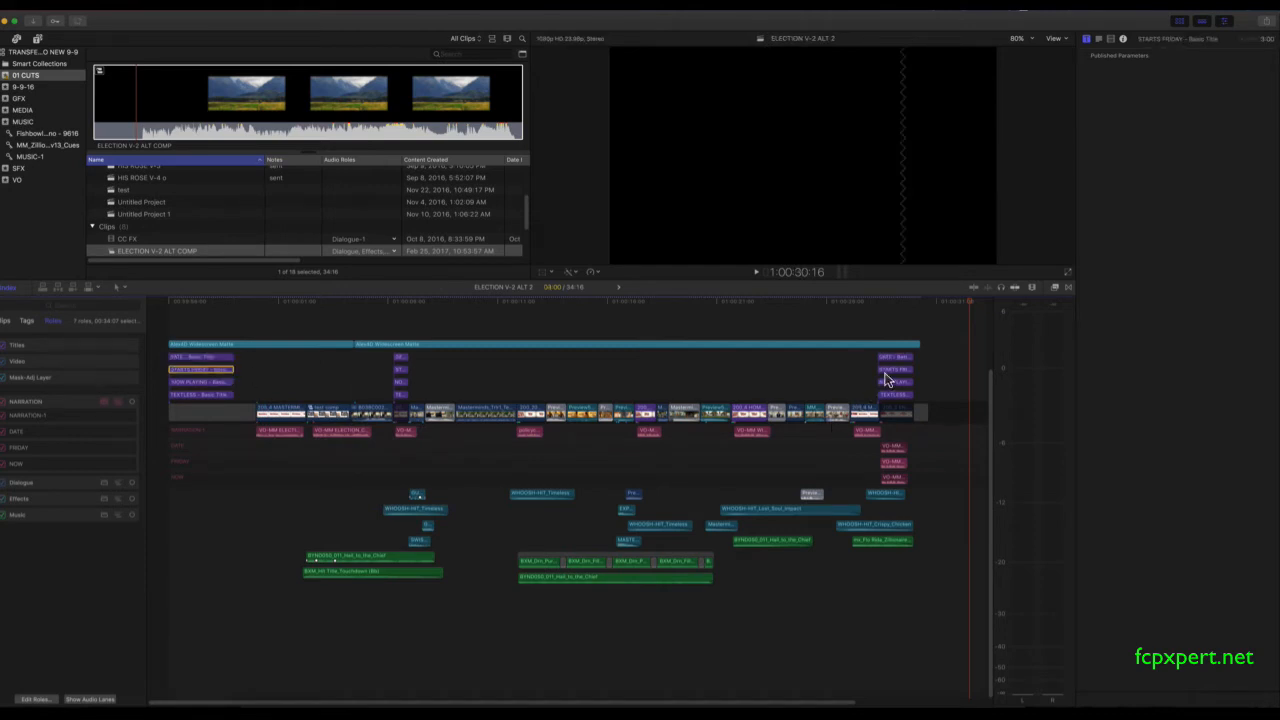
pyautogui.rightClick(884, 368)
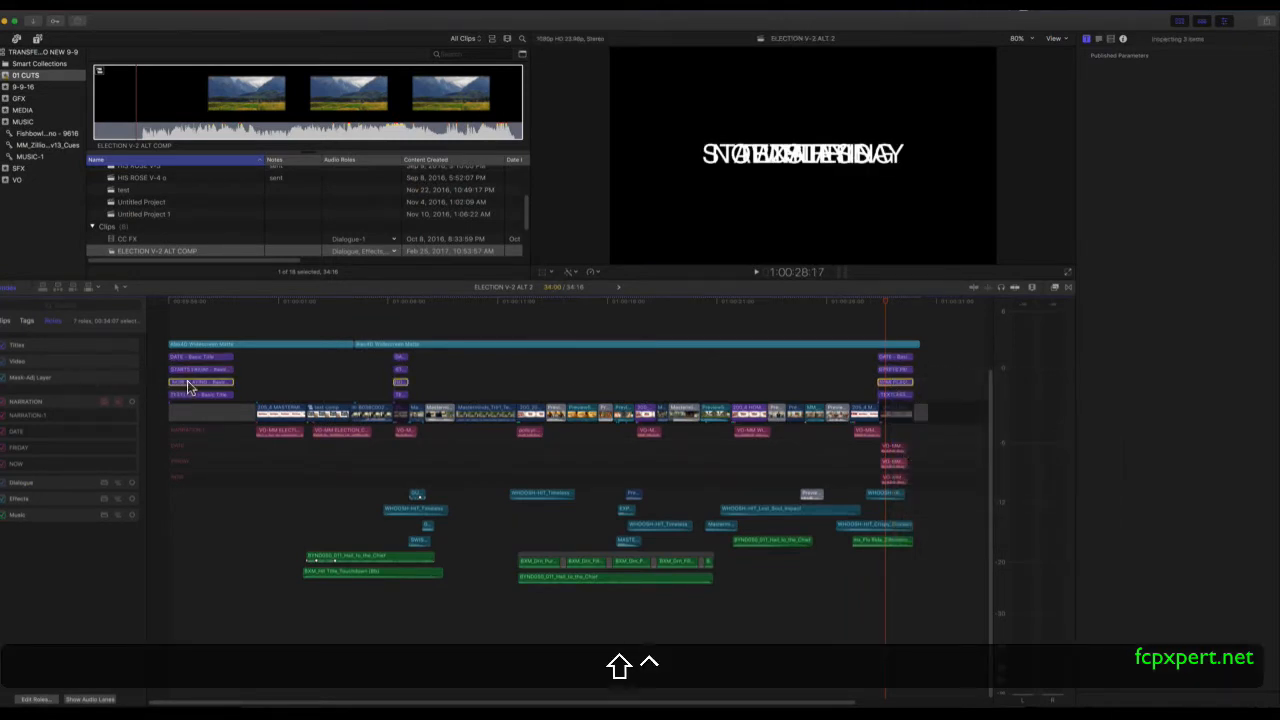
pyautogui.rightClick(200, 380)
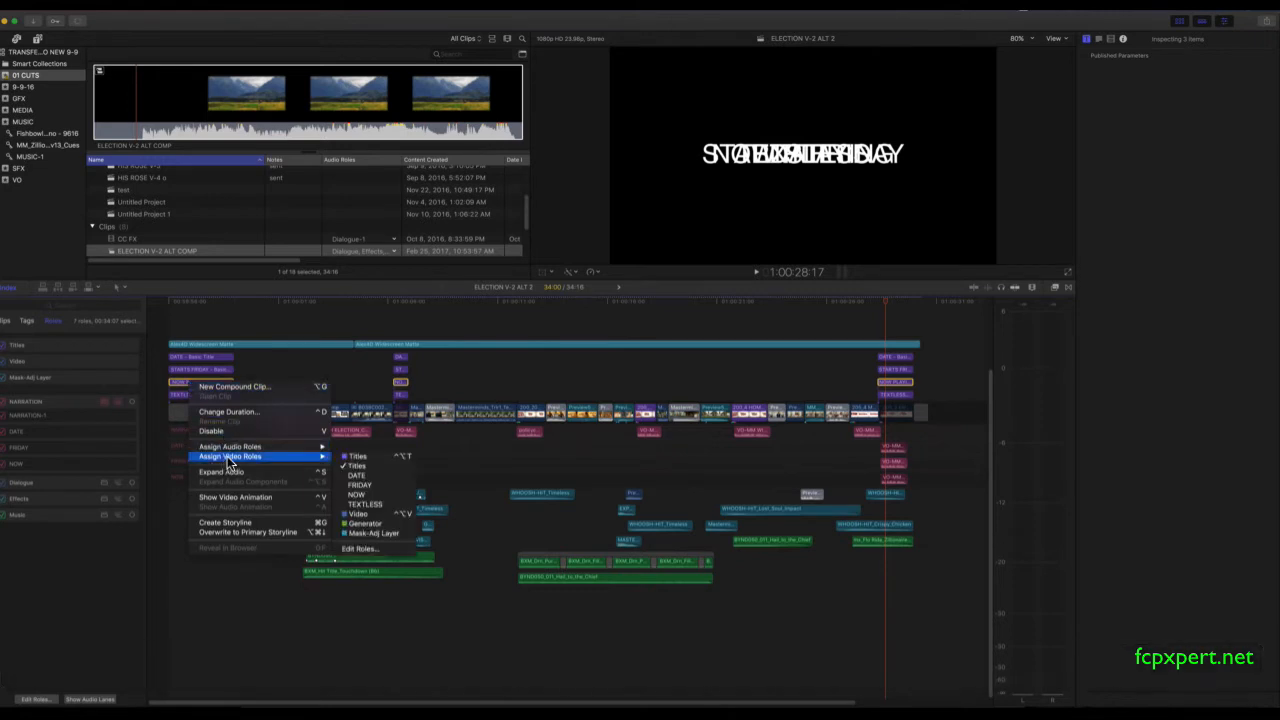
pyautogui.moveTo(364, 496)
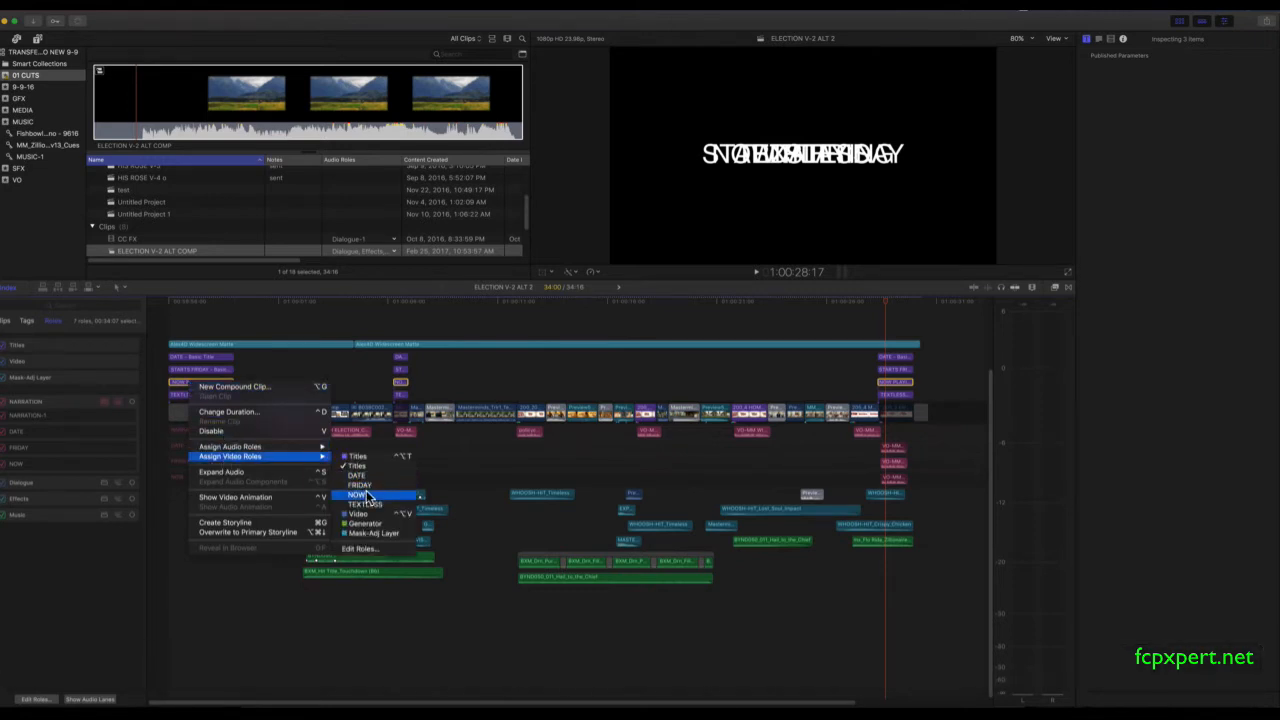
pyautogui.click(356, 496)
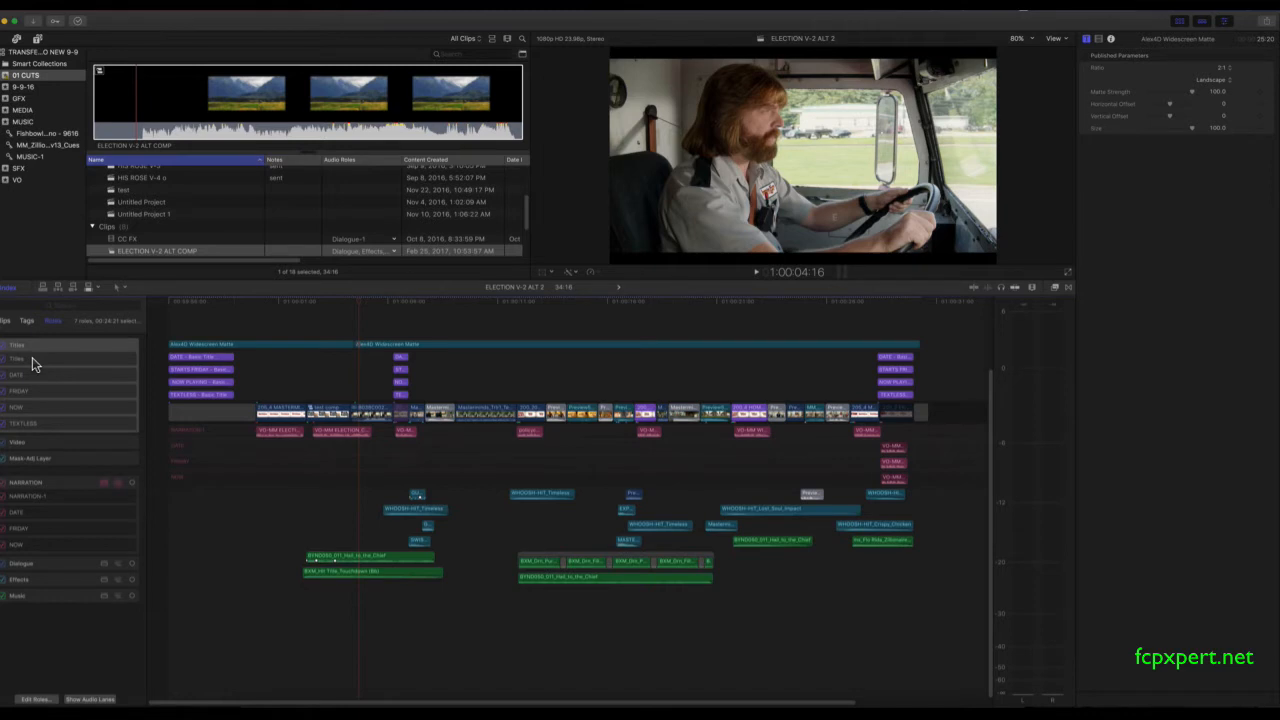
pyautogui.moveTo(312, 368)
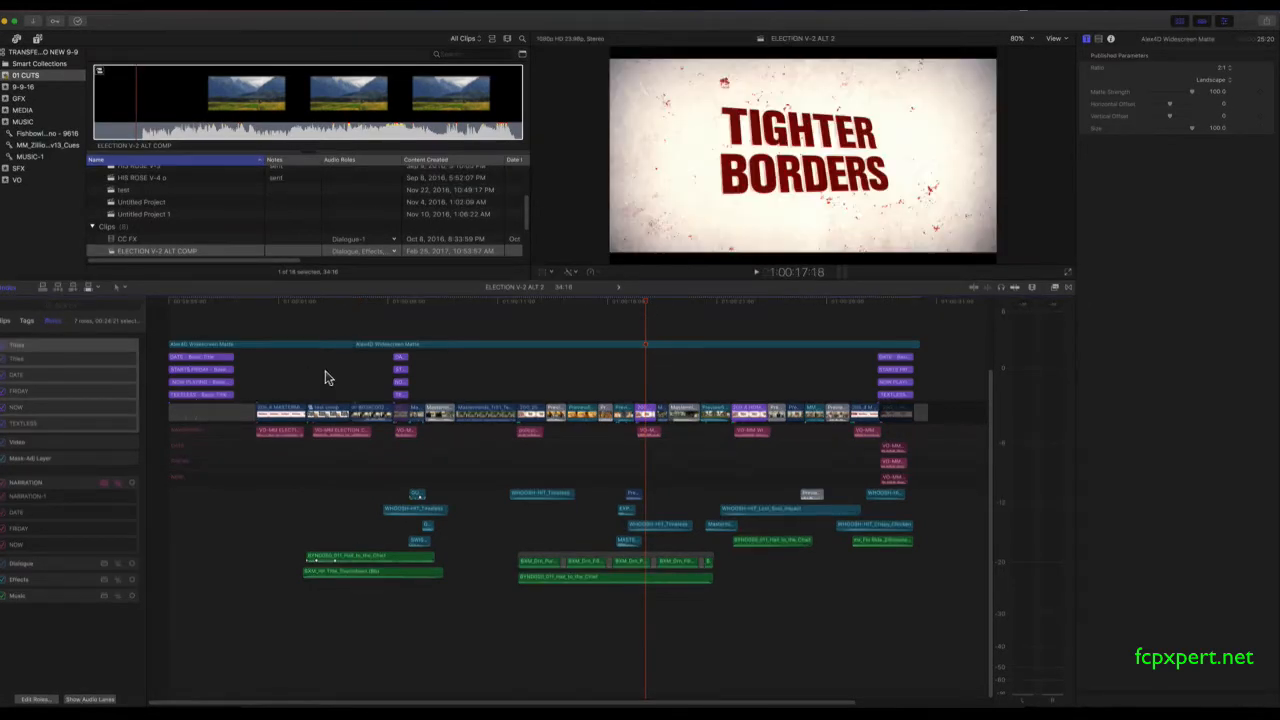
pyautogui.moveTo(1190, 100)
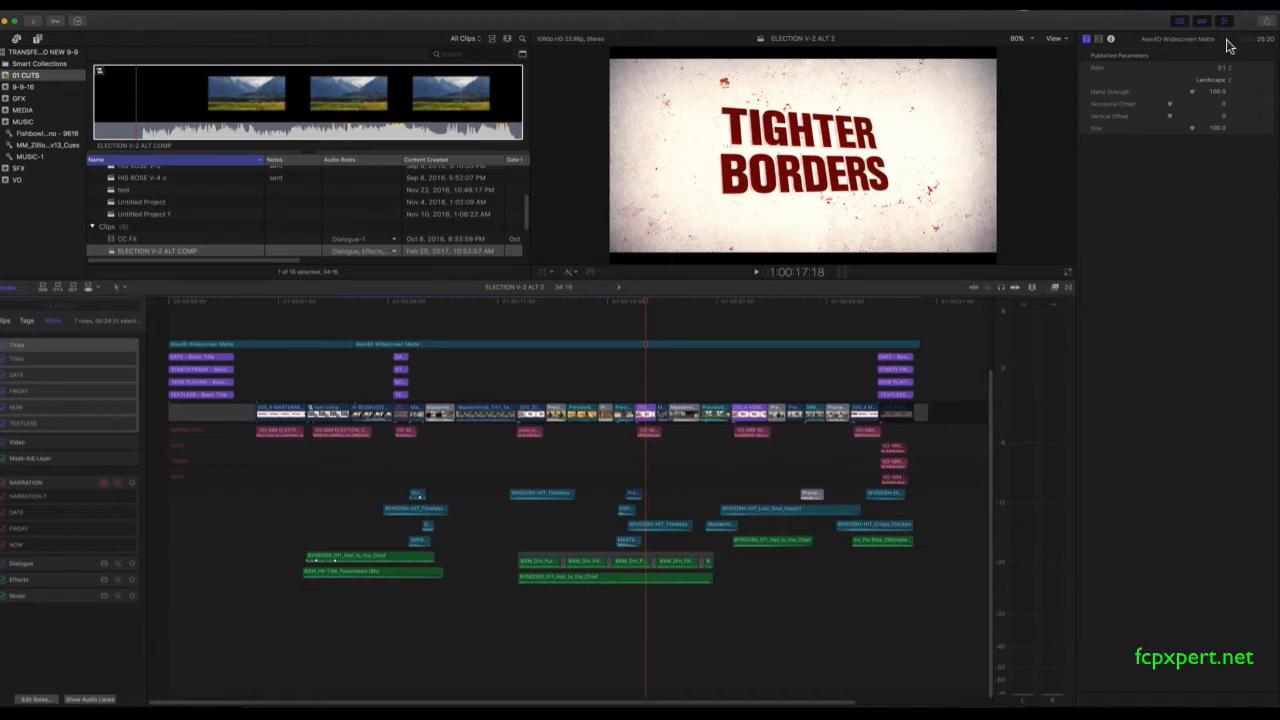
# Start a share to the versions destination and show the Roles as choices in its Settings
pyautogui.click(1212, 38)
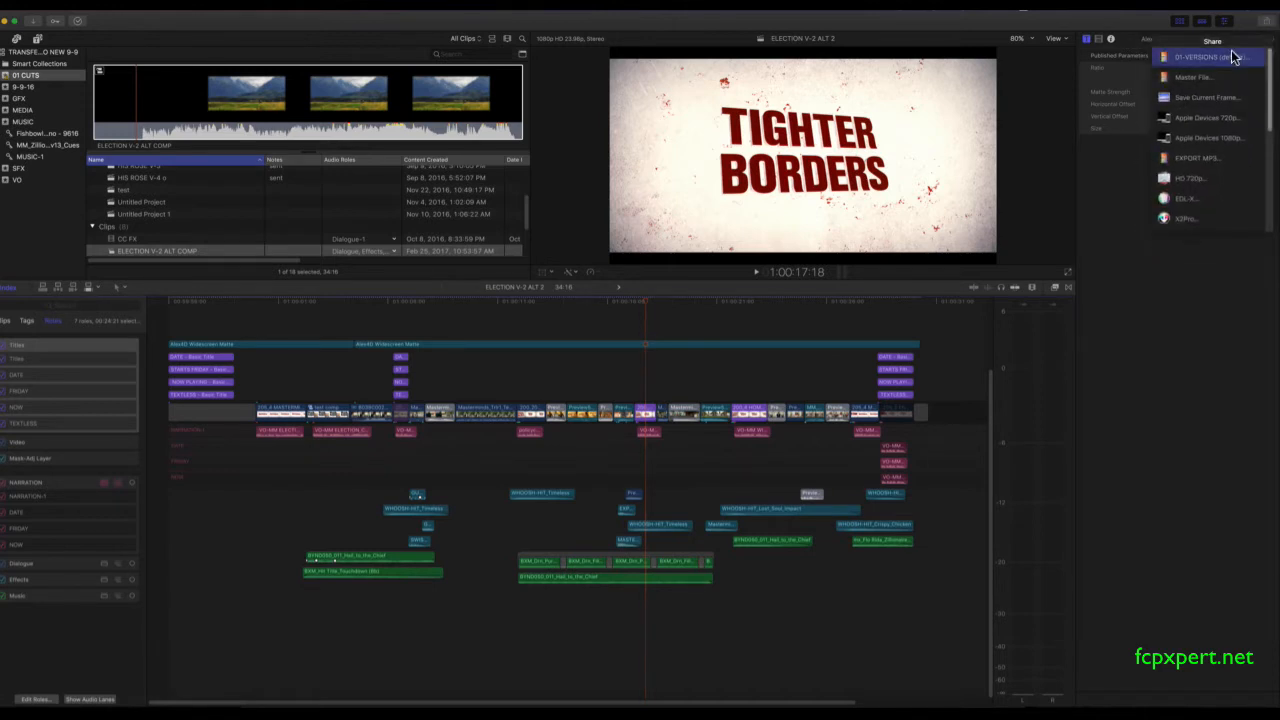
pyautogui.moveTo(1210, 56)
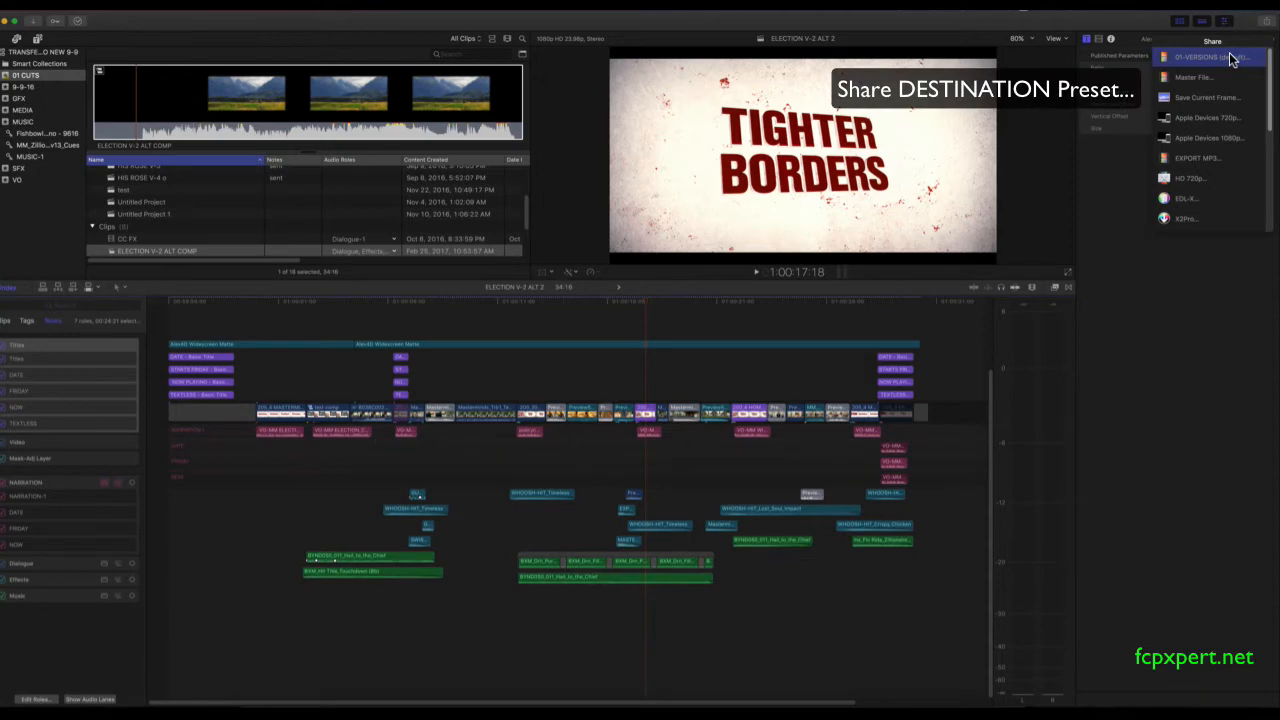
pyautogui.click(1200, 56)
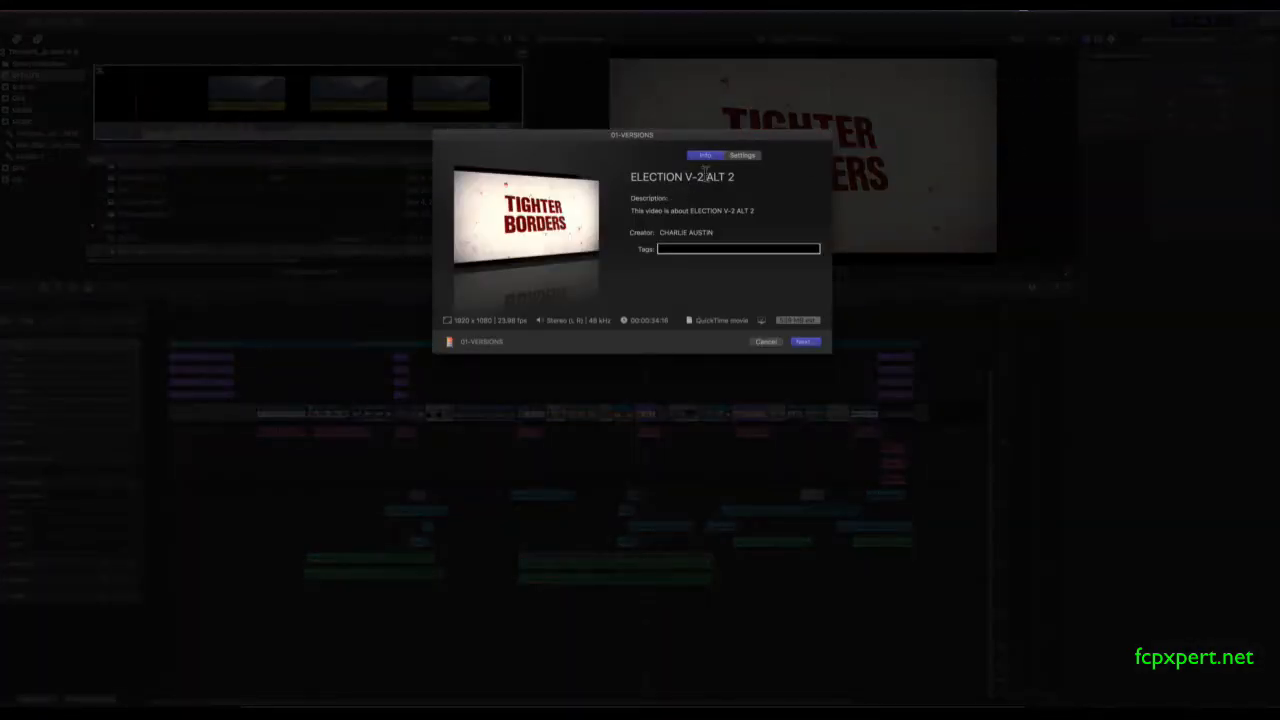
pyautogui.click(742, 156)
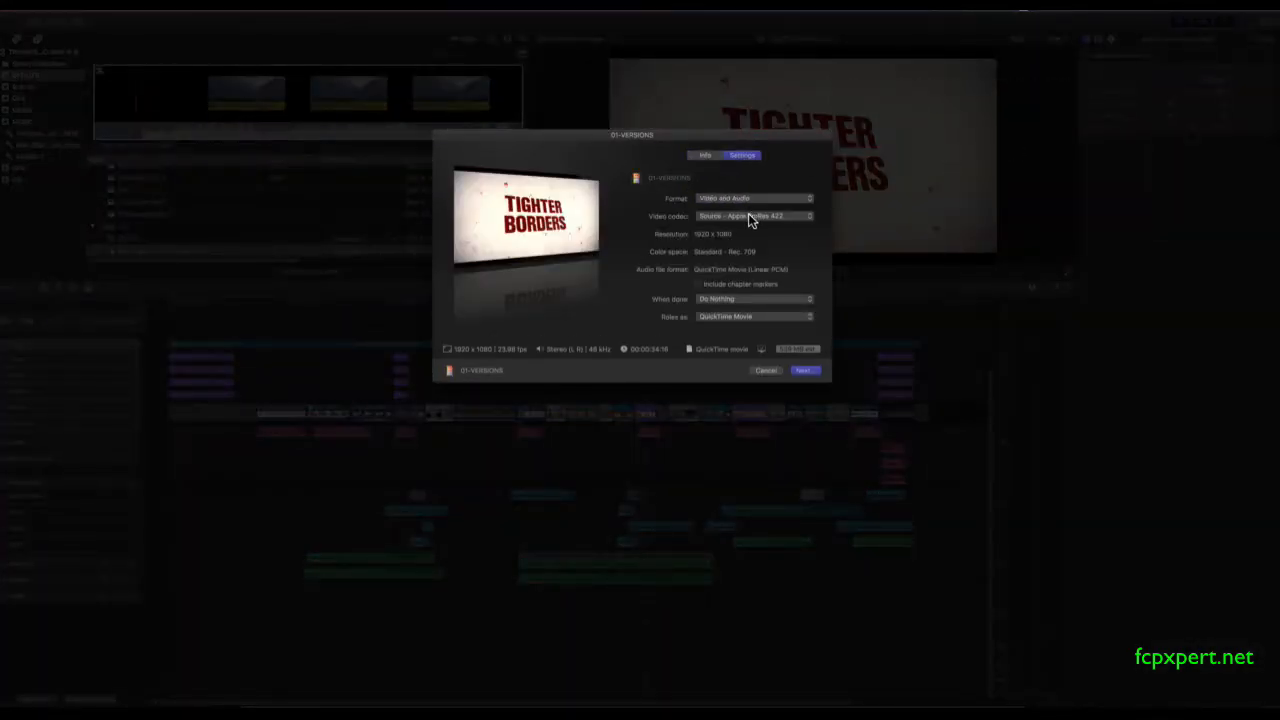
pyautogui.click(752, 316)
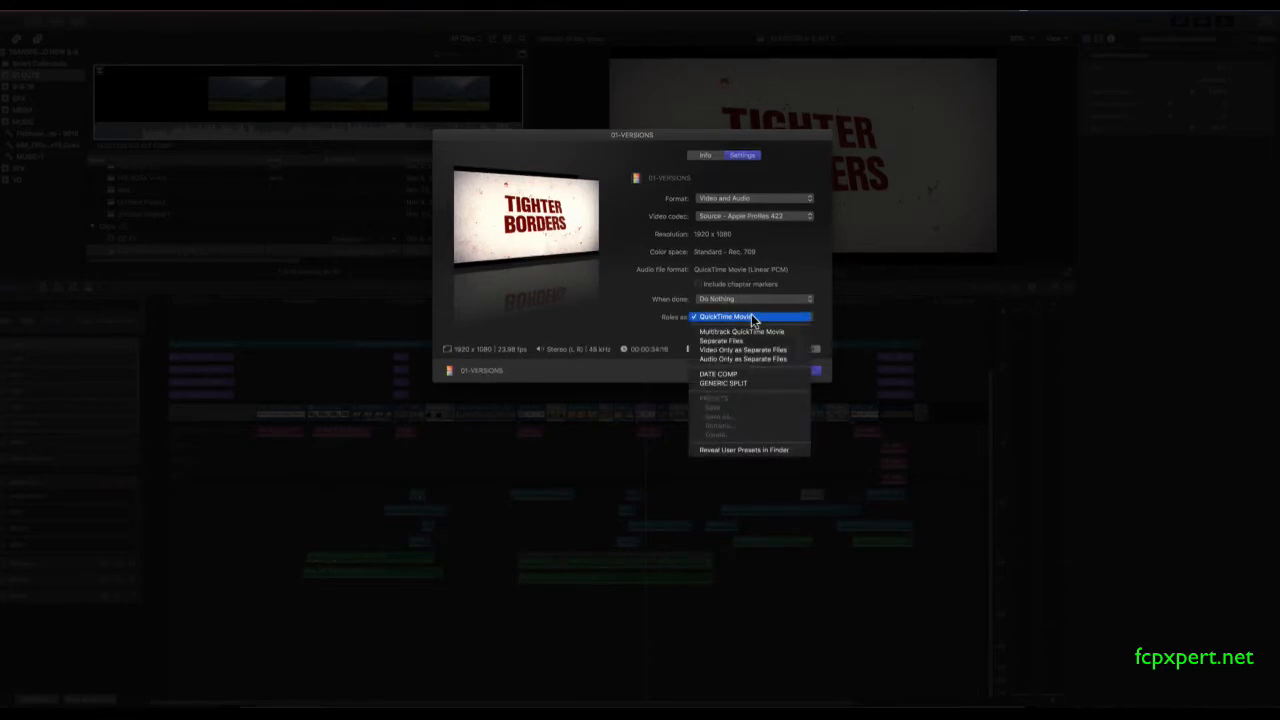
pyautogui.moveTo(752, 336)
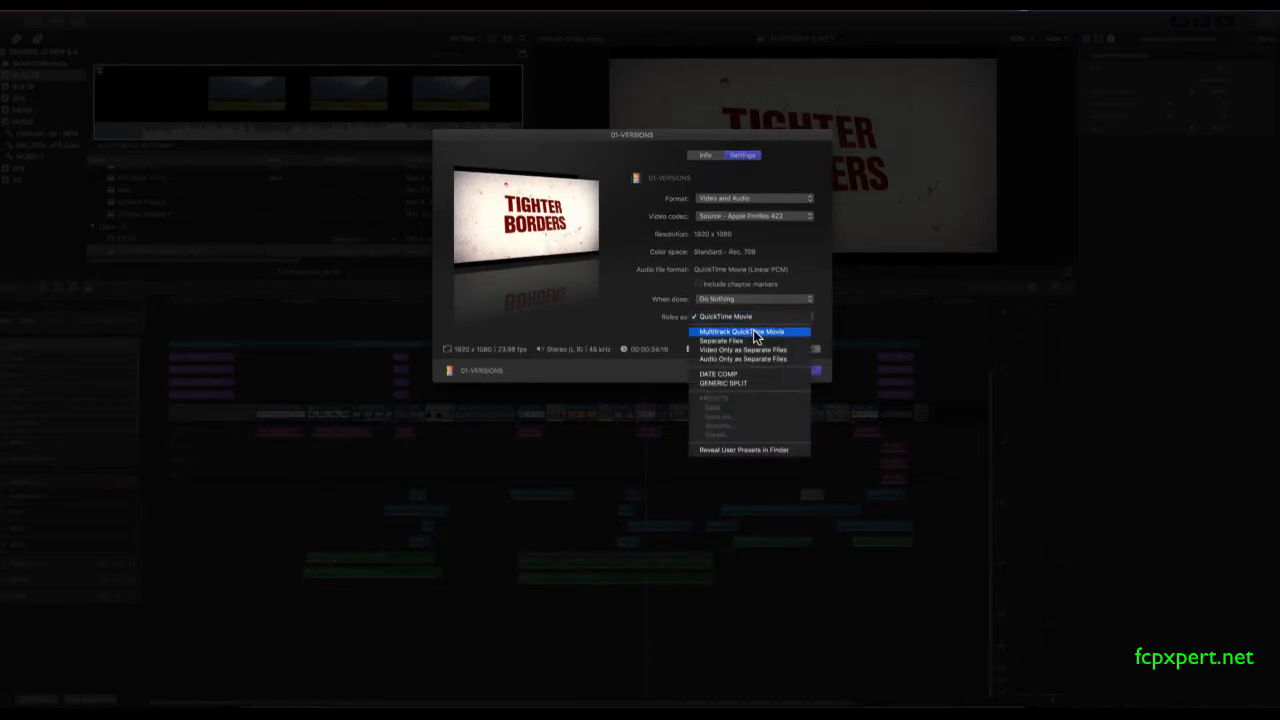
# Set Roles as Multitrack QuickTime Movie and keep the music track's channel layout Stereo
pyautogui.click(740, 332)
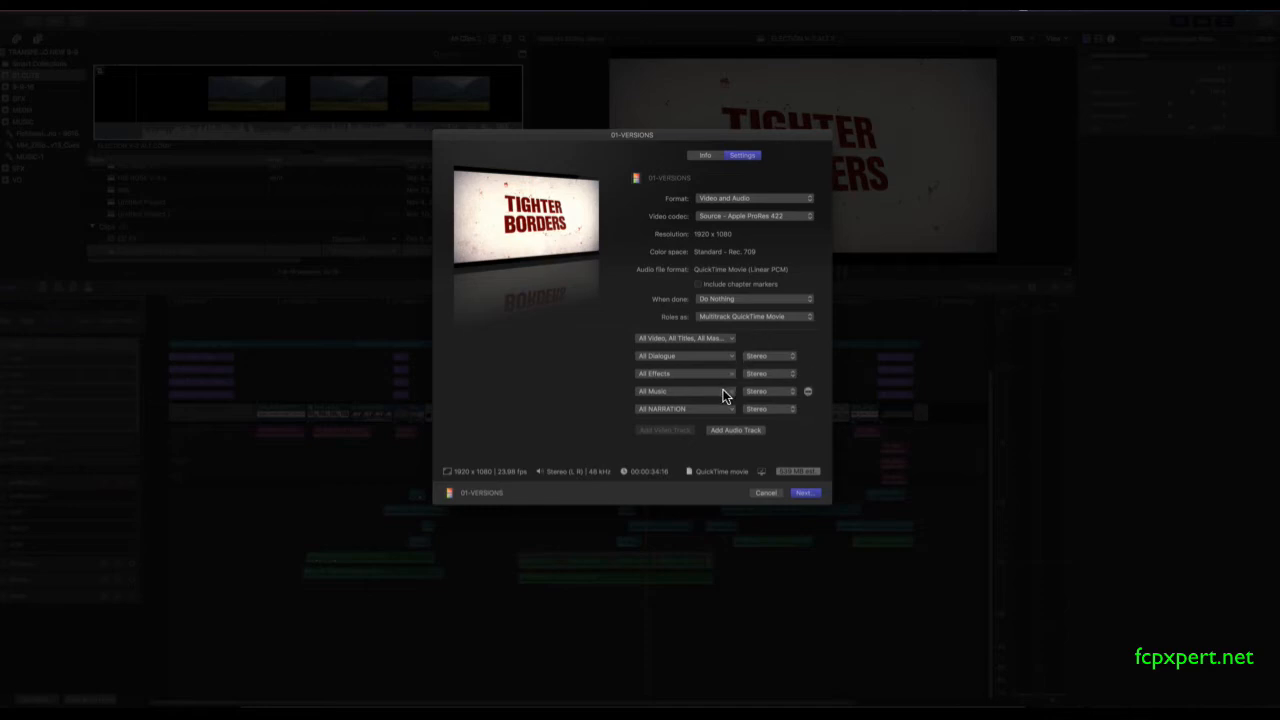
pyautogui.click(770, 390)
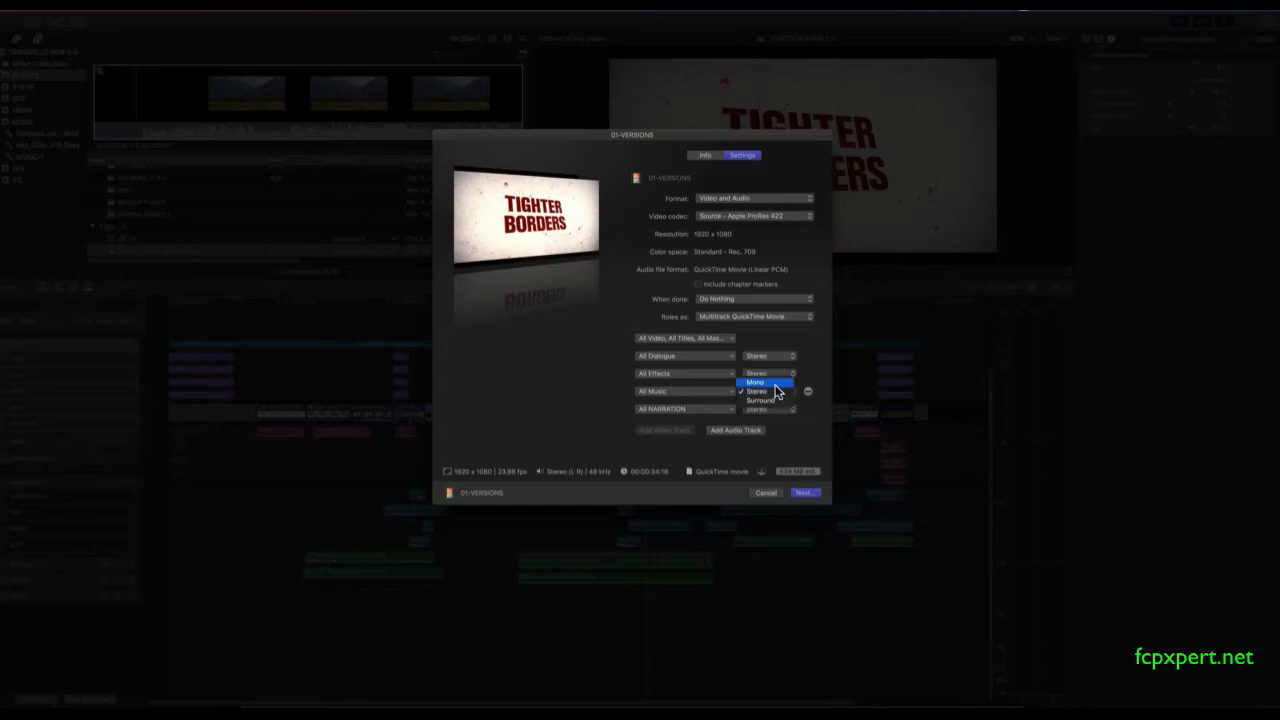
pyautogui.click(756, 390)
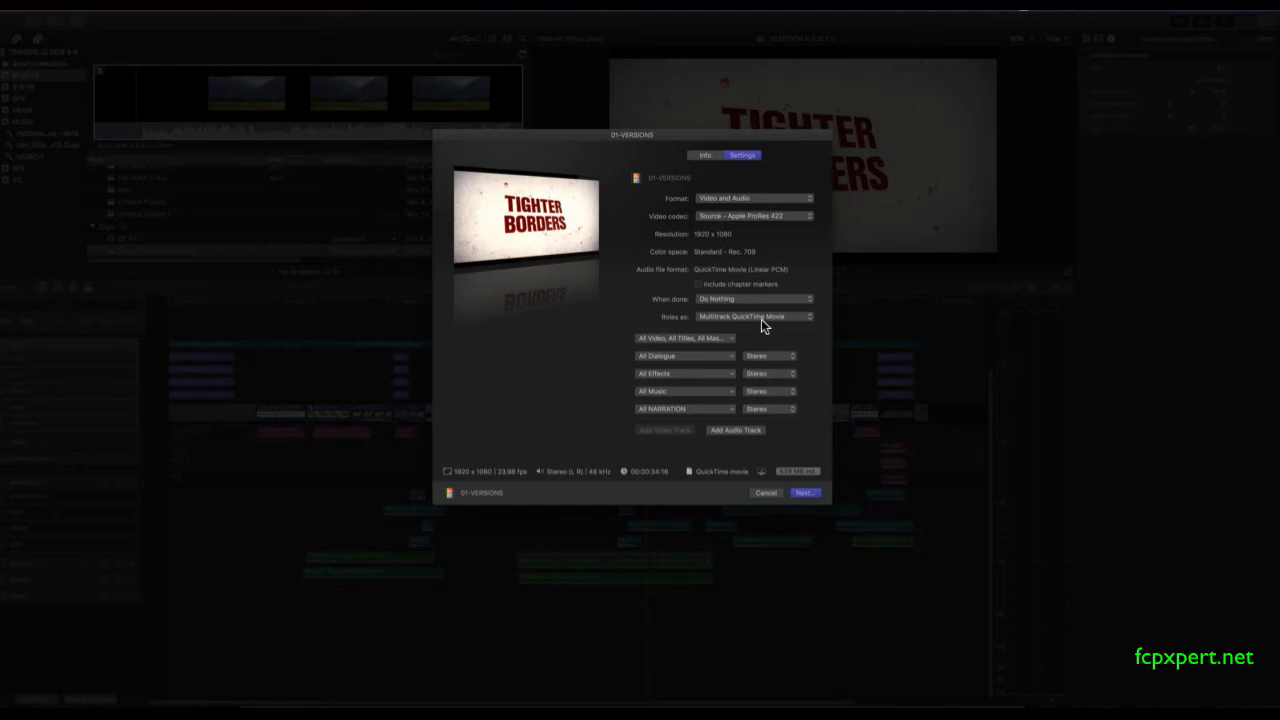
pyautogui.click(756, 316)
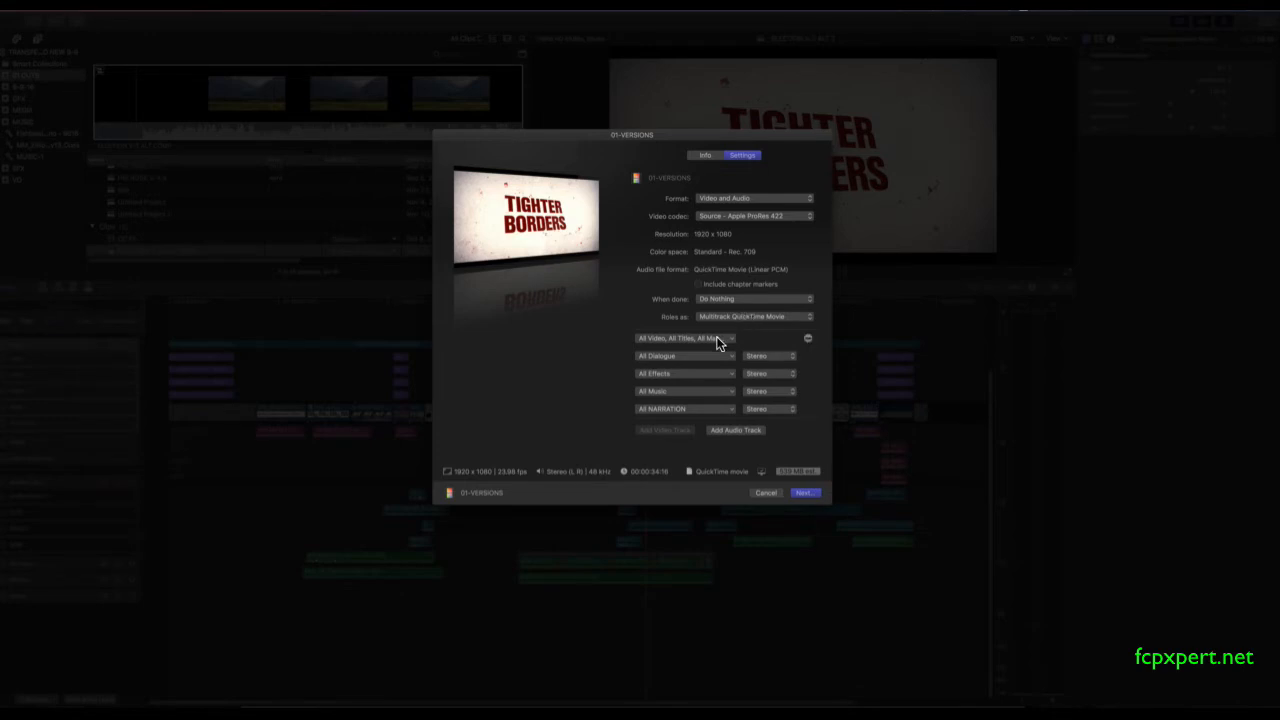
# Check the FRIDAY title sub-role in the video track's roles alongside all video
pyautogui.click(684, 338)
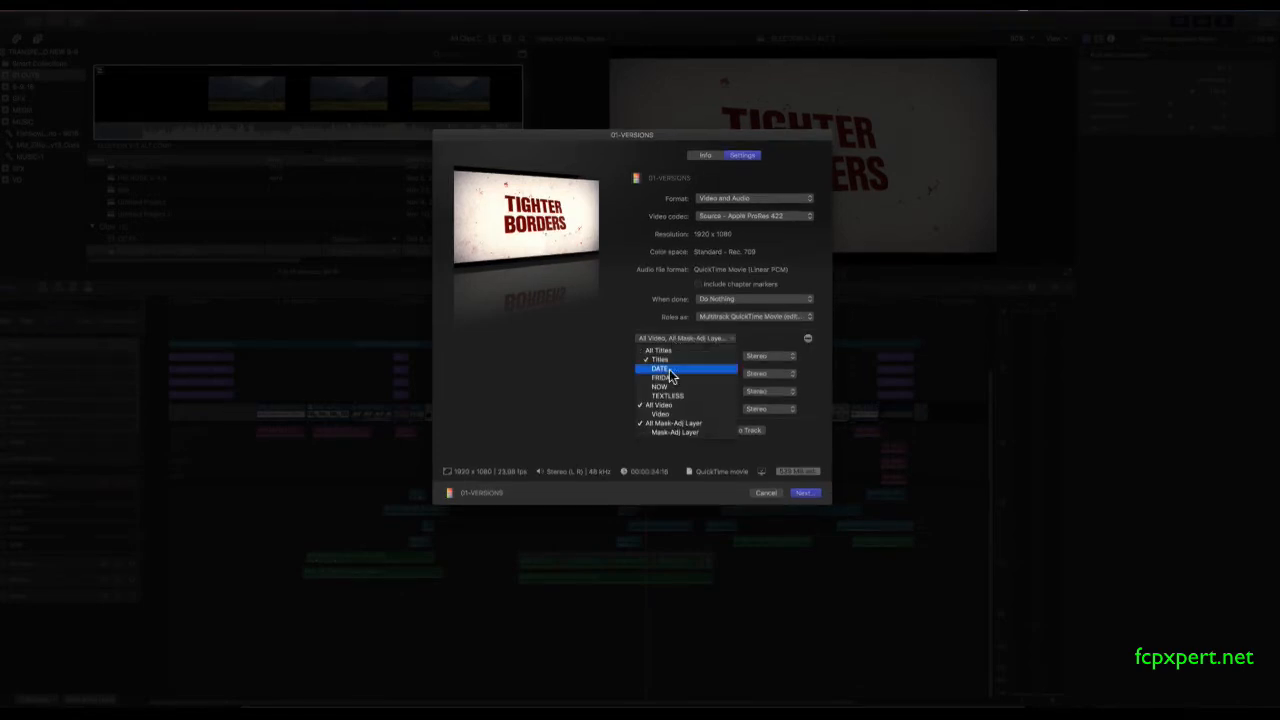
pyautogui.click(662, 368)
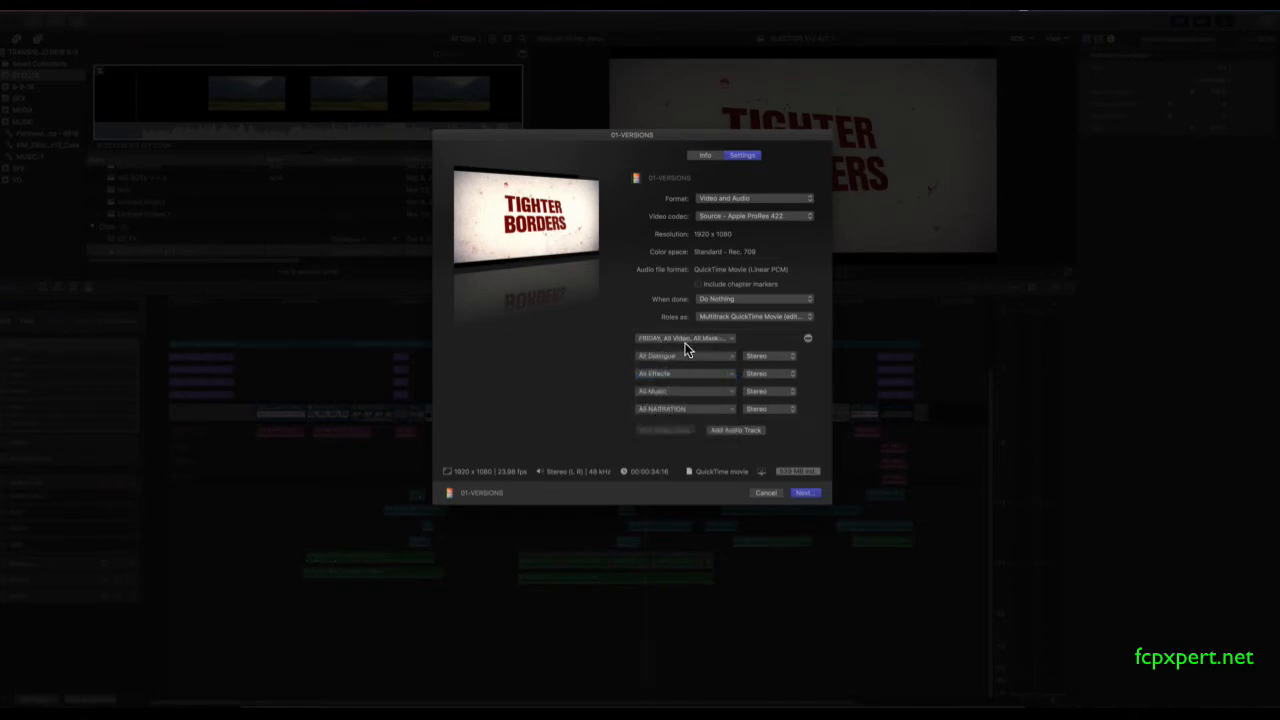
pyautogui.click(684, 336)
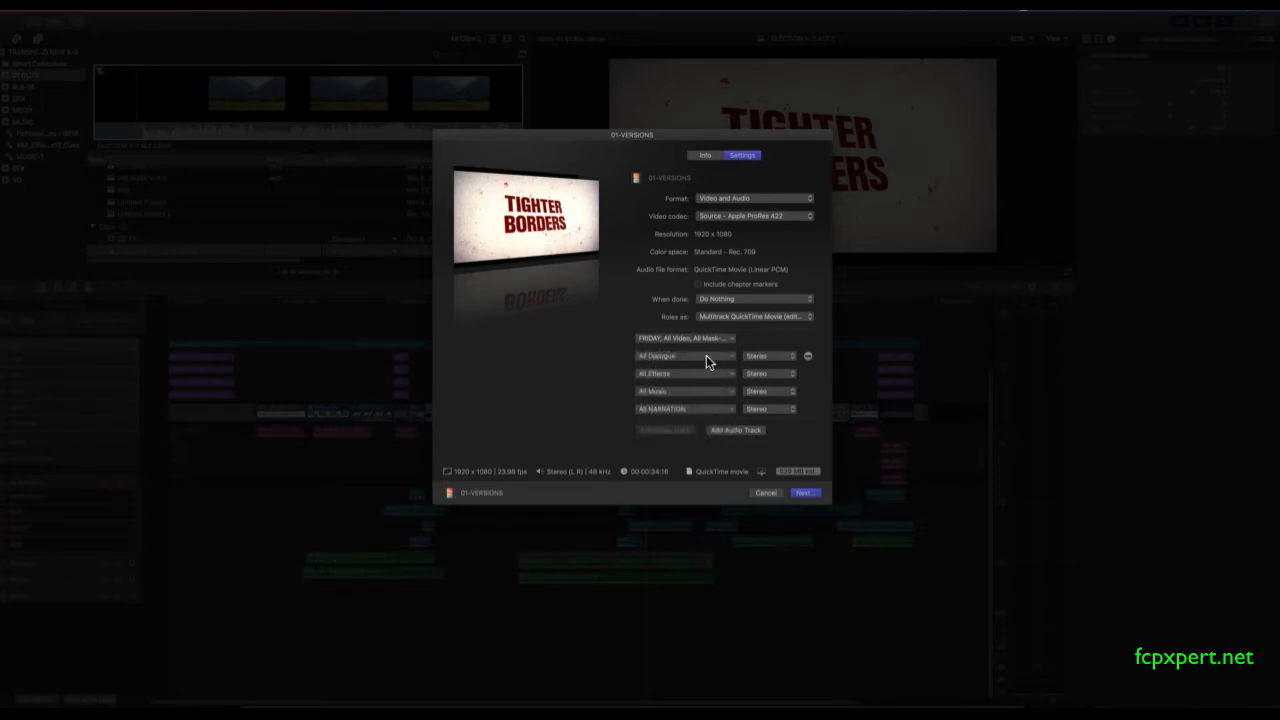
# Combine Effects, Music and FRIDAY into the Dialogue audio track and delete the extra tracks
pyautogui.click(684, 356)
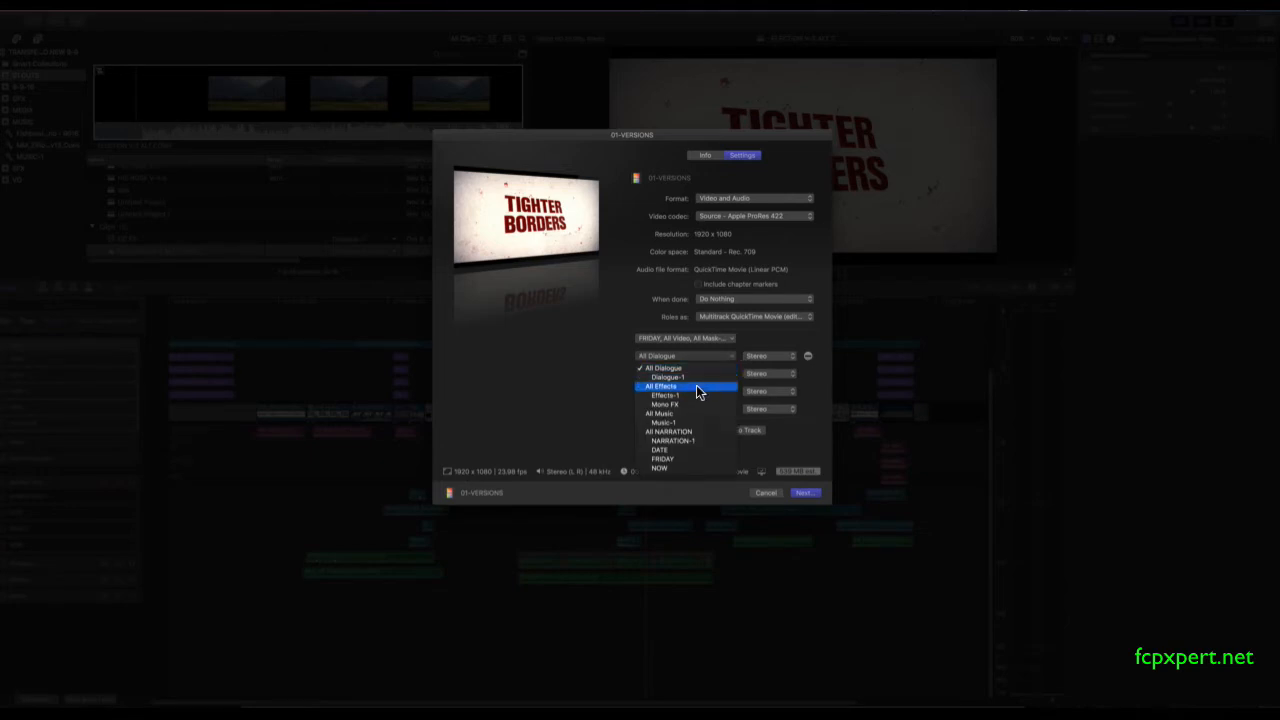
pyautogui.click(660, 386)
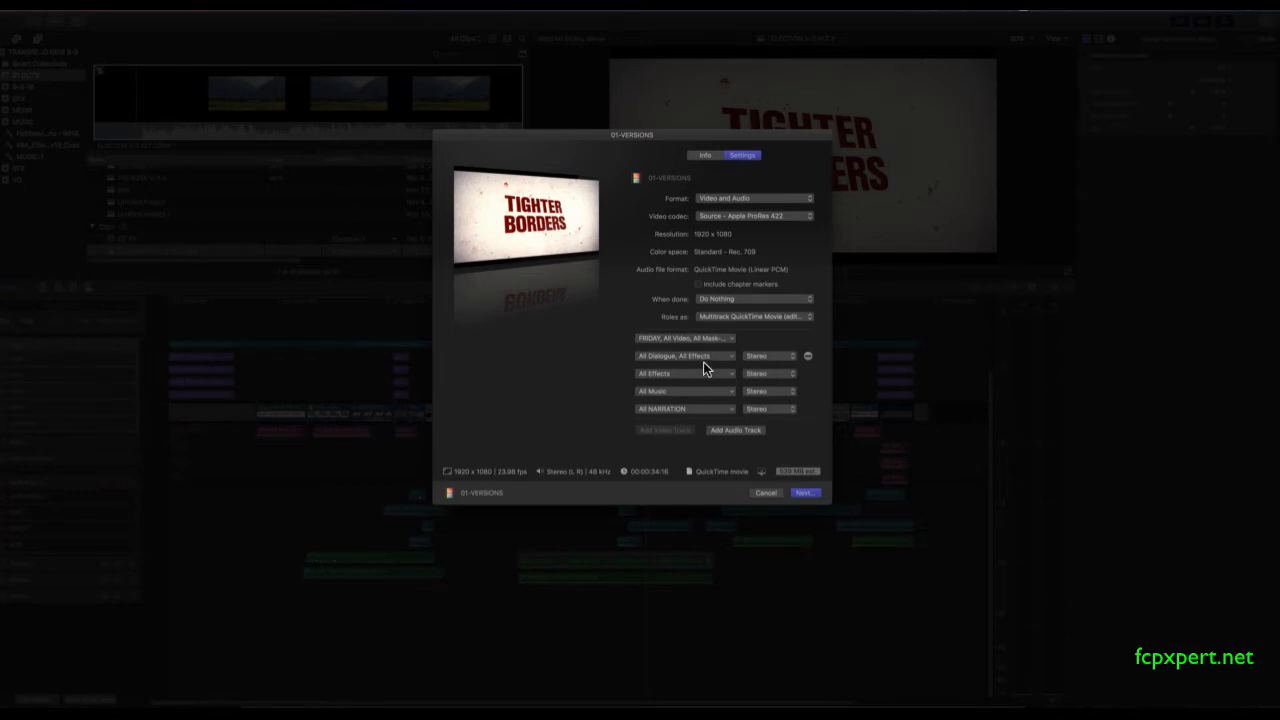
pyautogui.click(684, 356)
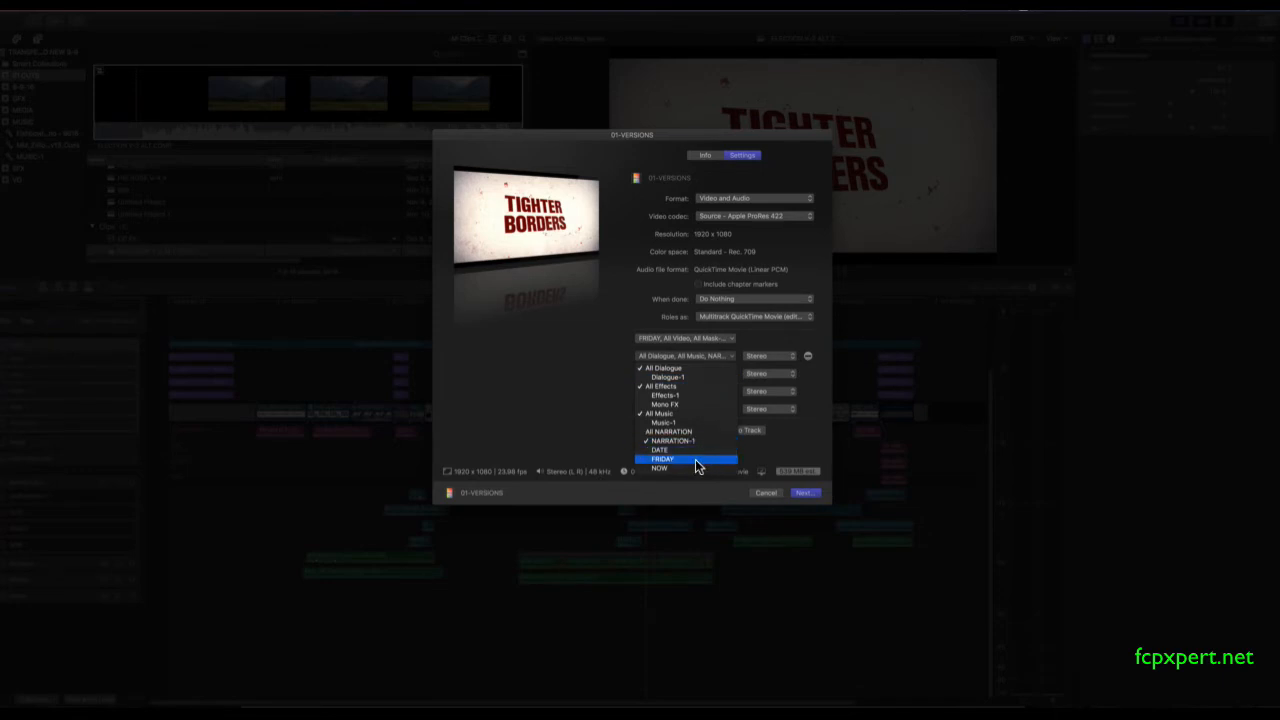
pyautogui.click(684, 458)
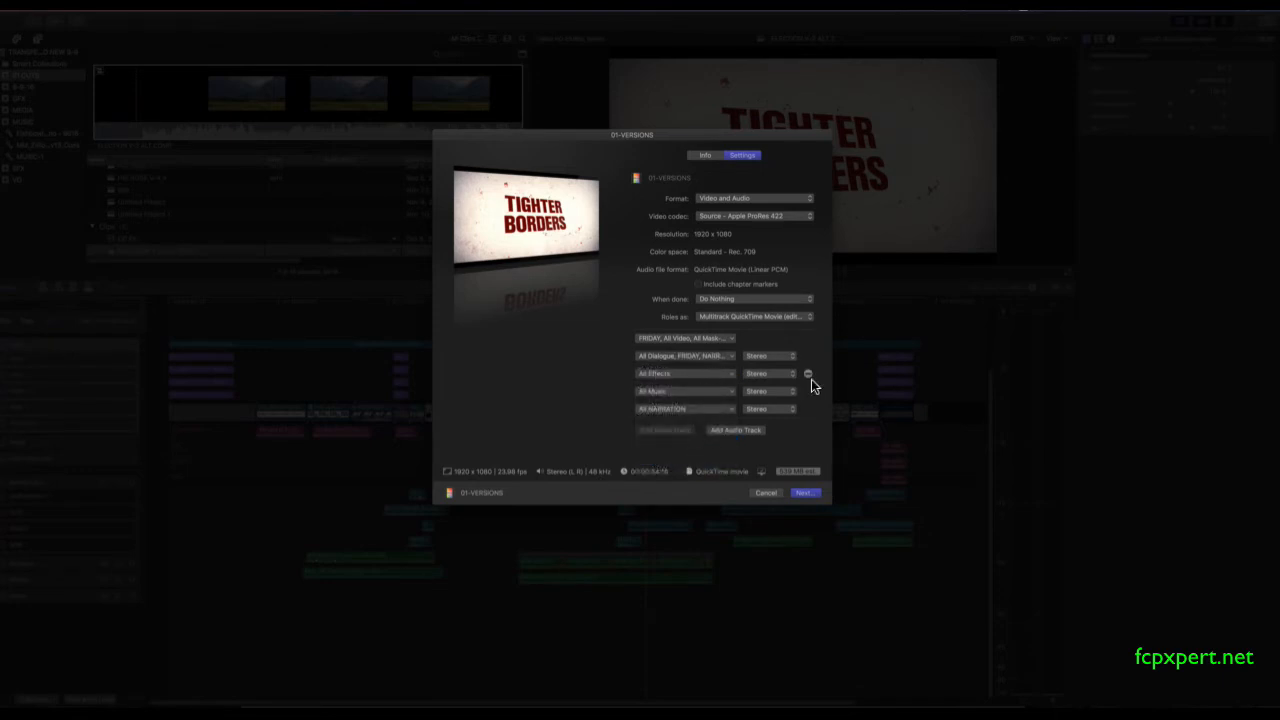
pyautogui.click(808, 374)
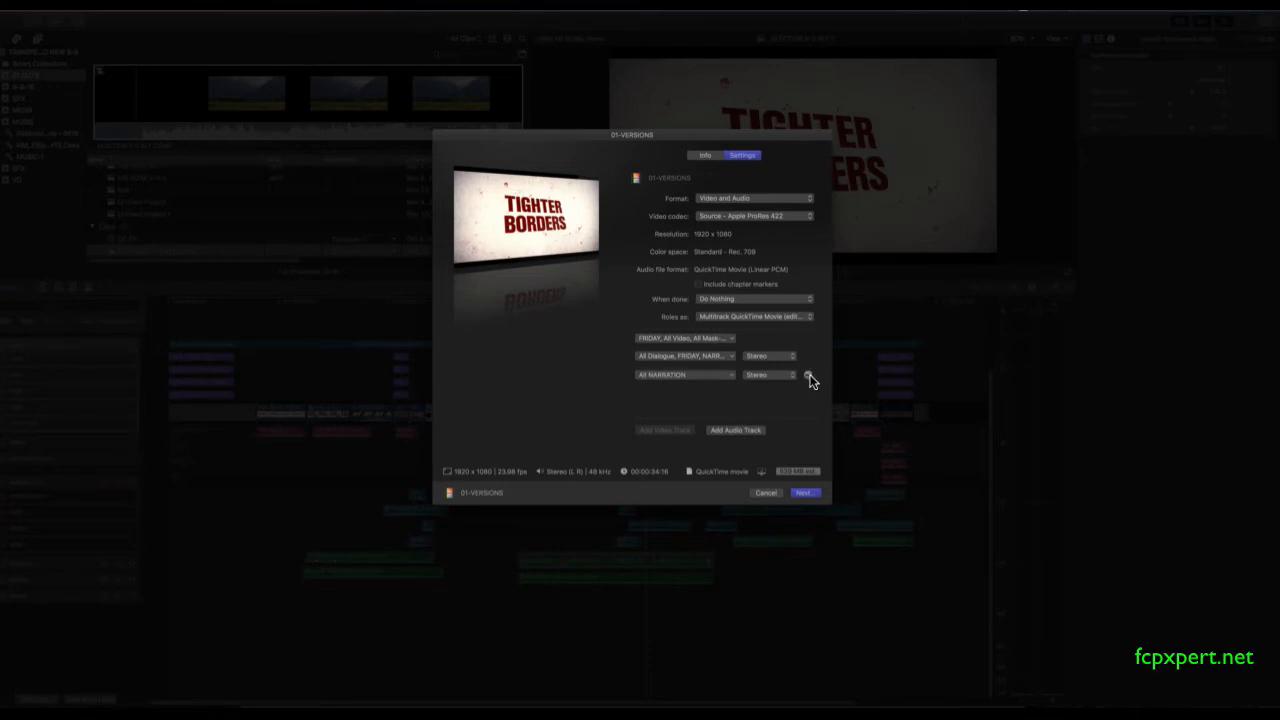
pyautogui.click(810, 376)
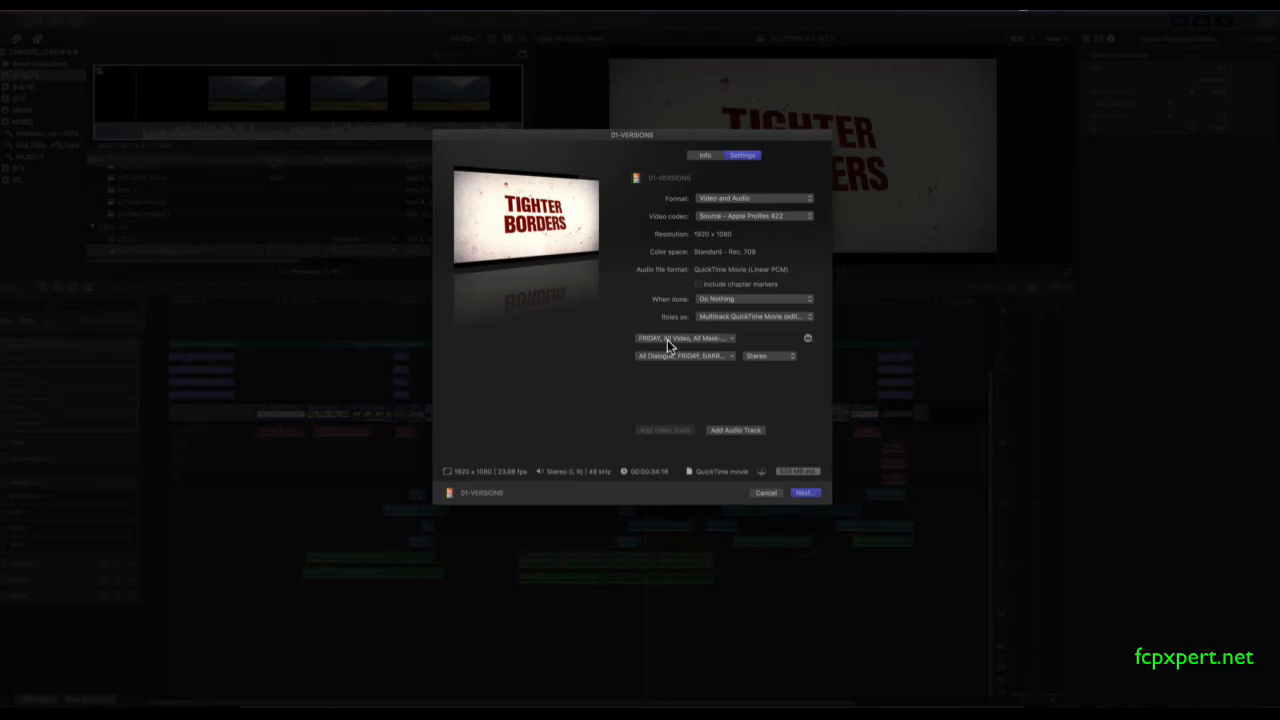
pyautogui.click(684, 356)
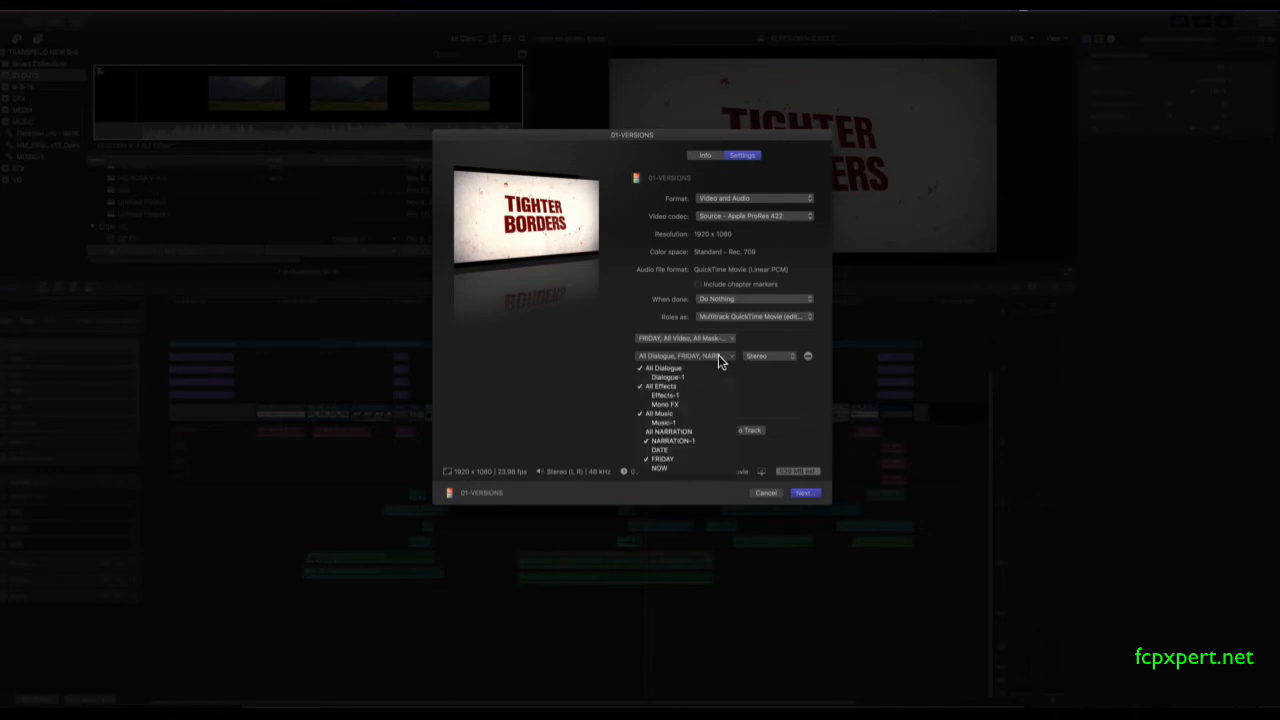
pyautogui.moveTo(778, 376)
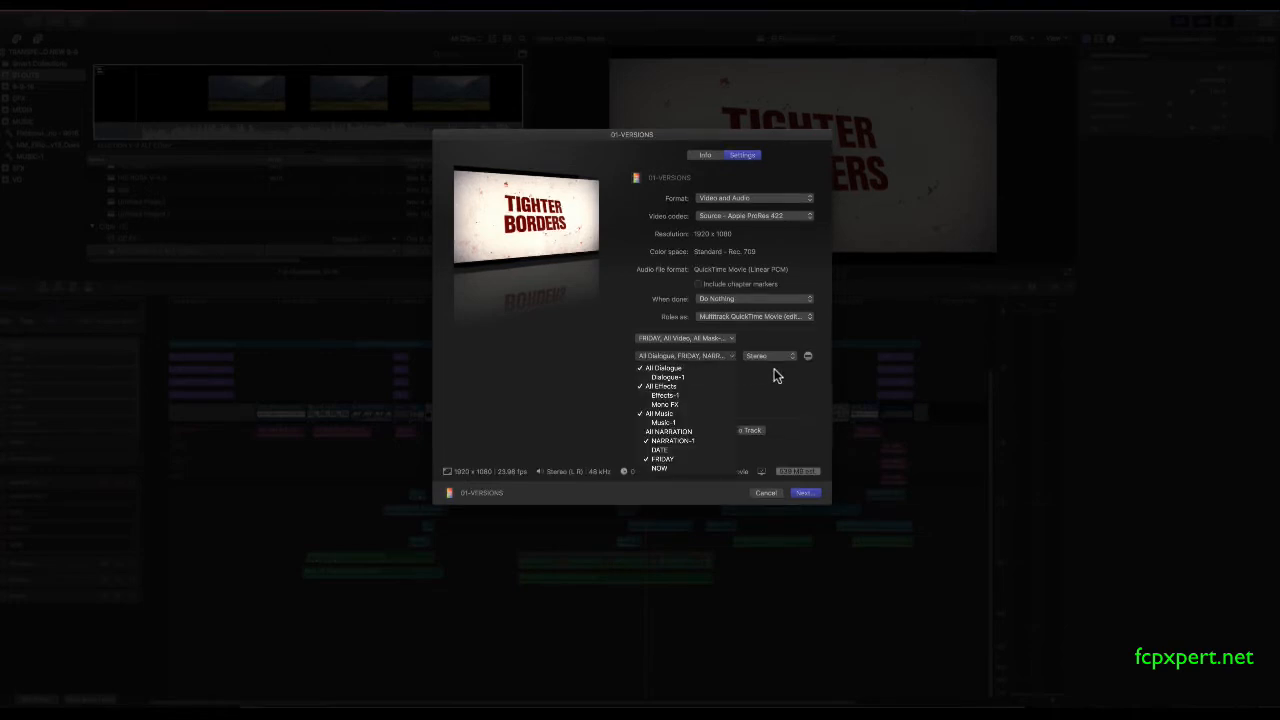
# Save this role export setup as a new preset named FRIDAY COMP
pyautogui.click(756, 316)
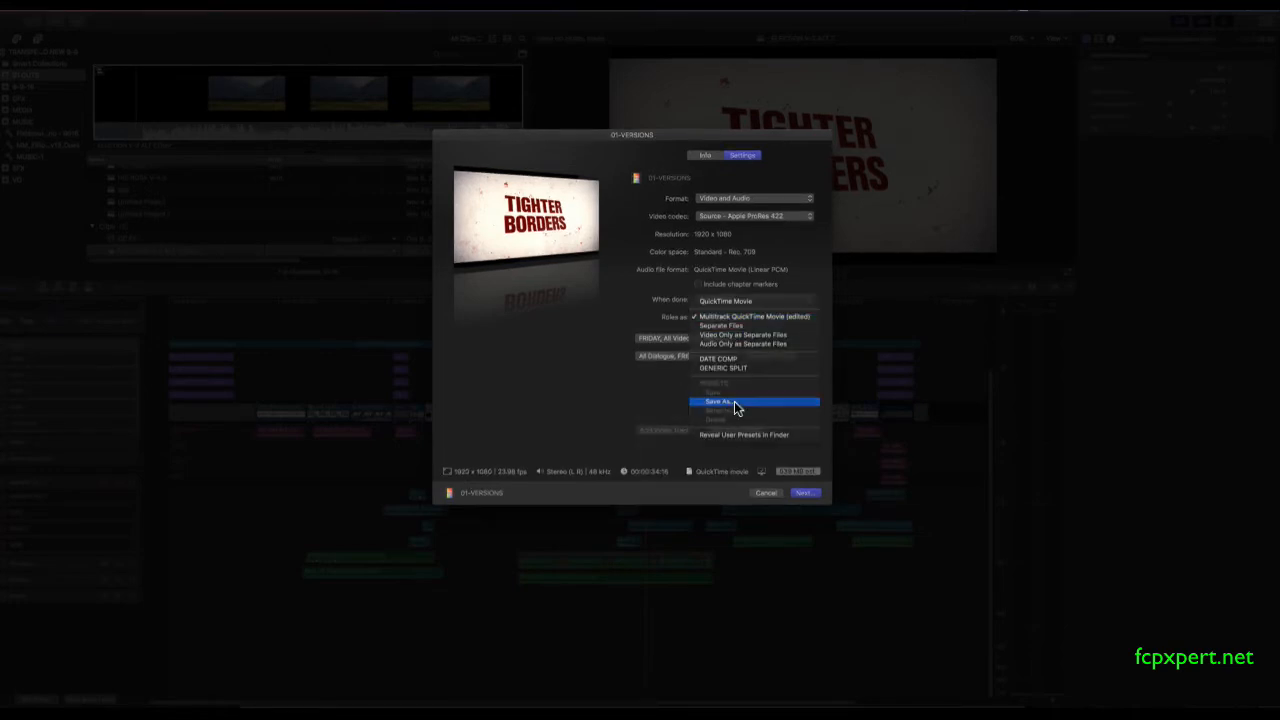
pyautogui.click(716, 400)
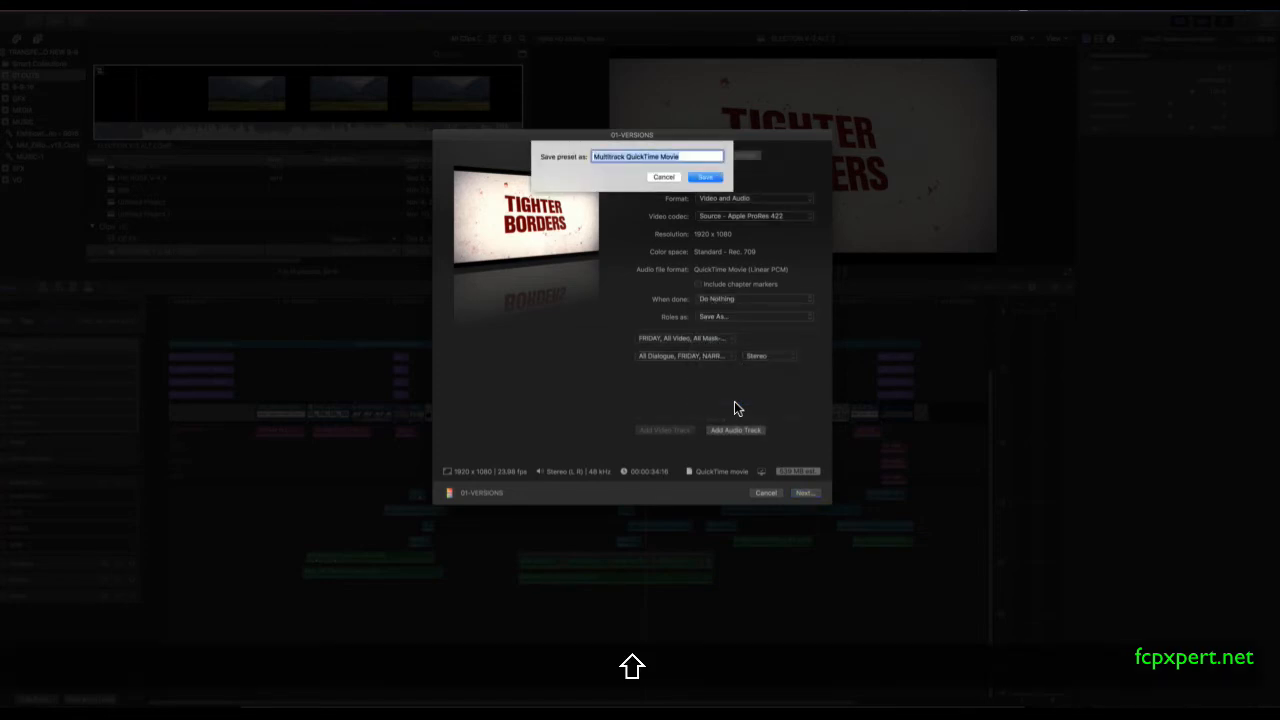
pyautogui.write('FRIDAY C')
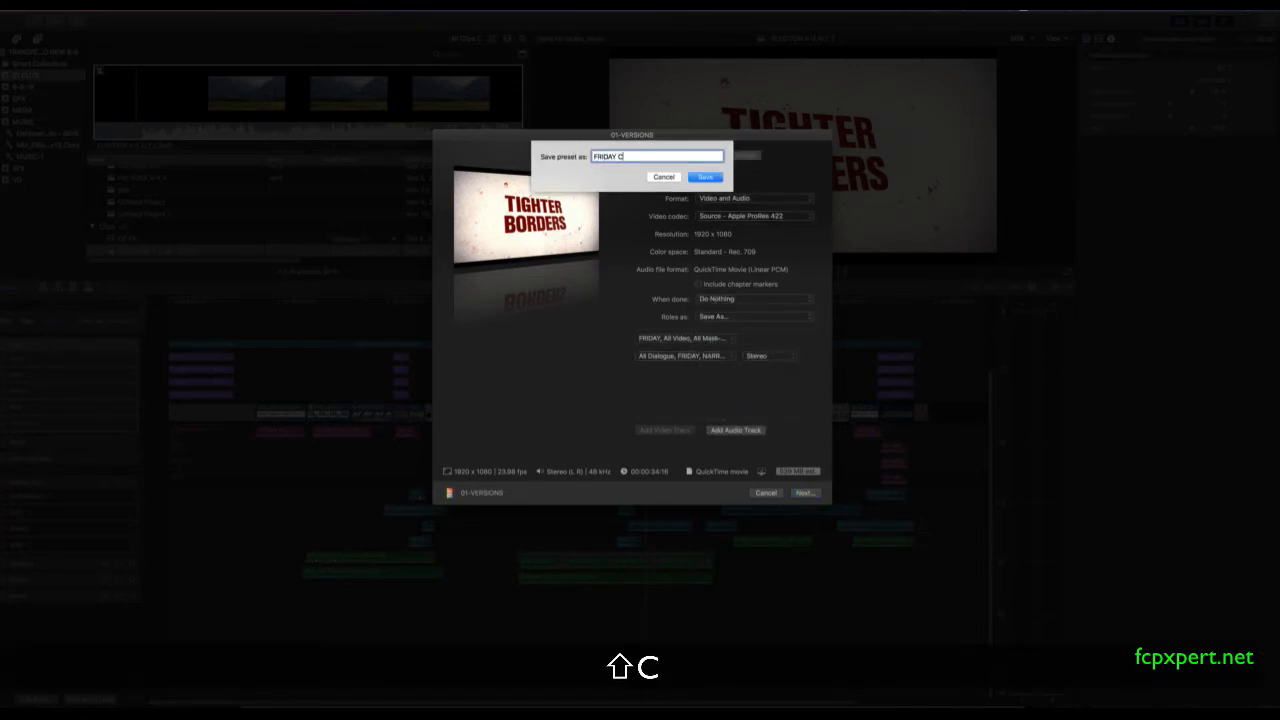
pyautogui.write('OMP')
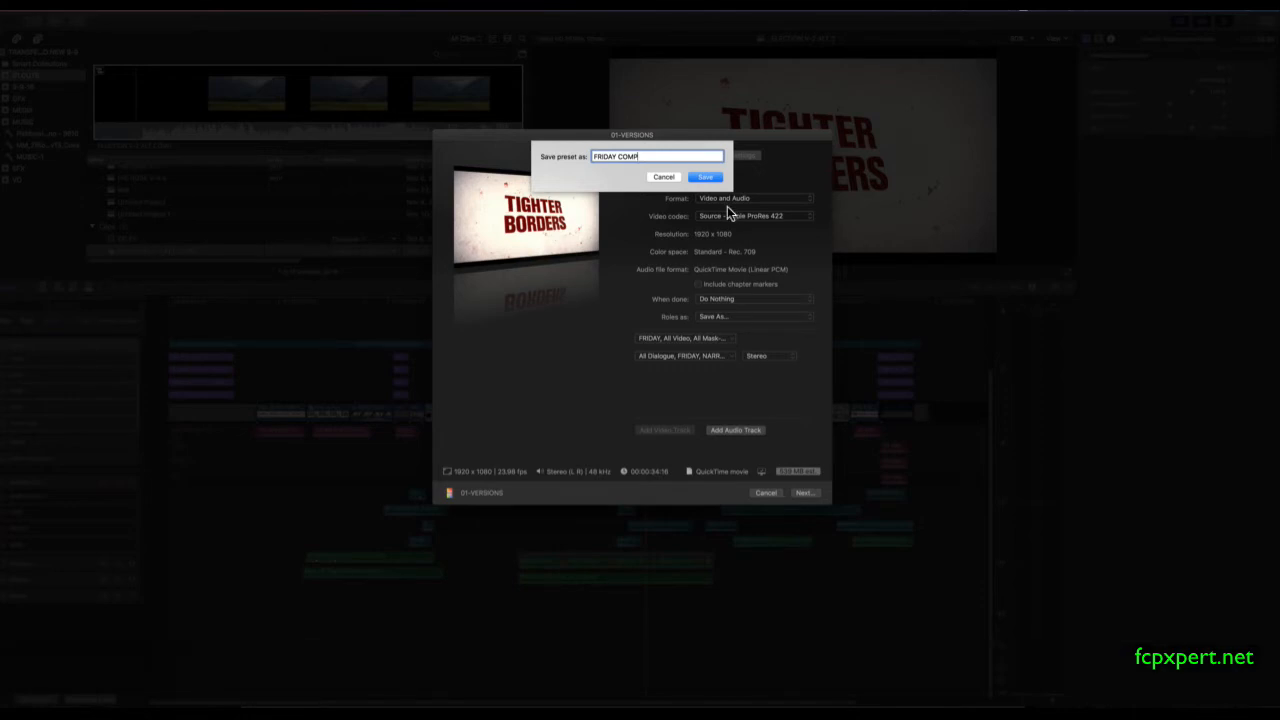
pyautogui.click(704, 176)
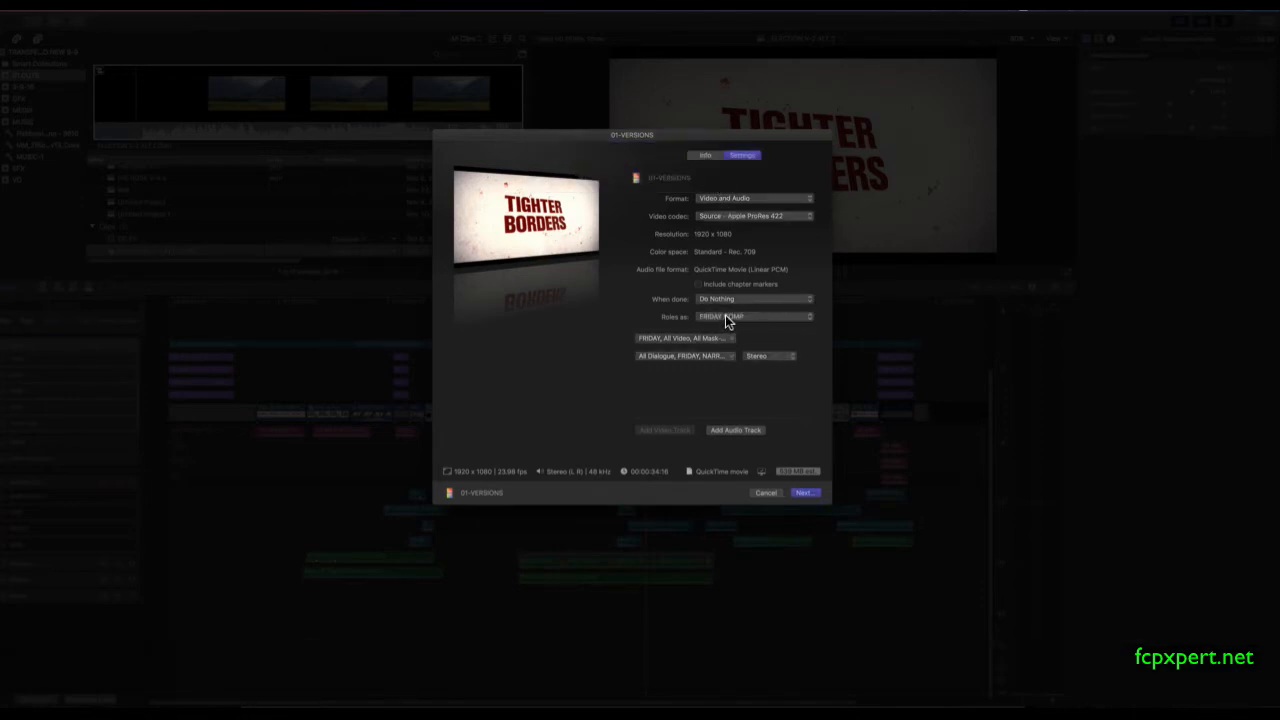
# Return Roles as to the default Multitrack QuickTime Movie and uncheck TEXTLESS in the video track
pyautogui.click(752, 316)
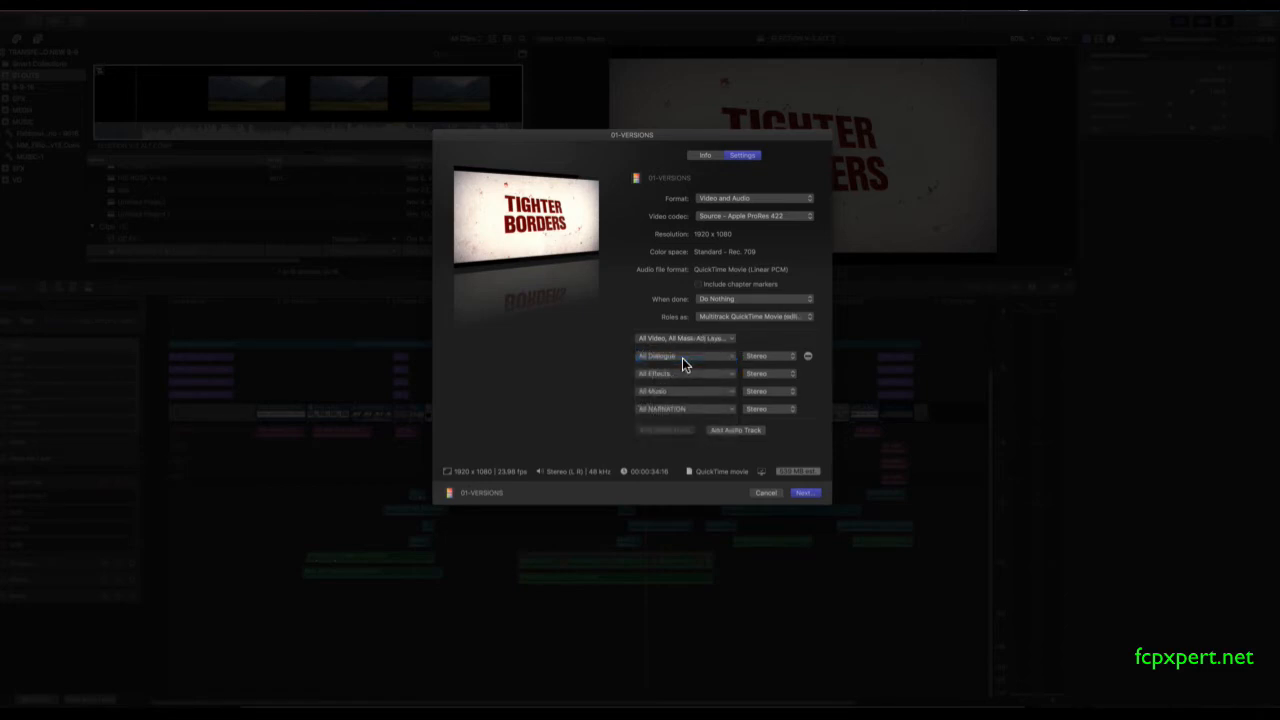
pyautogui.click(684, 356)
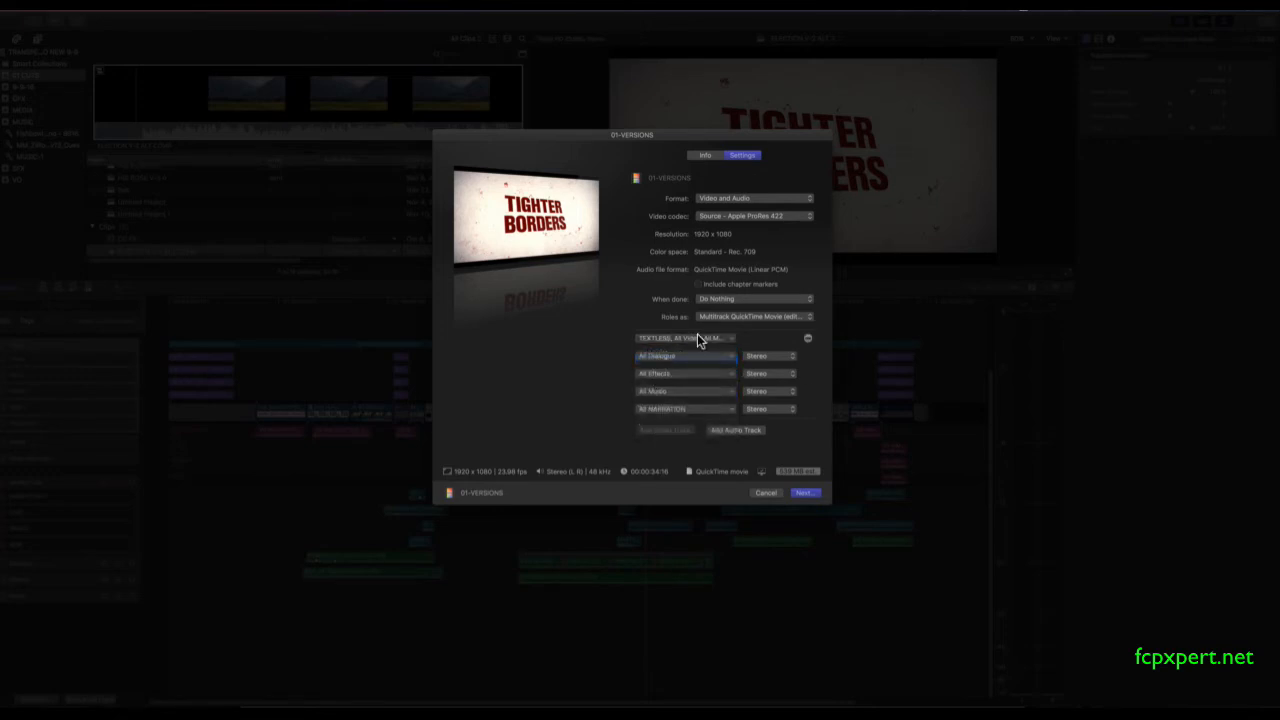
pyautogui.click(684, 336)
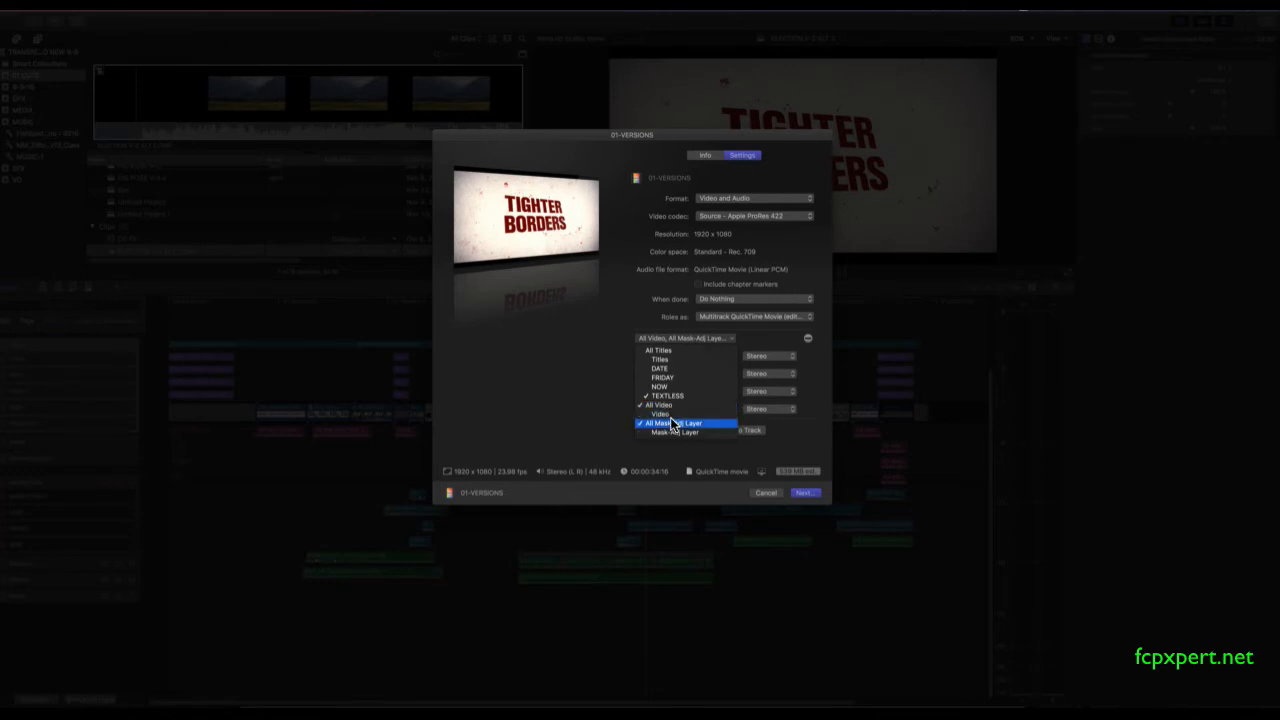
pyautogui.click(672, 424)
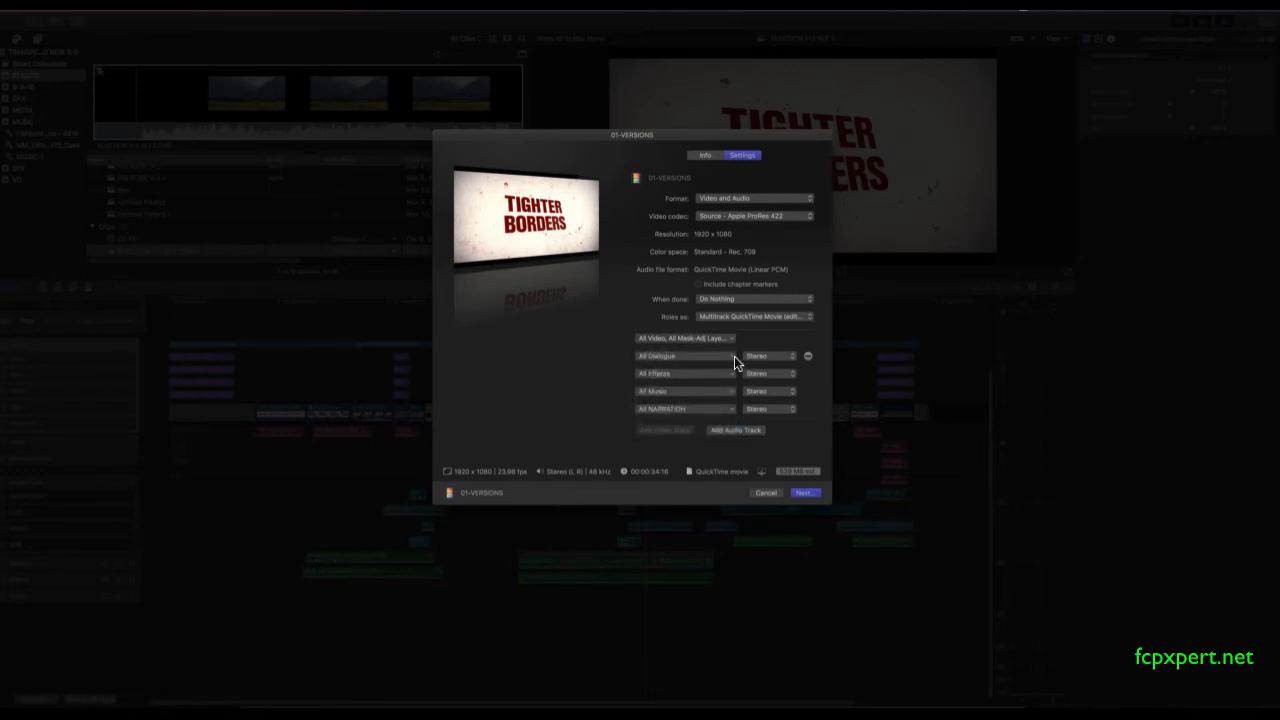
# Change the dialogue and narration audio tracks' channel layouts to Mono
pyautogui.click(770, 356)
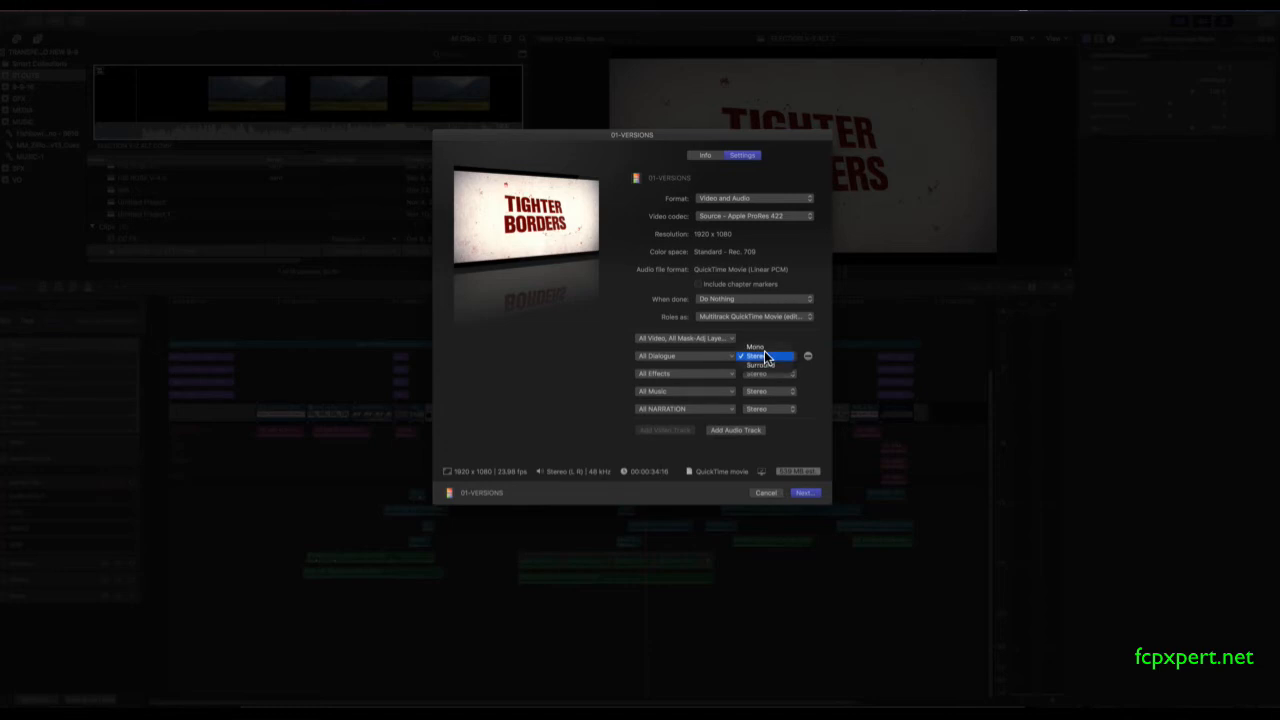
pyautogui.click(770, 374)
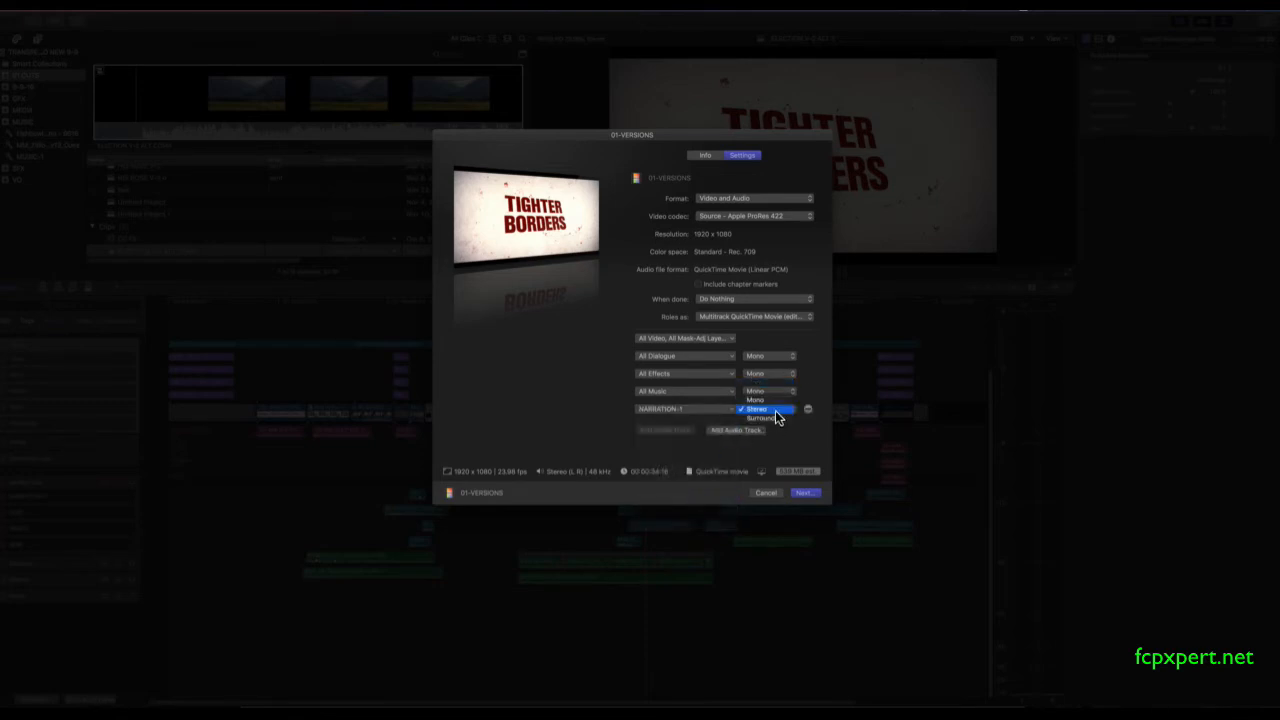
pyautogui.click(756, 390)
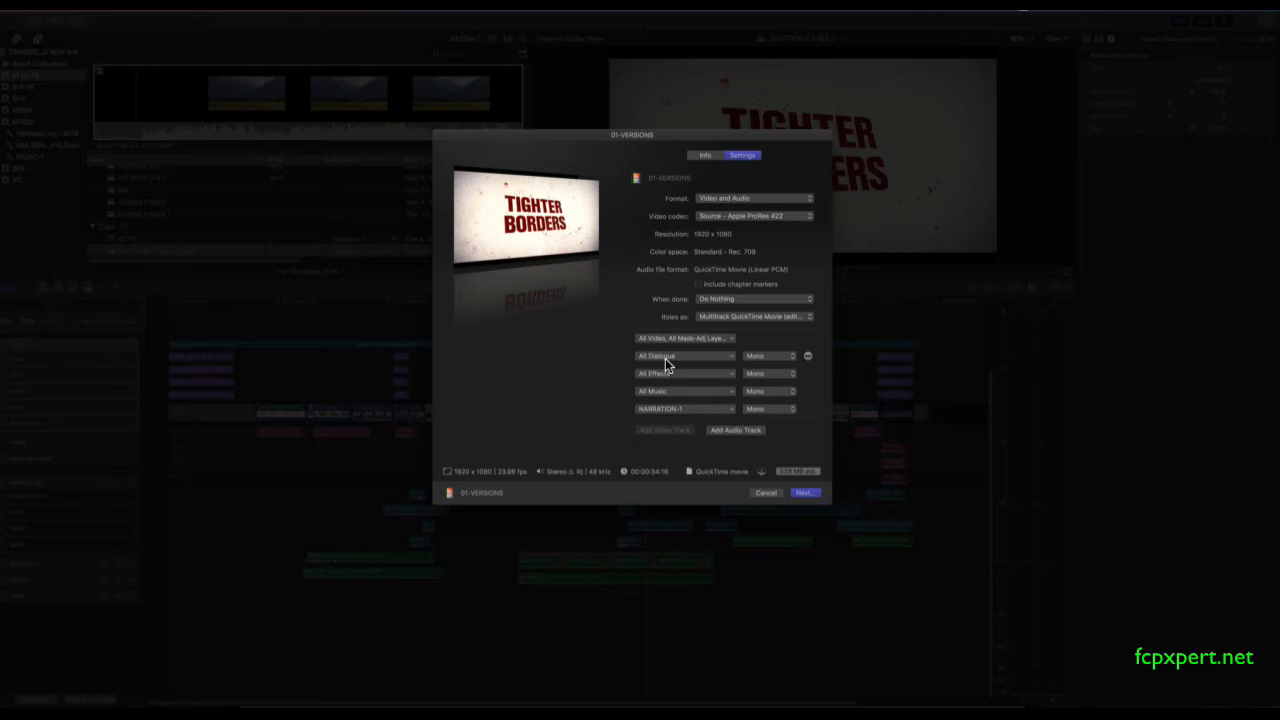
pyautogui.moveTo(692, 364)
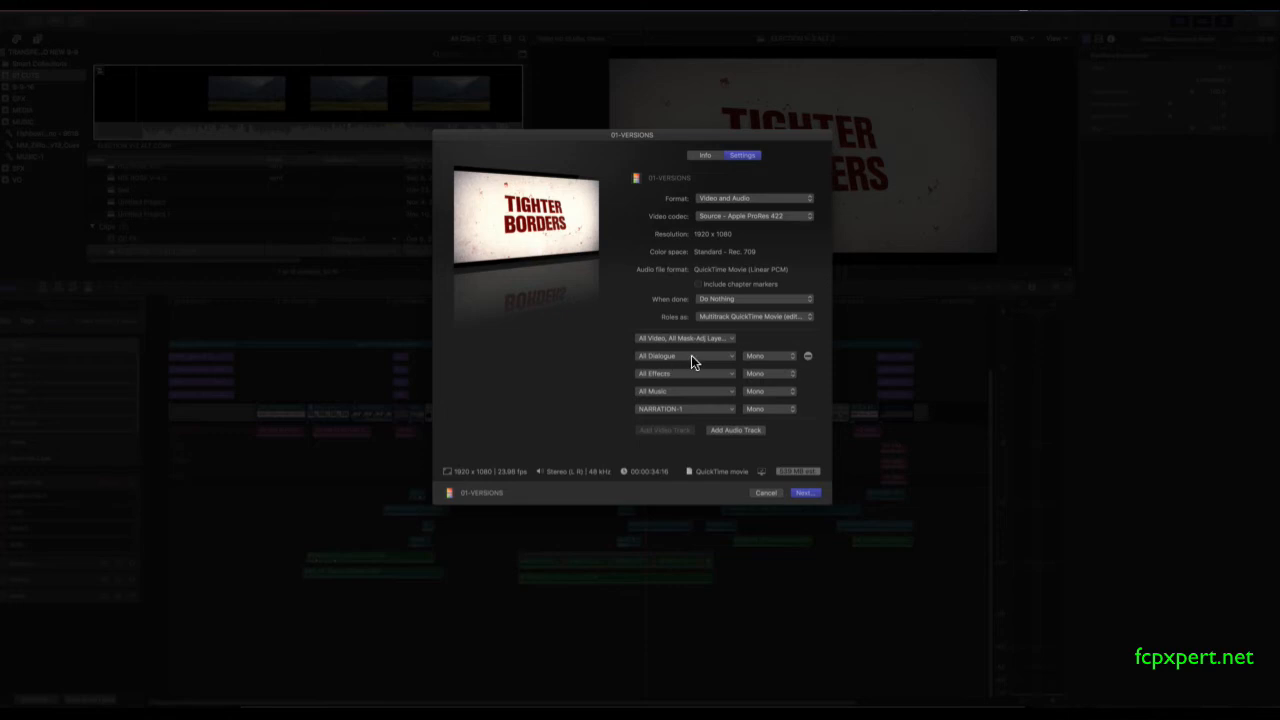
# Reassign the audio tracks to NARRATION, then All Dialogue, All Music and All Effects in that order
pyautogui.click(684, 356)
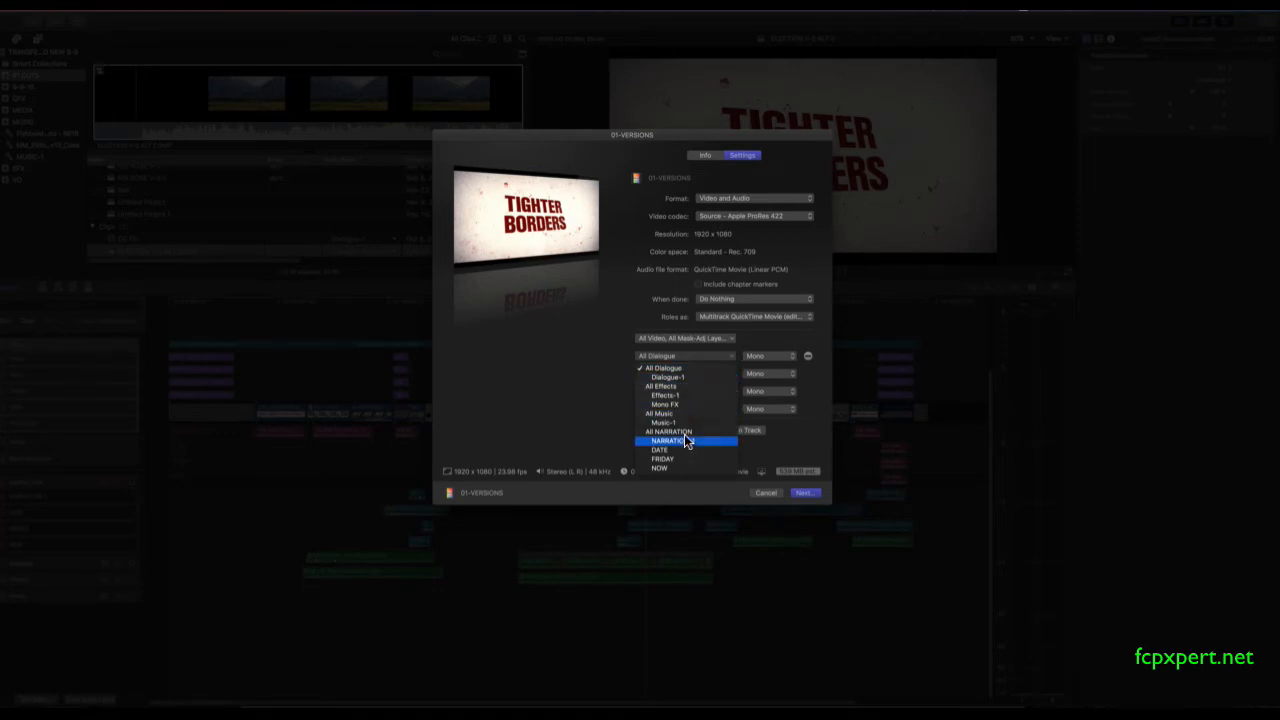
pyautogui.click(668, 442)
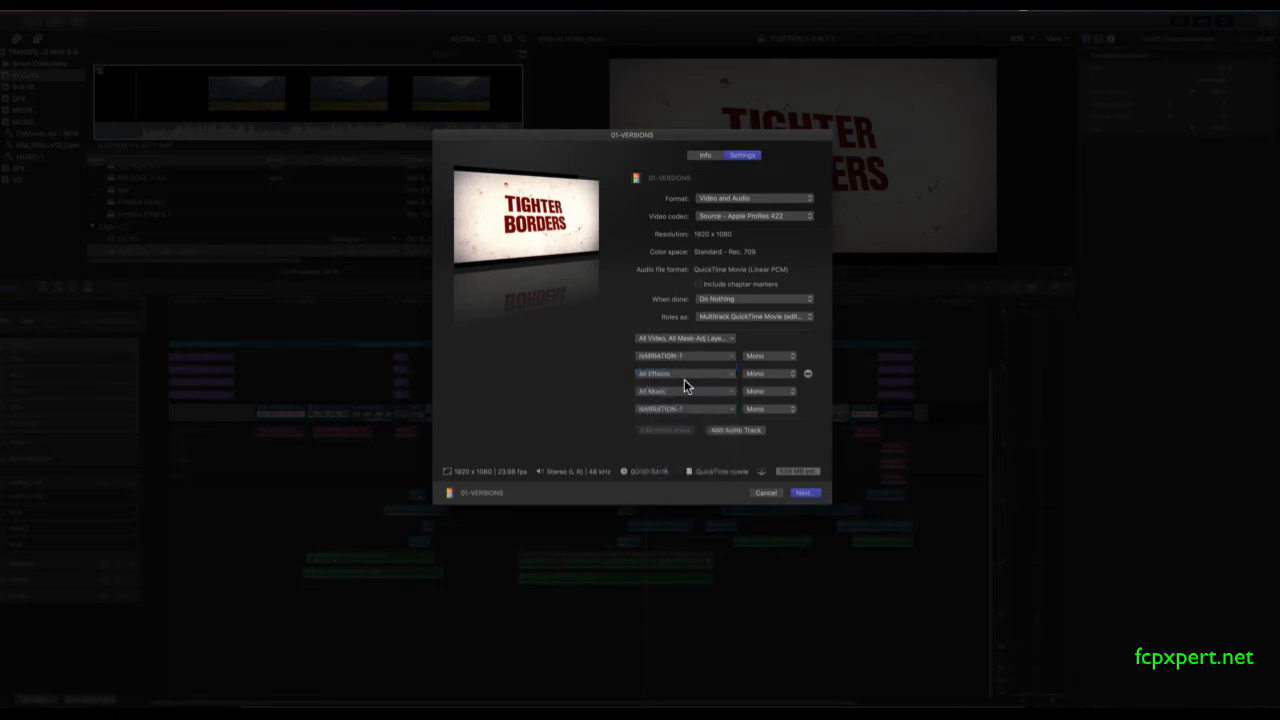
pyautogui.click(684, 374)
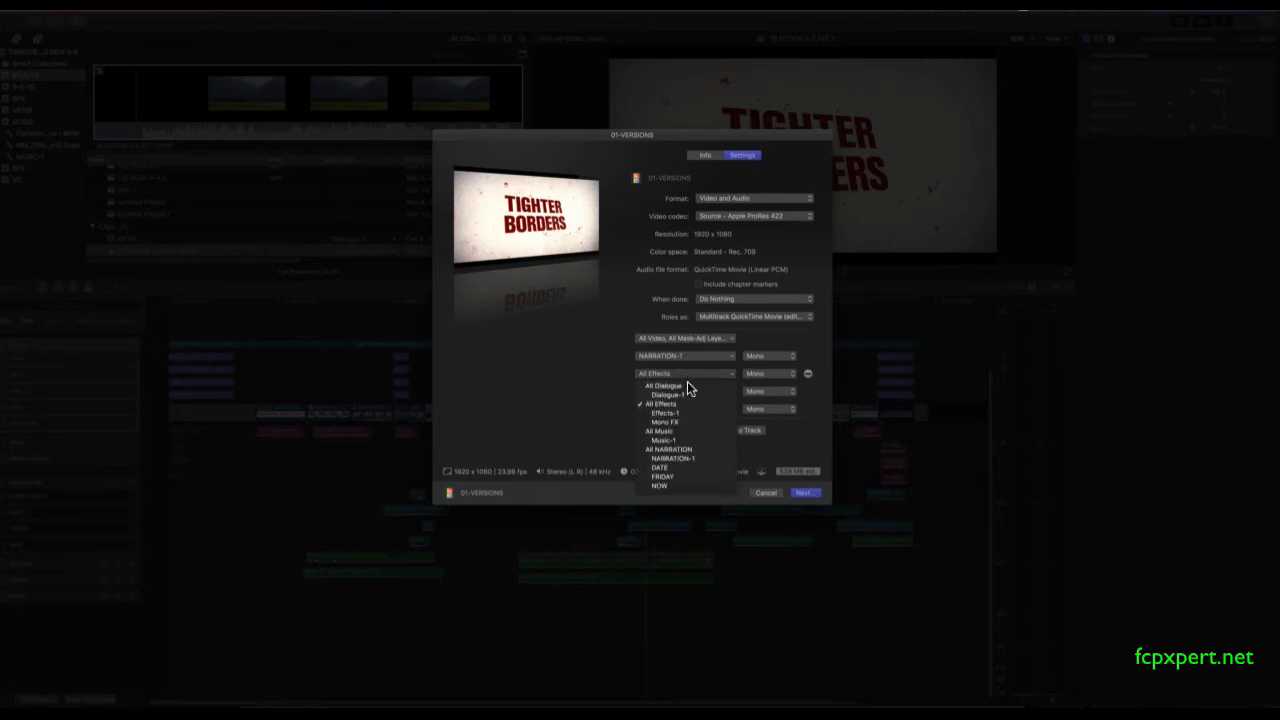
pyautogui.click(664, 384)
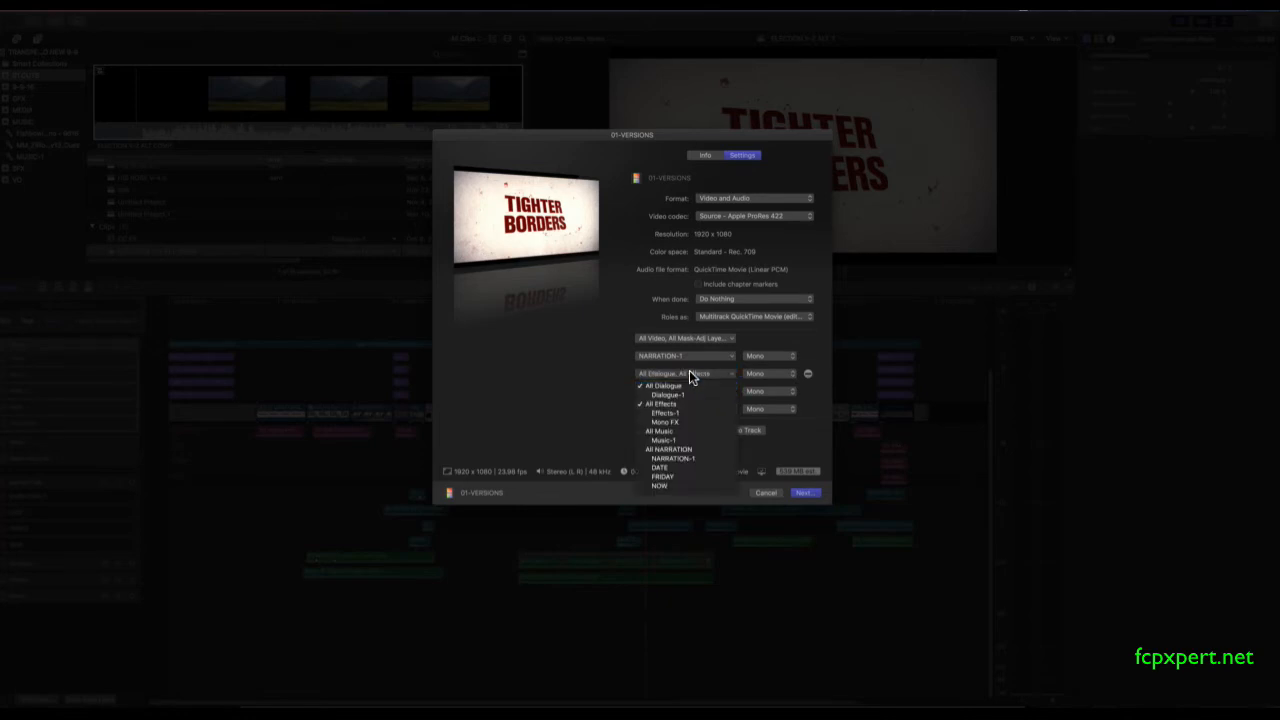
pyautogui.click(660, 384)
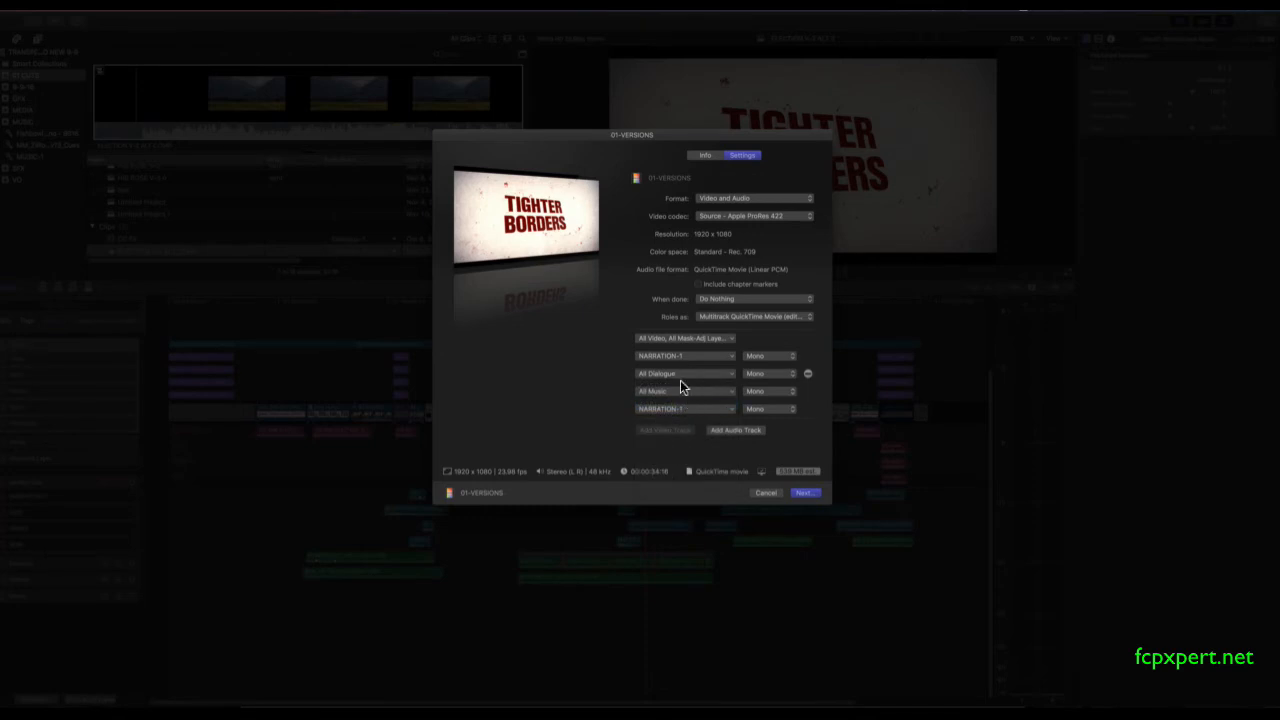
pyautogui.click(684, 408)
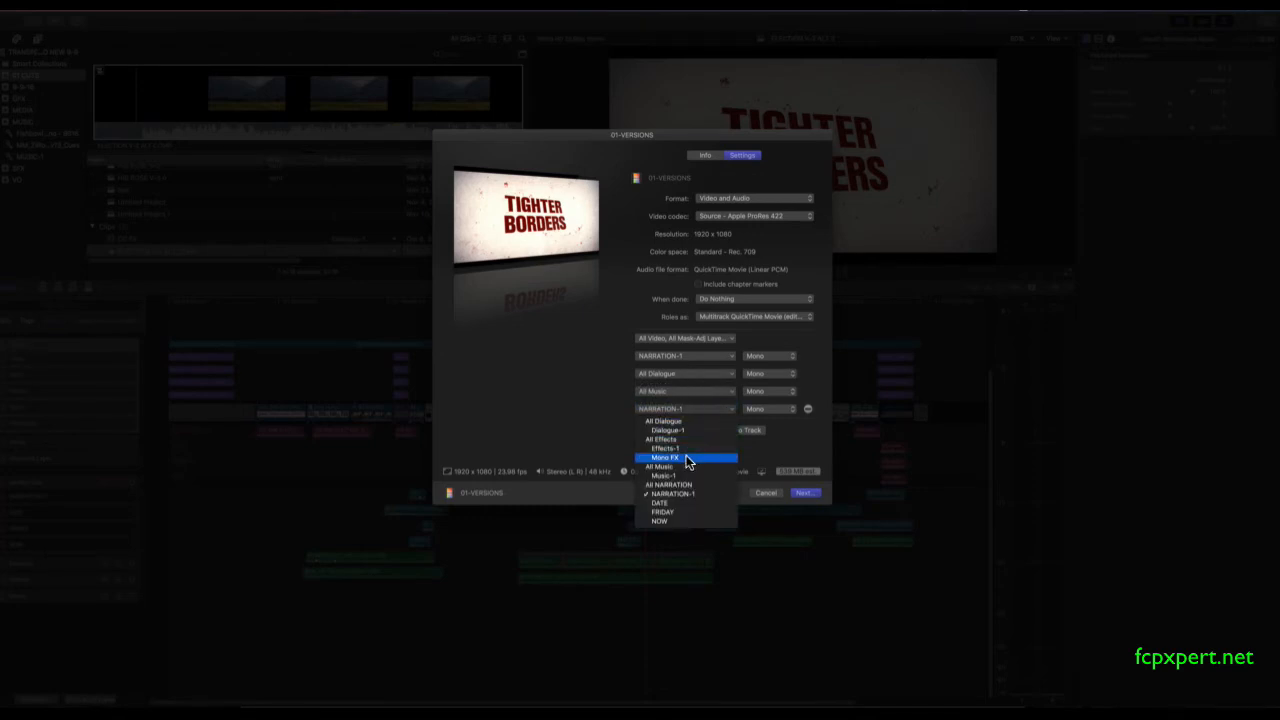
pyautogui.moveTo(680, 440)
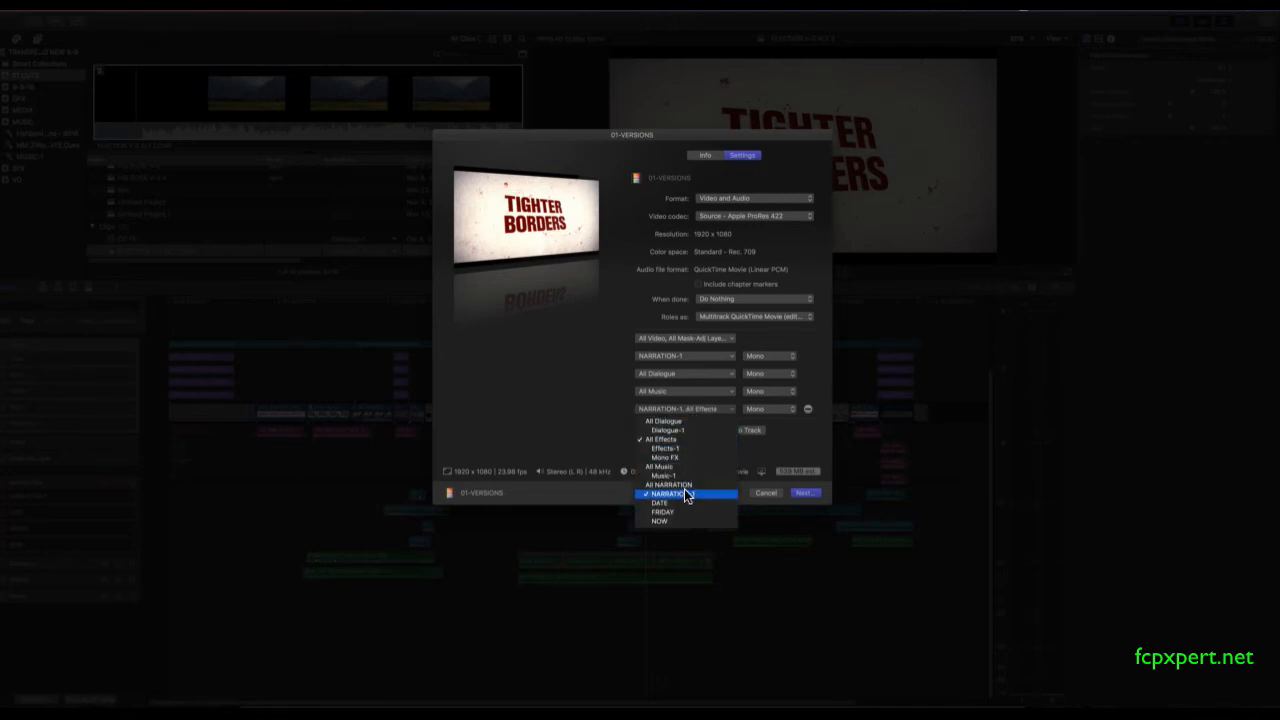
pyautogui.click(658, 492)
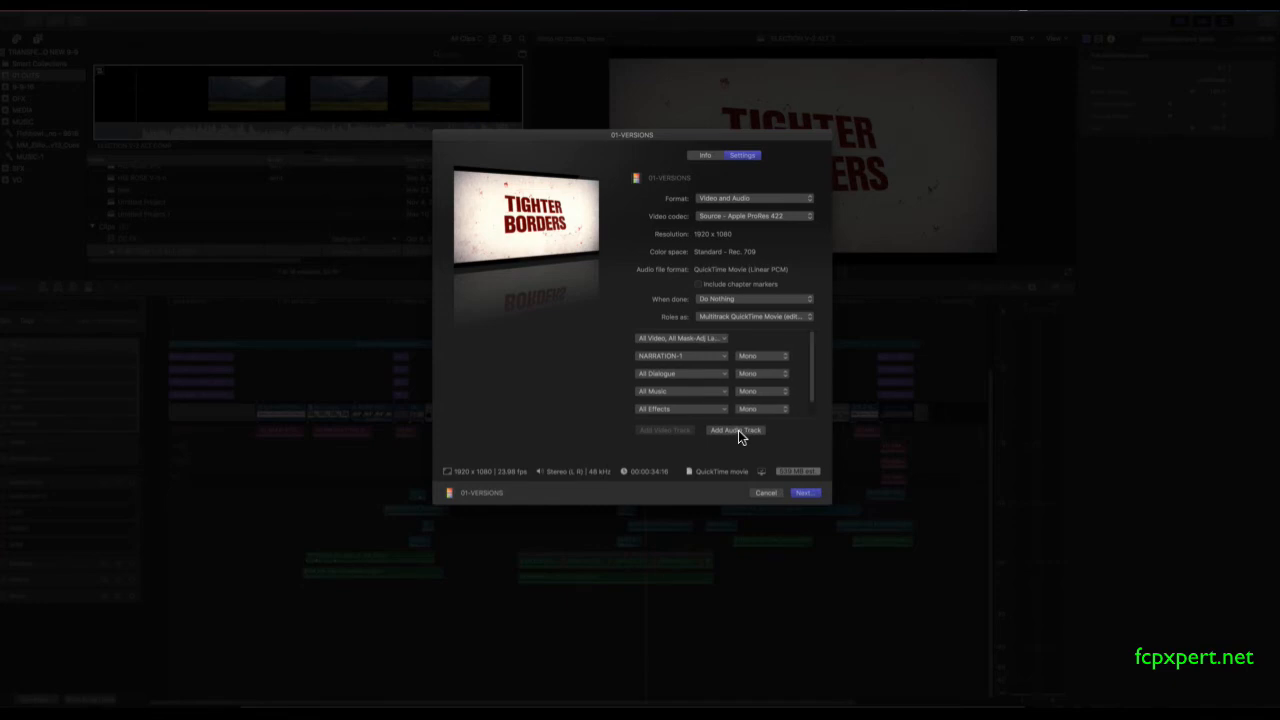
# Add an audio track carrying All Dialogue, All Music and NARRATION as a combined mix
pyautogui.click(736, 430)
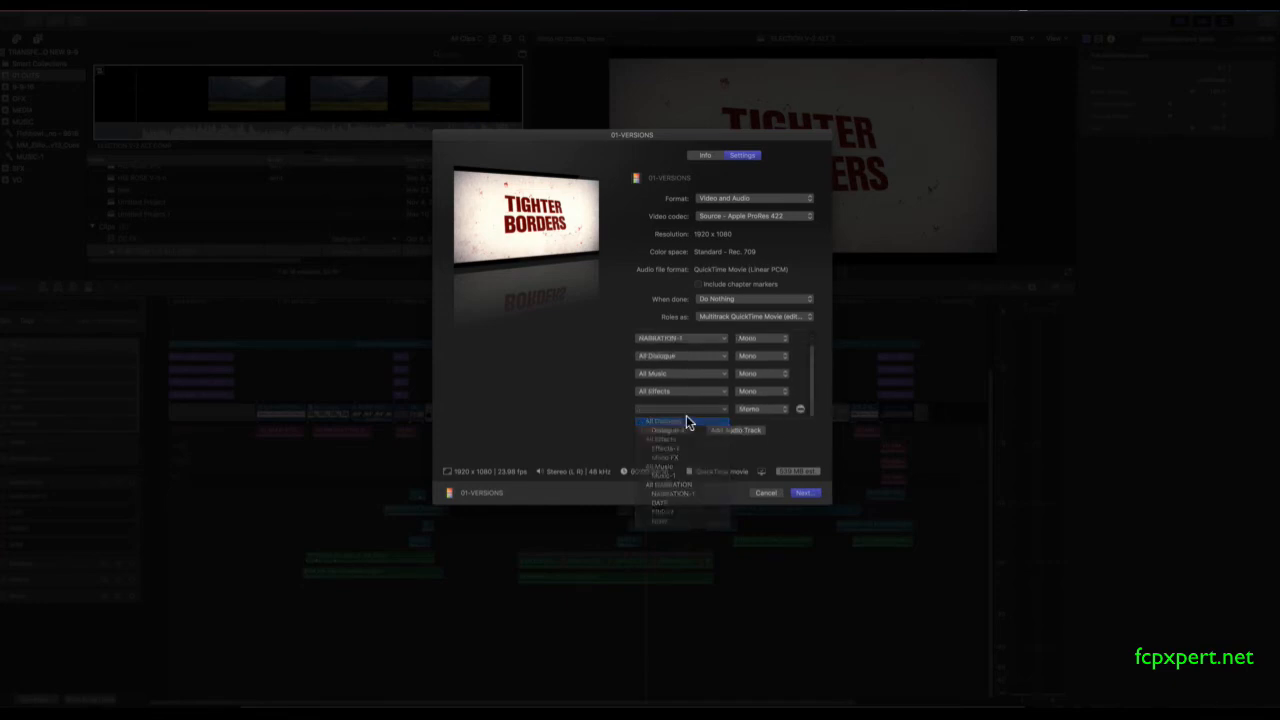
pyautogui.click(680, 420)
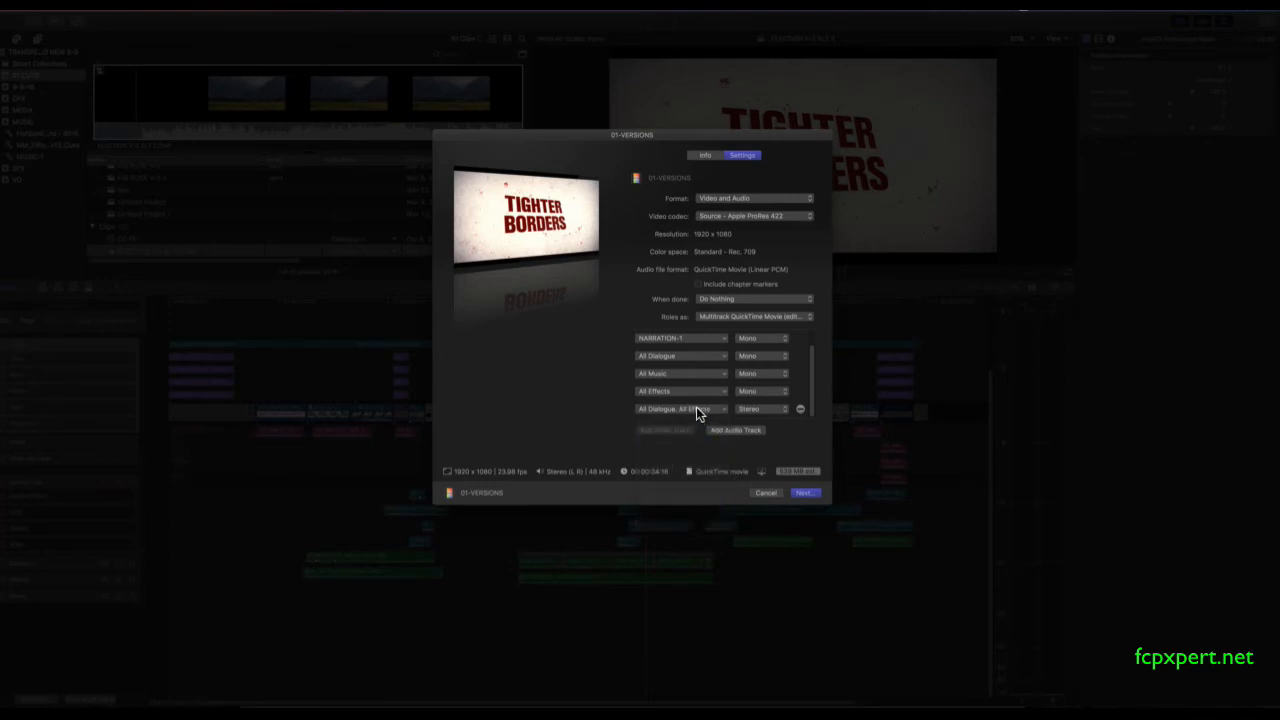
pyautogui.click(680, 408)
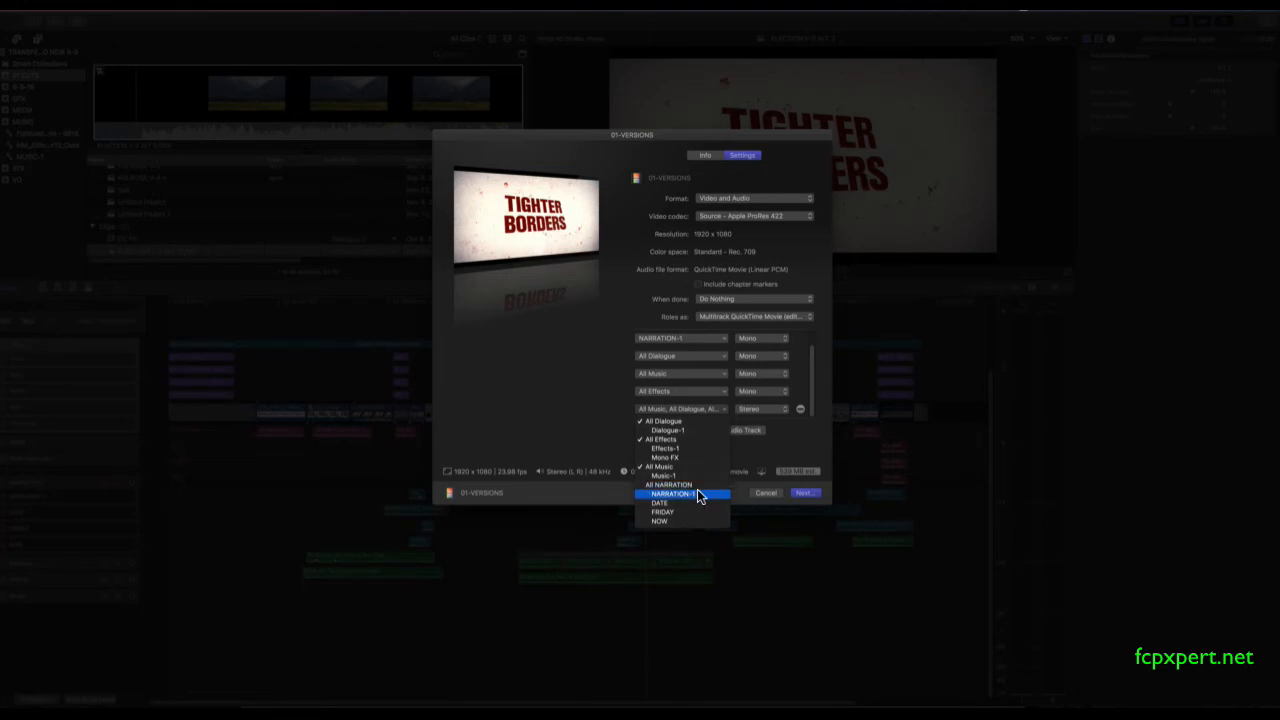
pyautogui.click(672, 494)
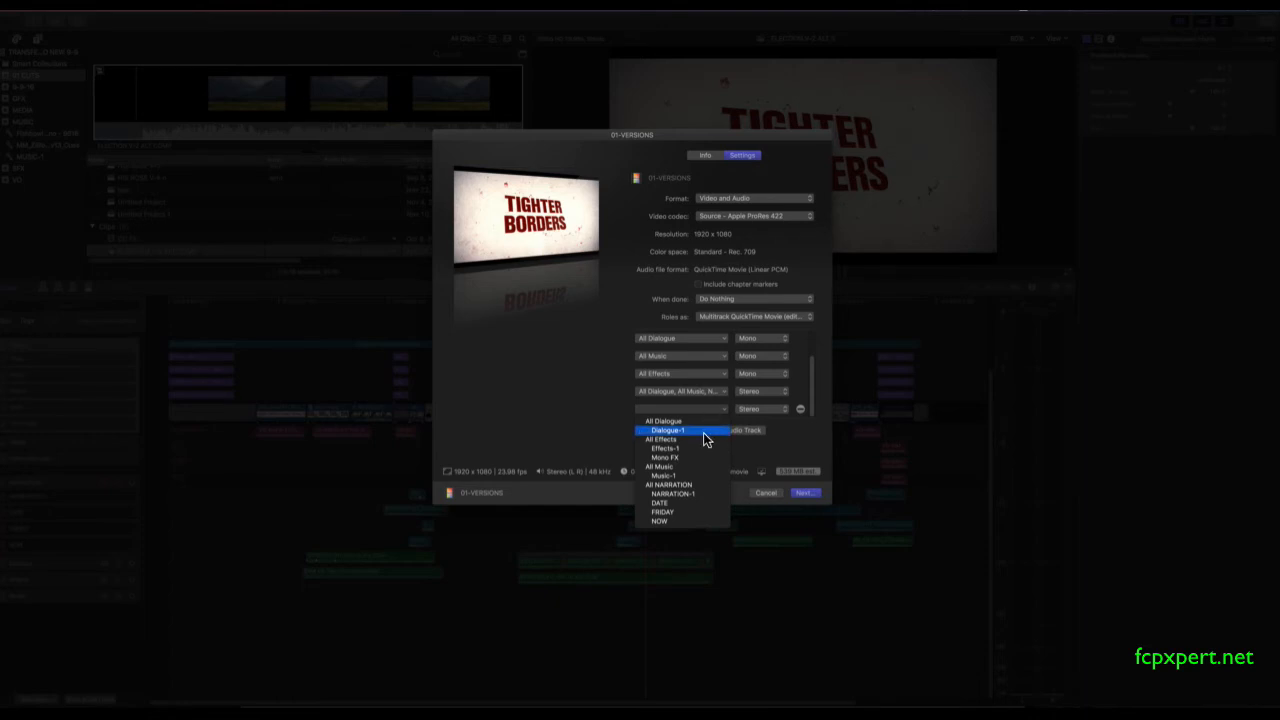
# Set the newest audio track to All Music plus All Effects
pyautogui.click(664, 468)
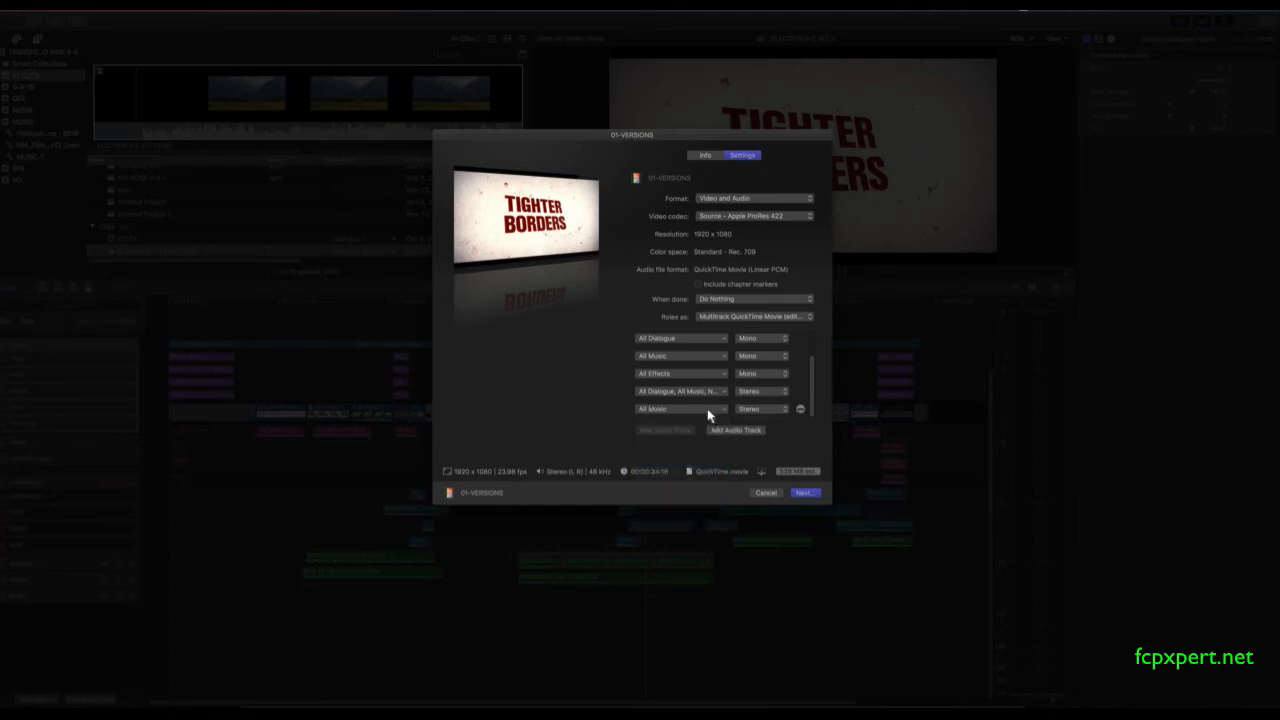
pyautogui.click(684, 408)
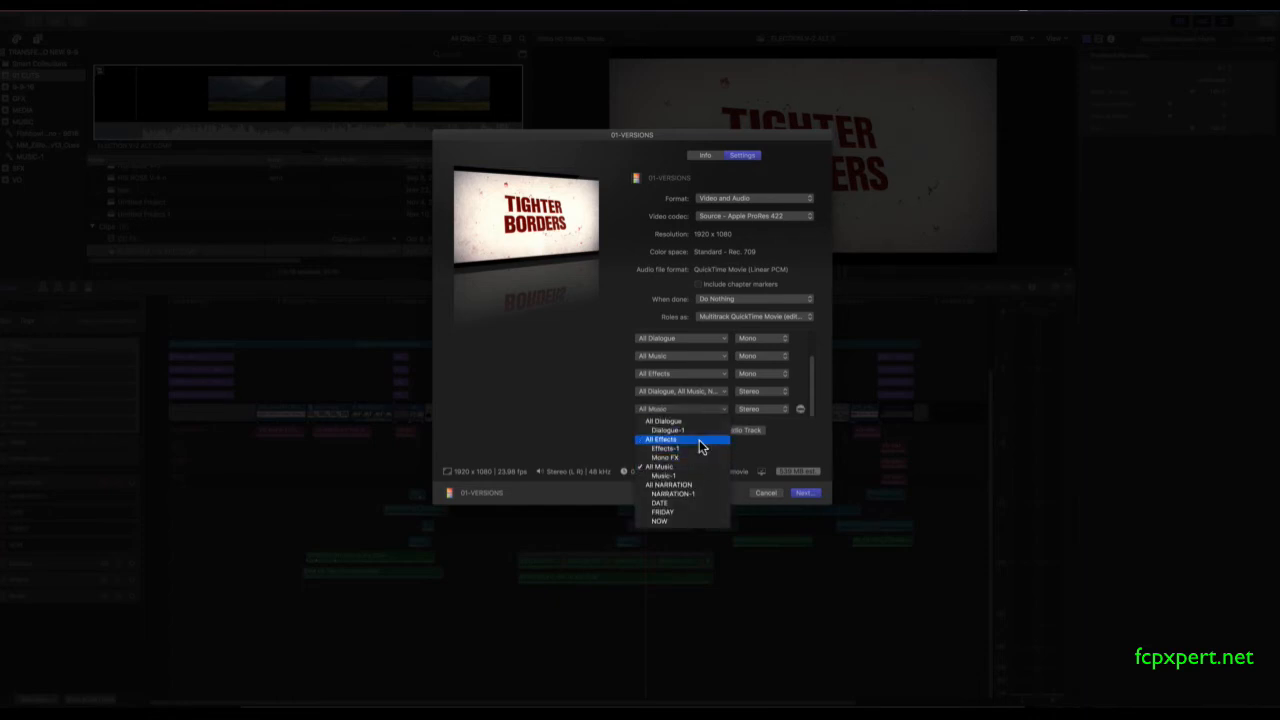
pyautogui.click(660, 440)
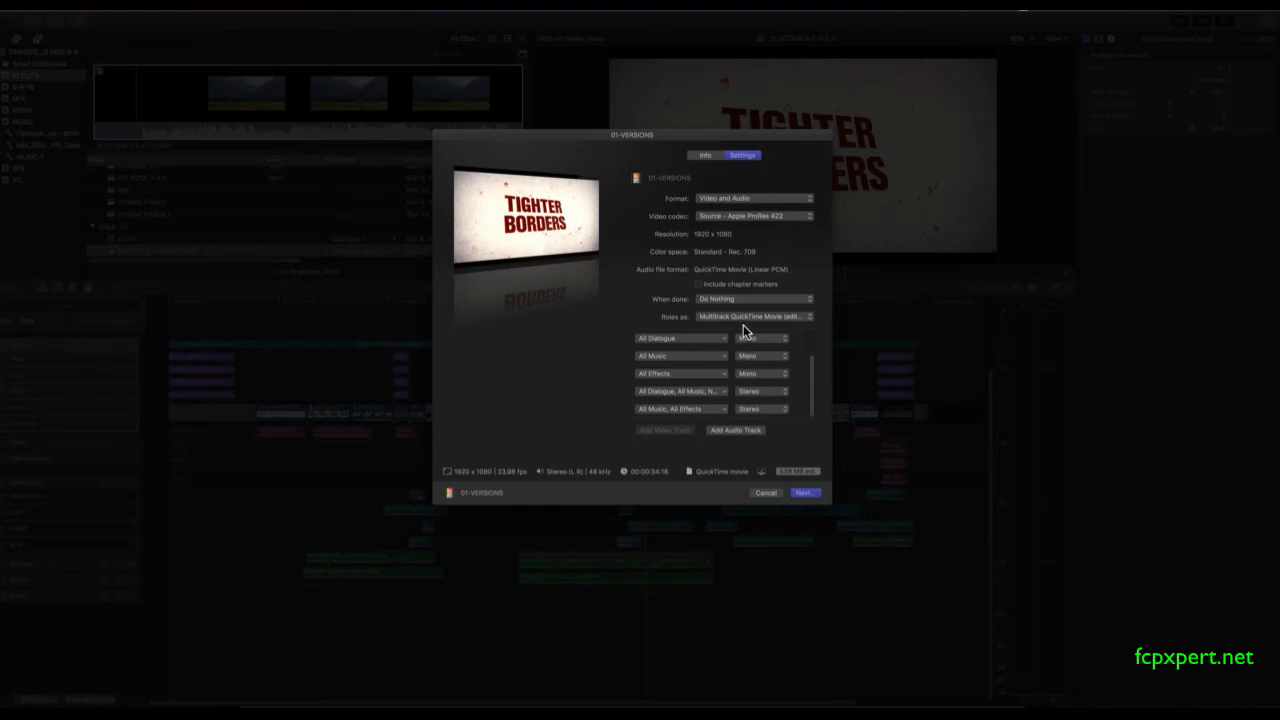
# Save the track layout as a generic mono/stereo comp roles preset and review the dialogue track roles
pyautogui.click(756, 316)
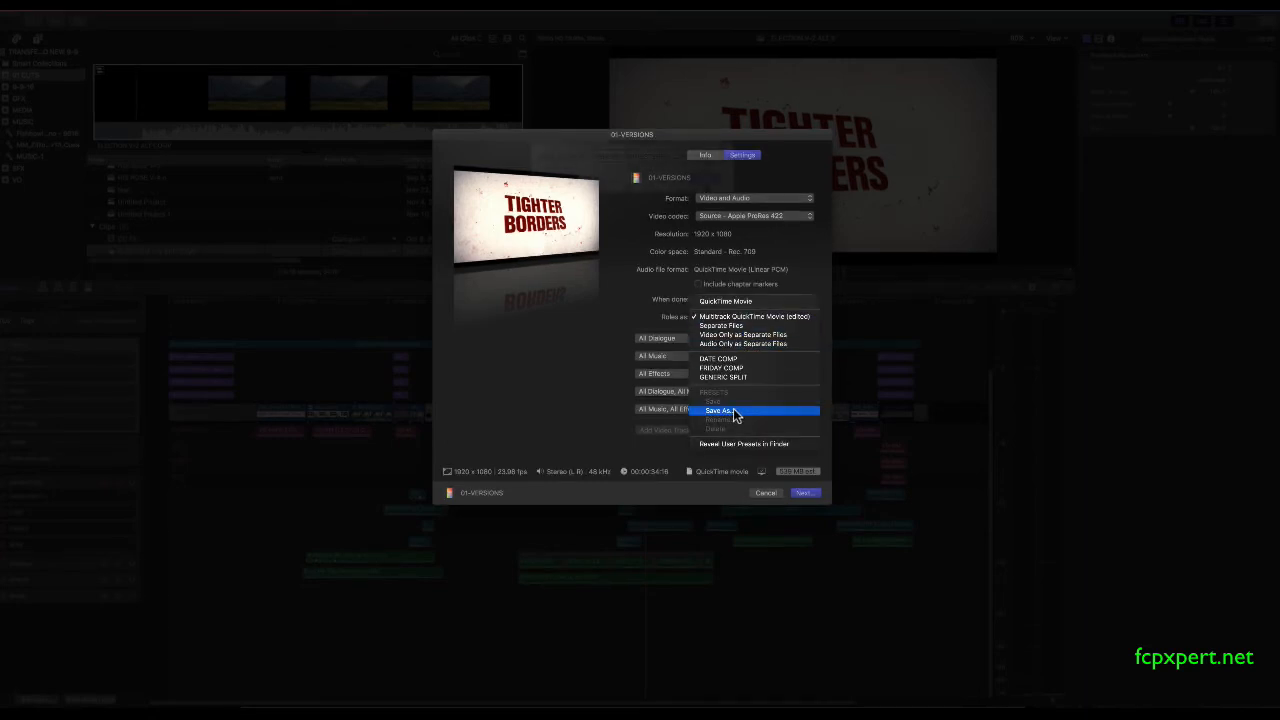
pyautogui.click(718, 410)
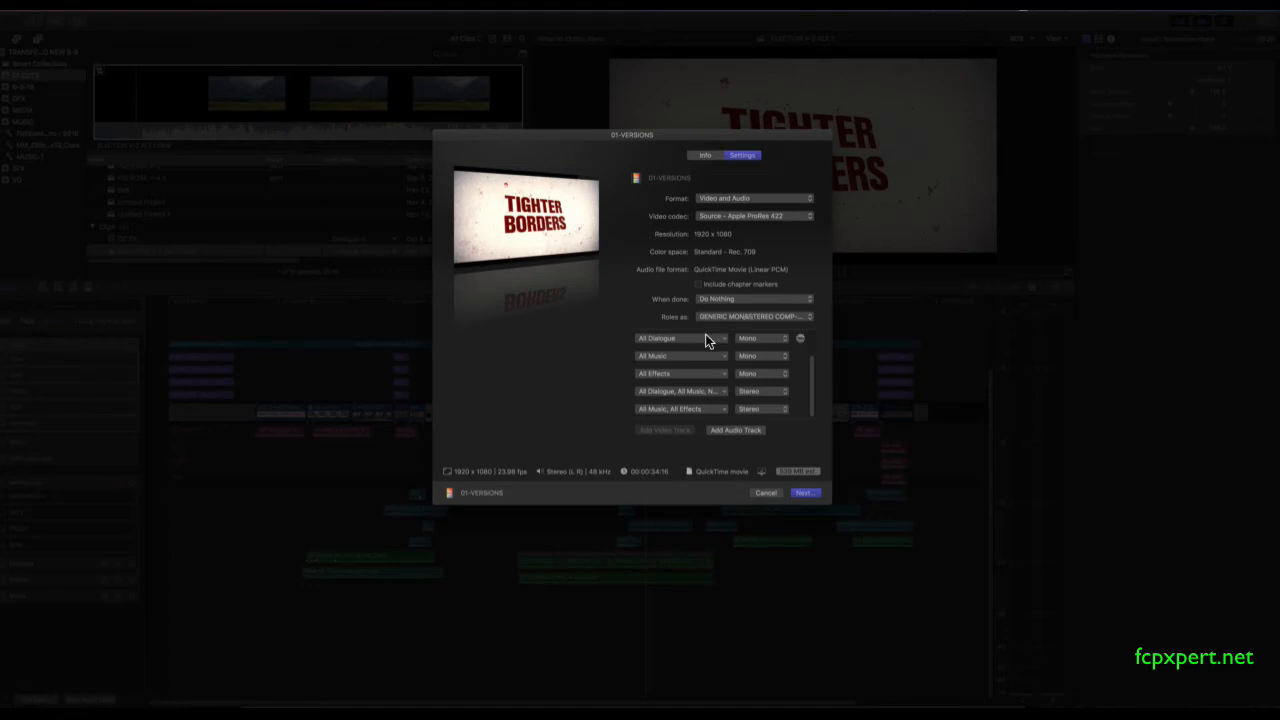
pyautogui.click(680, 338)
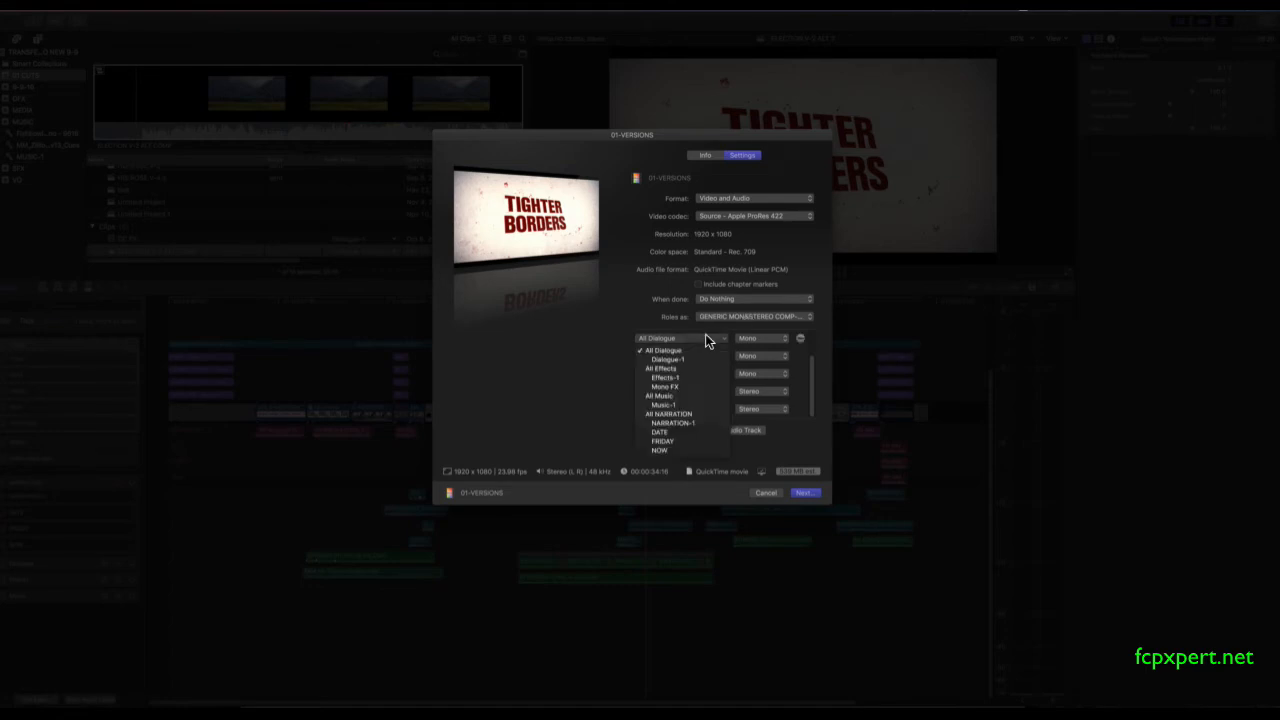
pyautogui.click(668, 368)
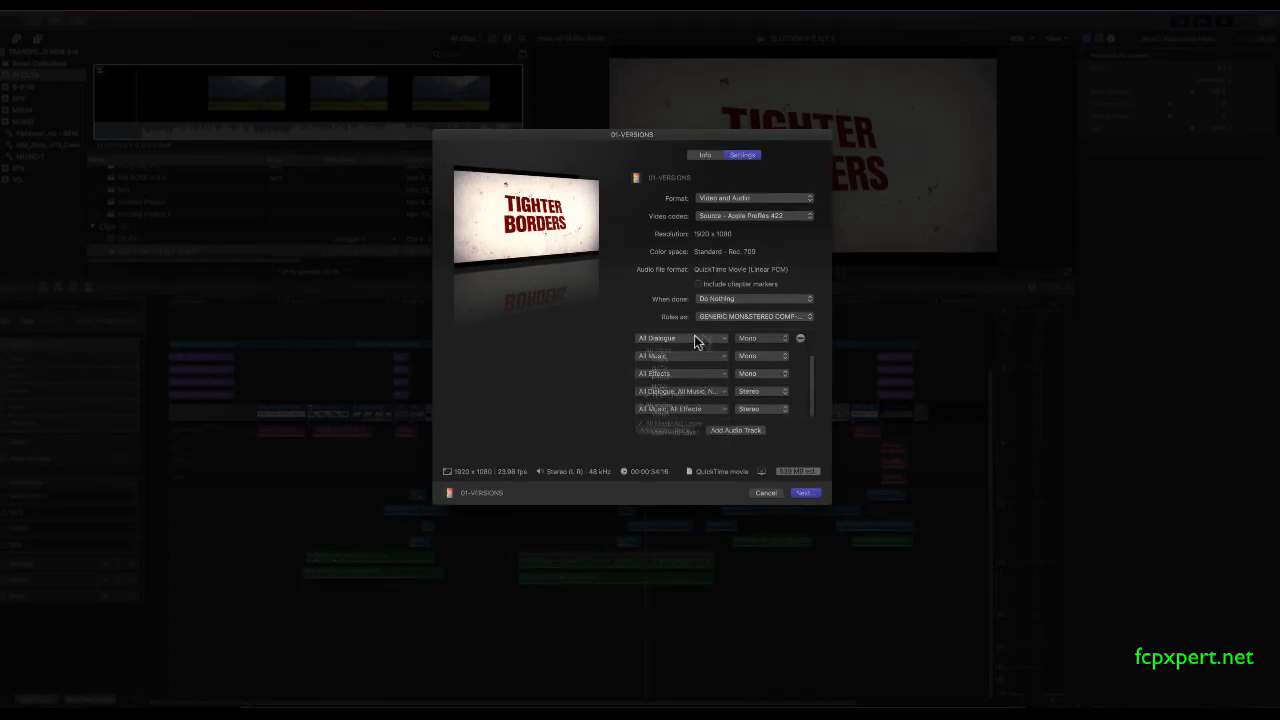
pyautogui.click(680, 338)
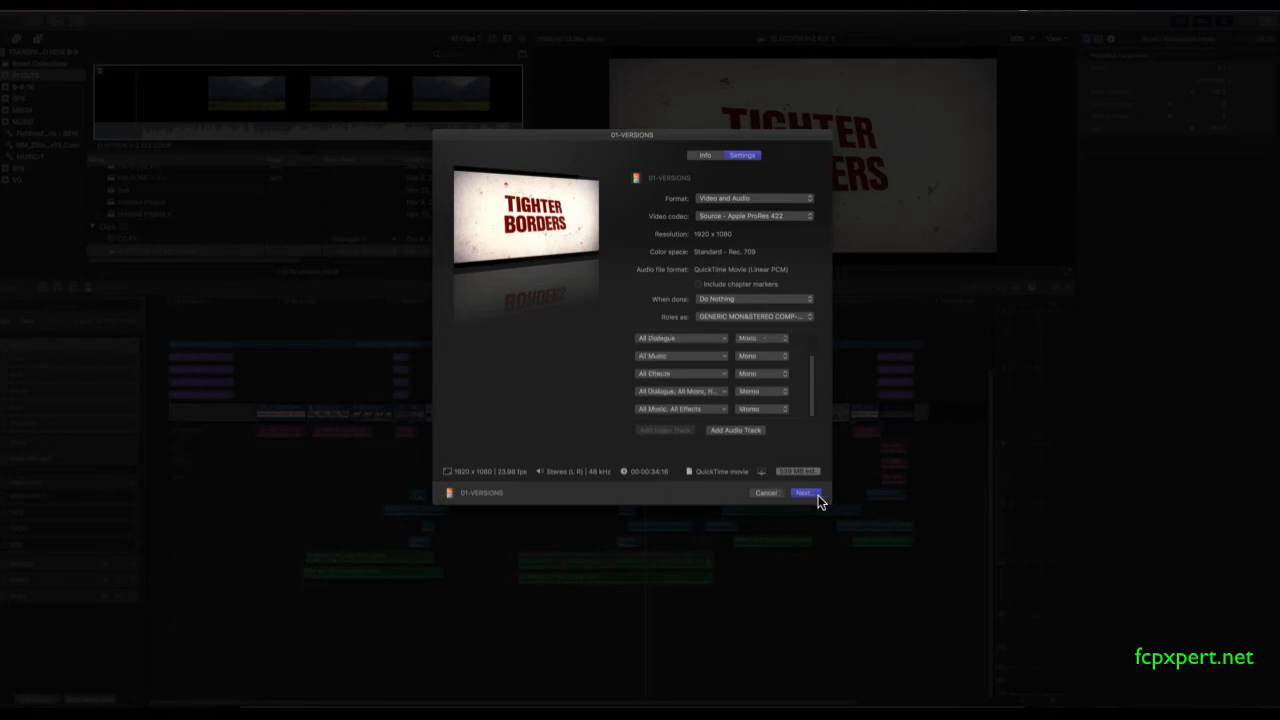
# Proceed with Next to the sheet for choosing where the export is saved
pyautogui.click(804, 492)
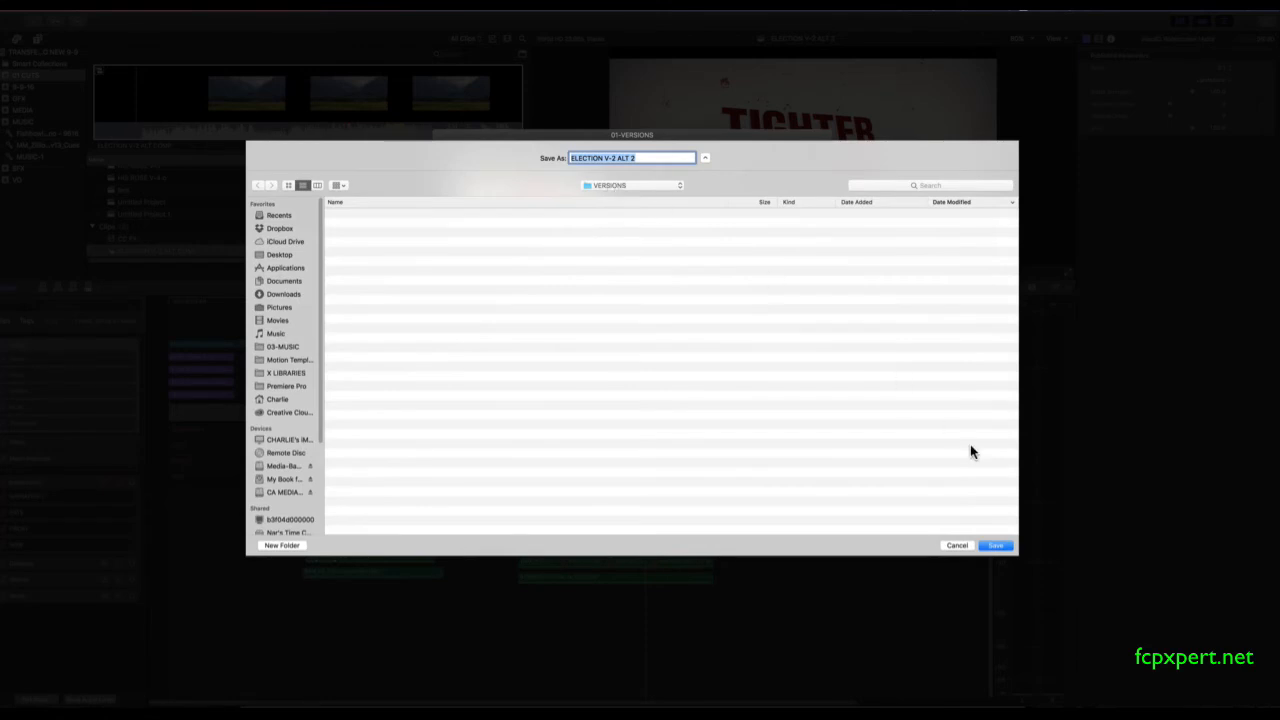
# Cancel the save location sheet and abandon the Share export
pyautogui.click(996, 544)
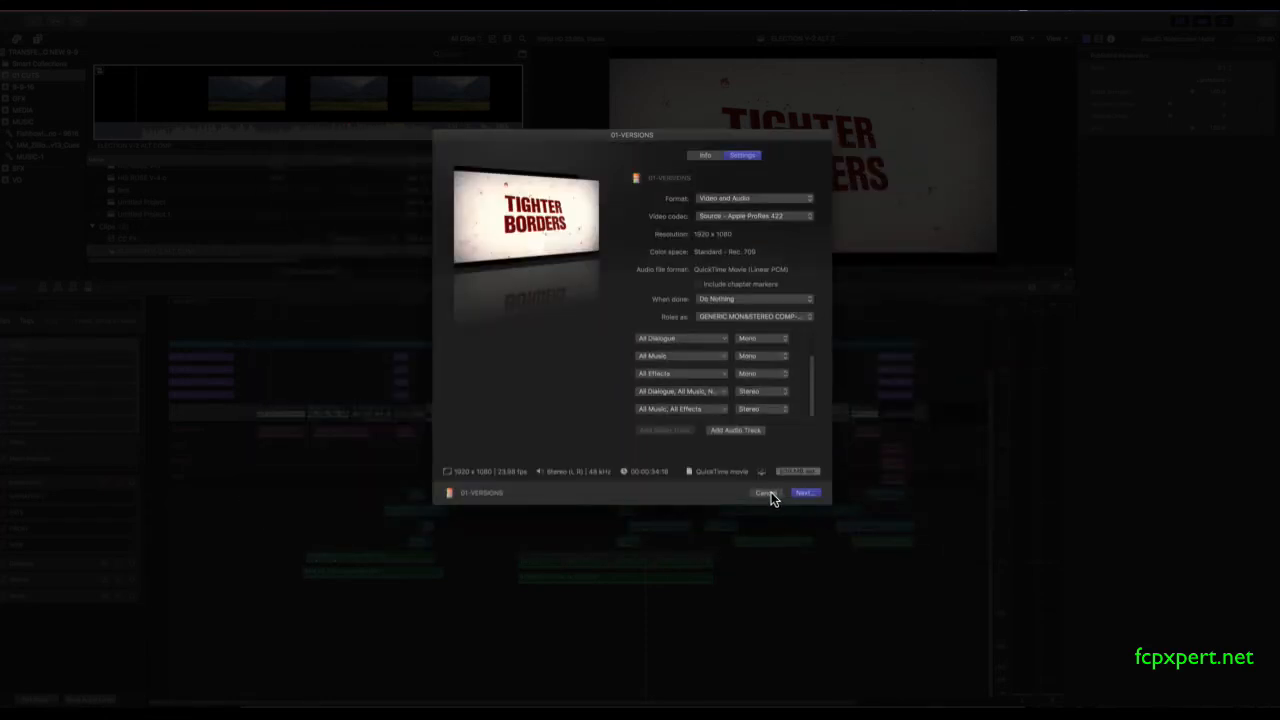
pyautogui.click(766, 492)
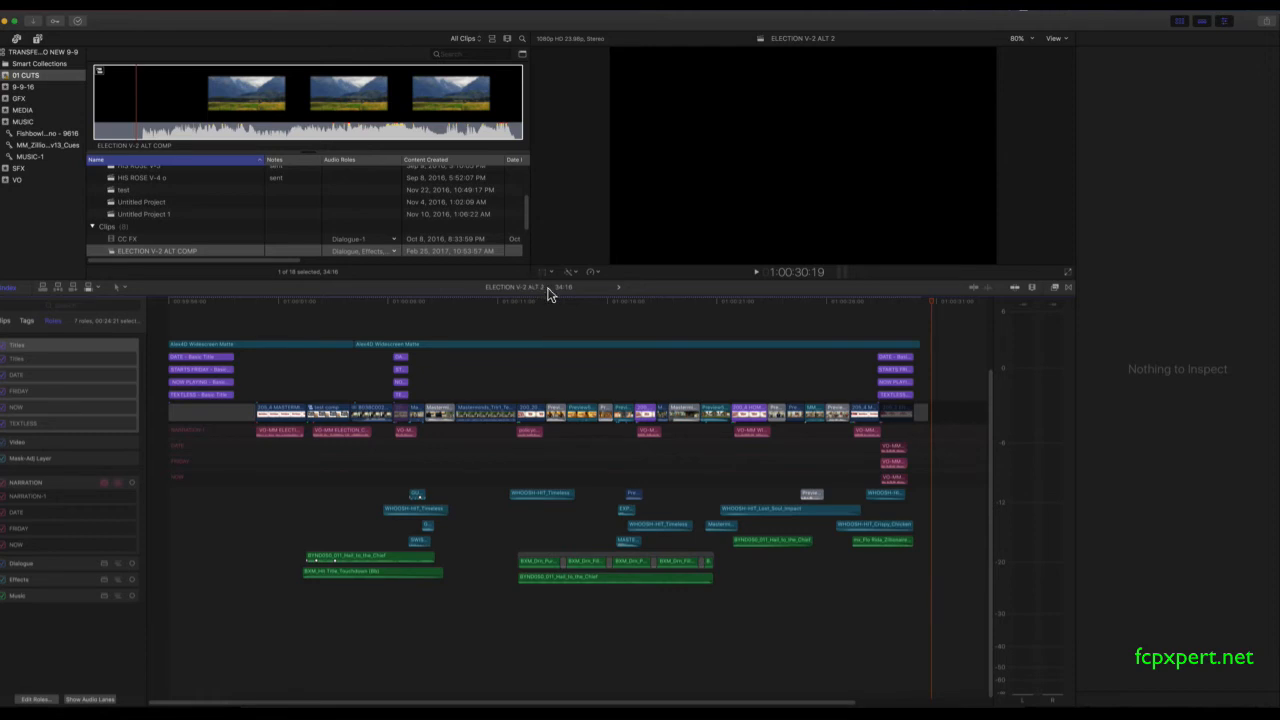
pyautogui.moveTo(588, 304)
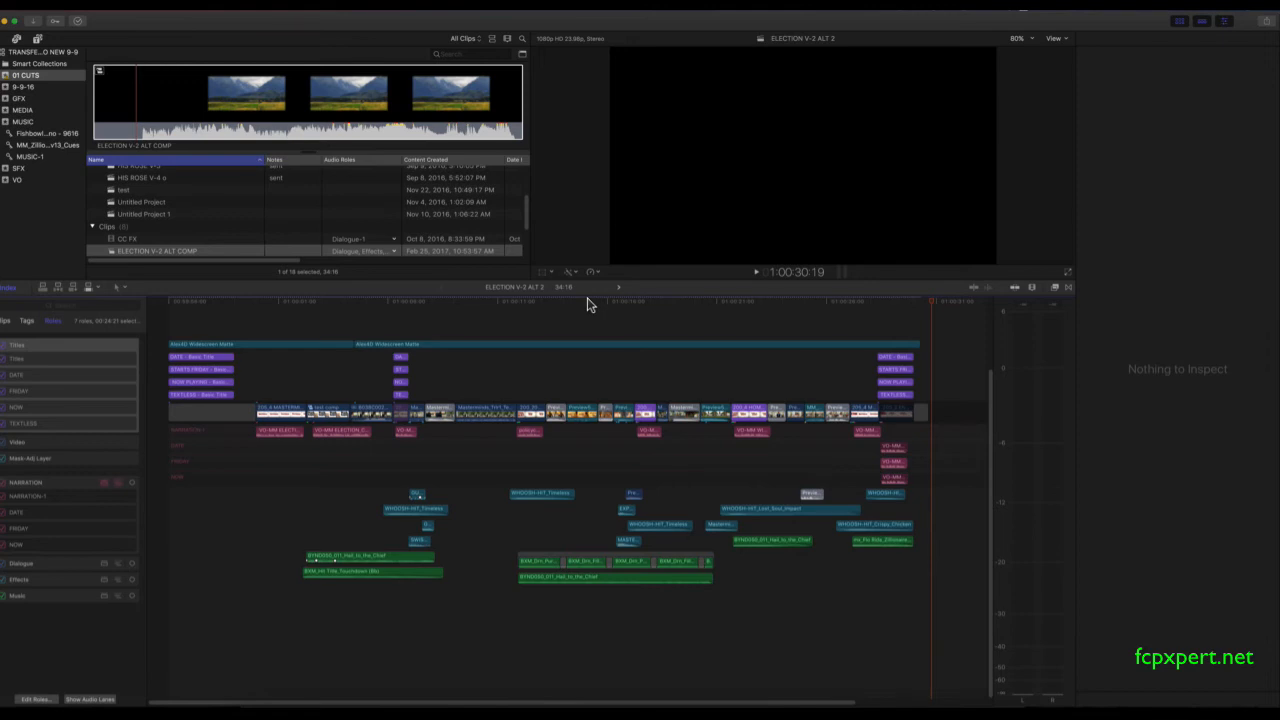
pyautogui.moveTo(620, 316)
pyautogui.write('ELECTION DATE')
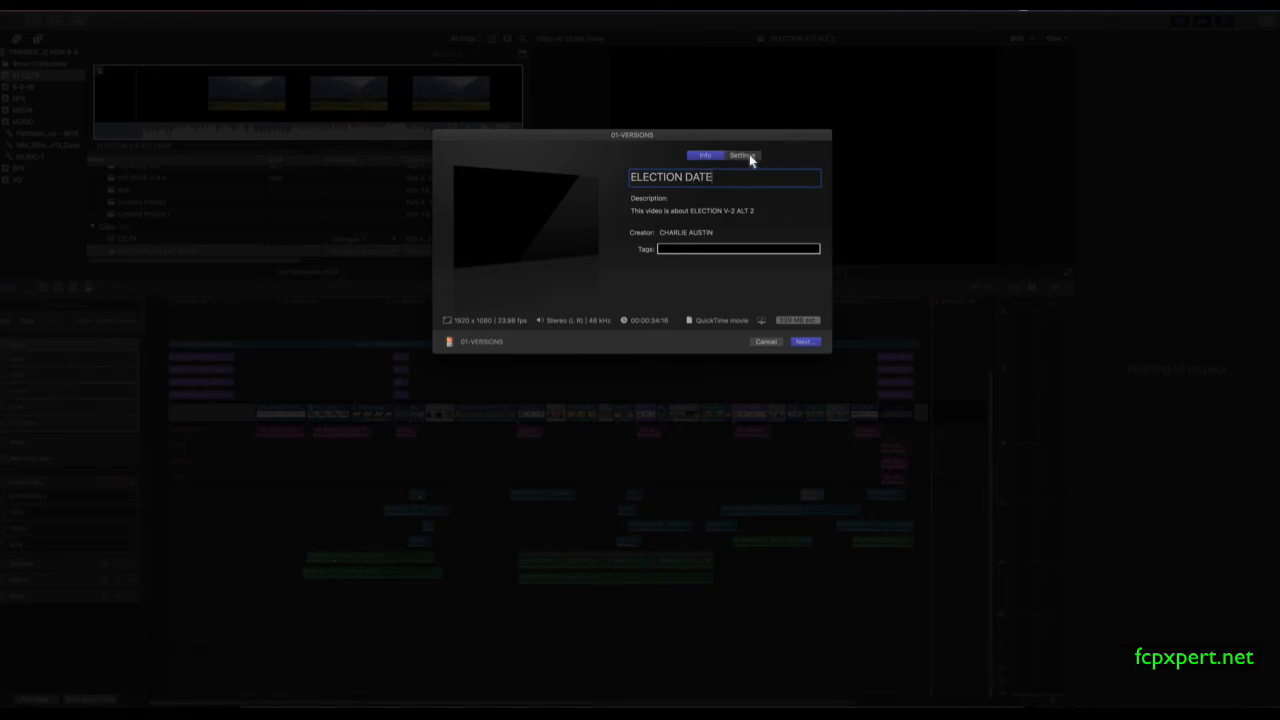
# Apply the DATE COMP roles preset and save the ELECTION DATE export
pyautogui.click(740, 156)
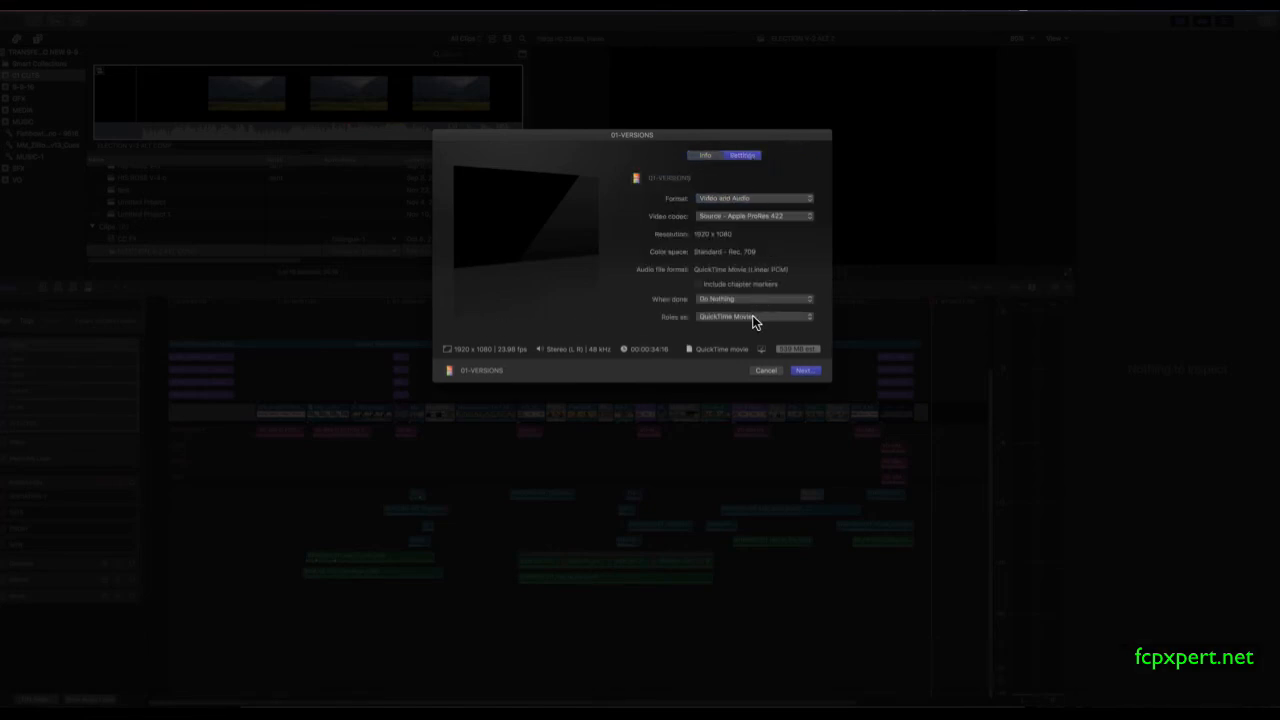
pyautogui.click(756, 316)
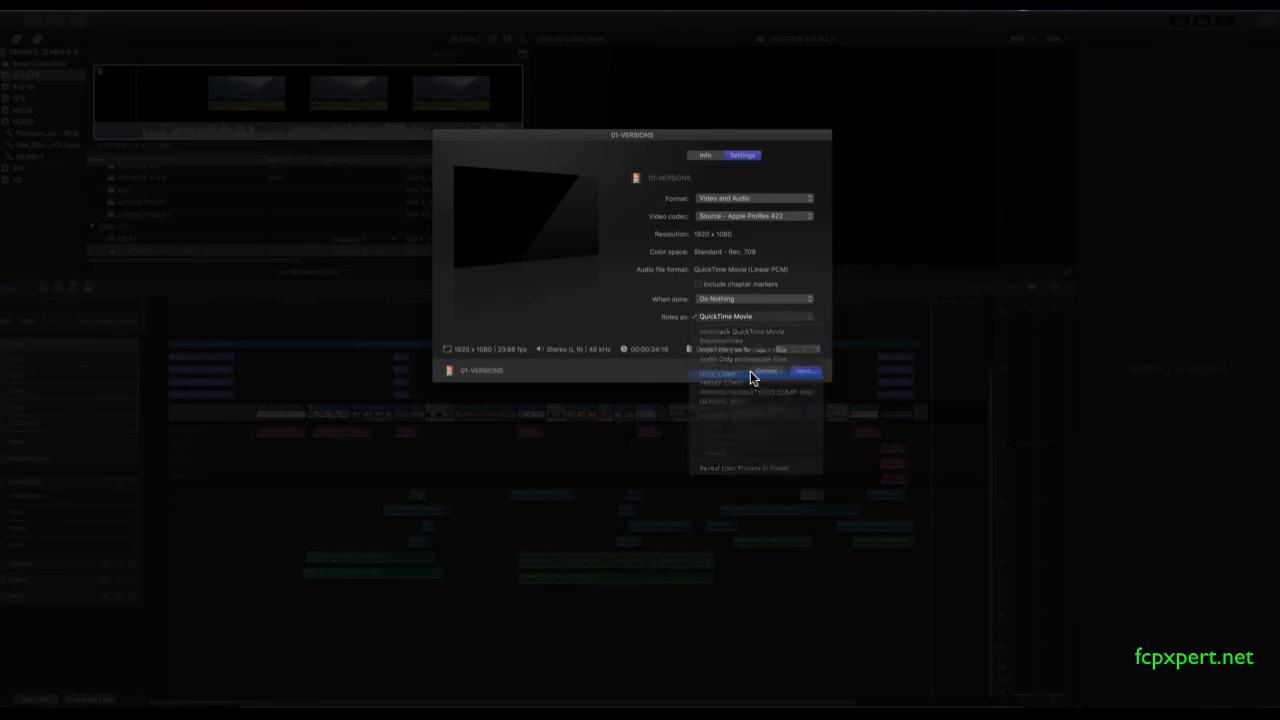
pyautogui.click(720, 374)
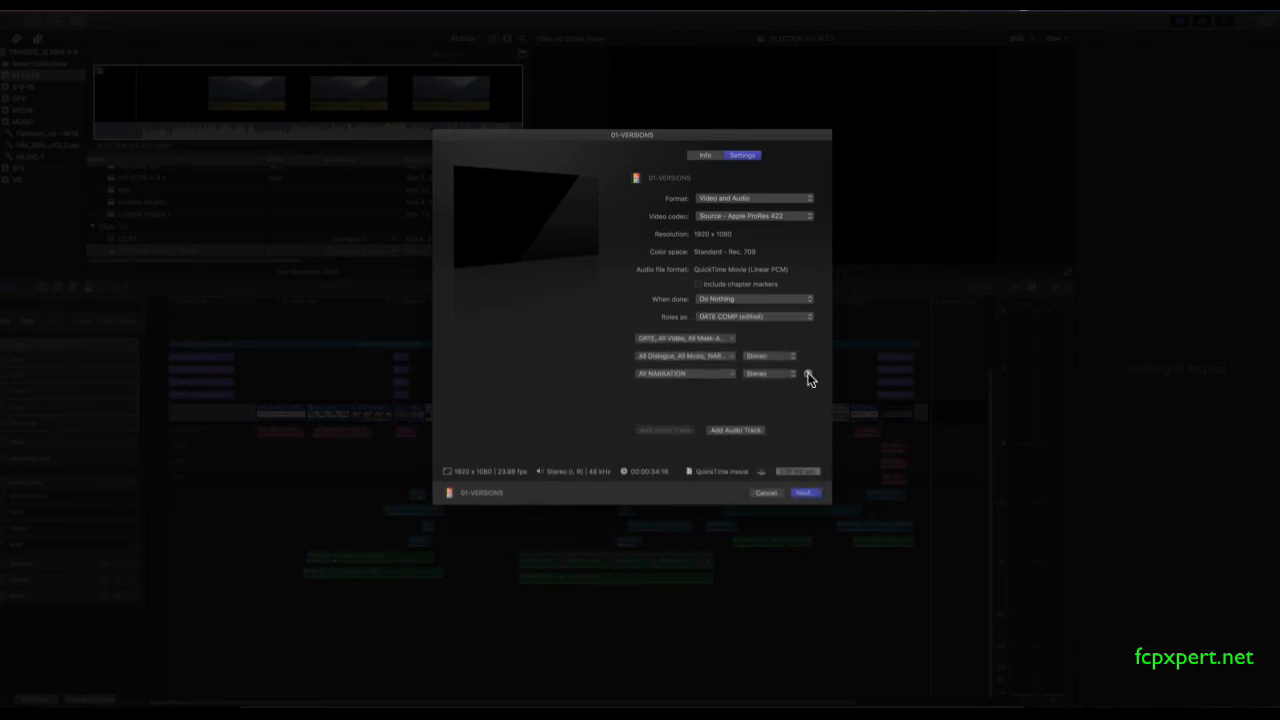
pyautogui.click(756, 316)
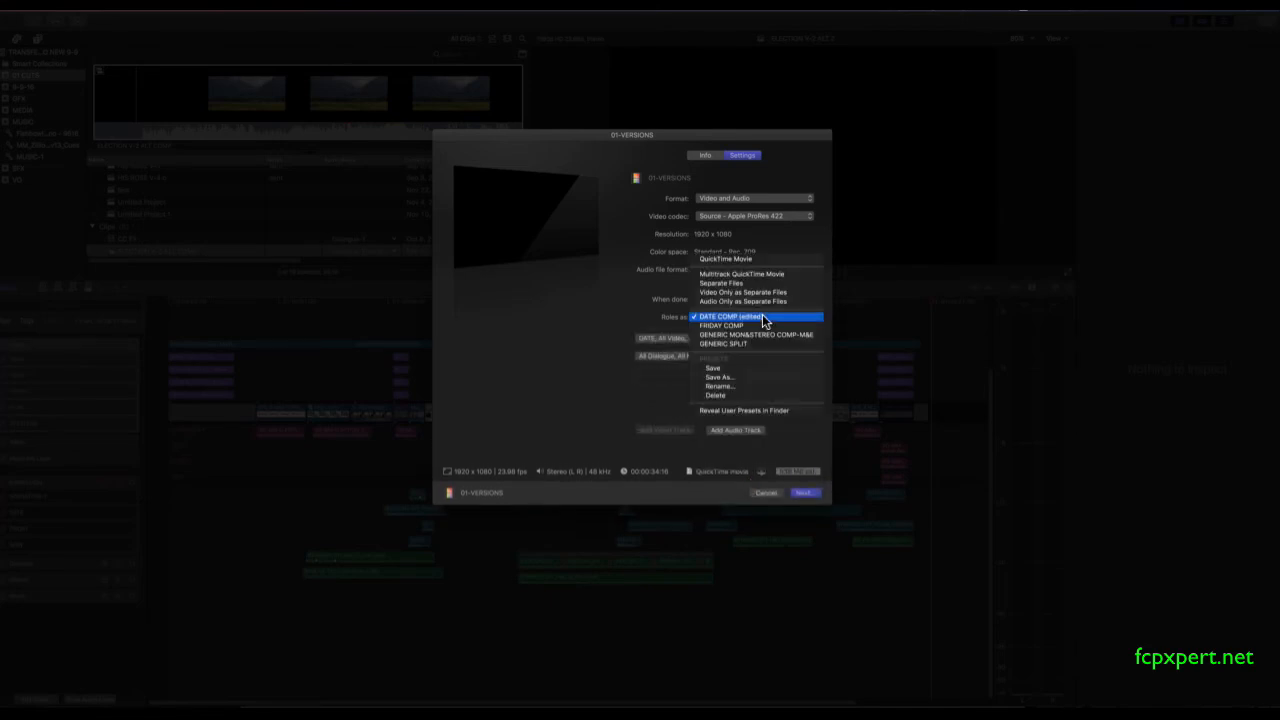
pyautogui.click(758, 316)
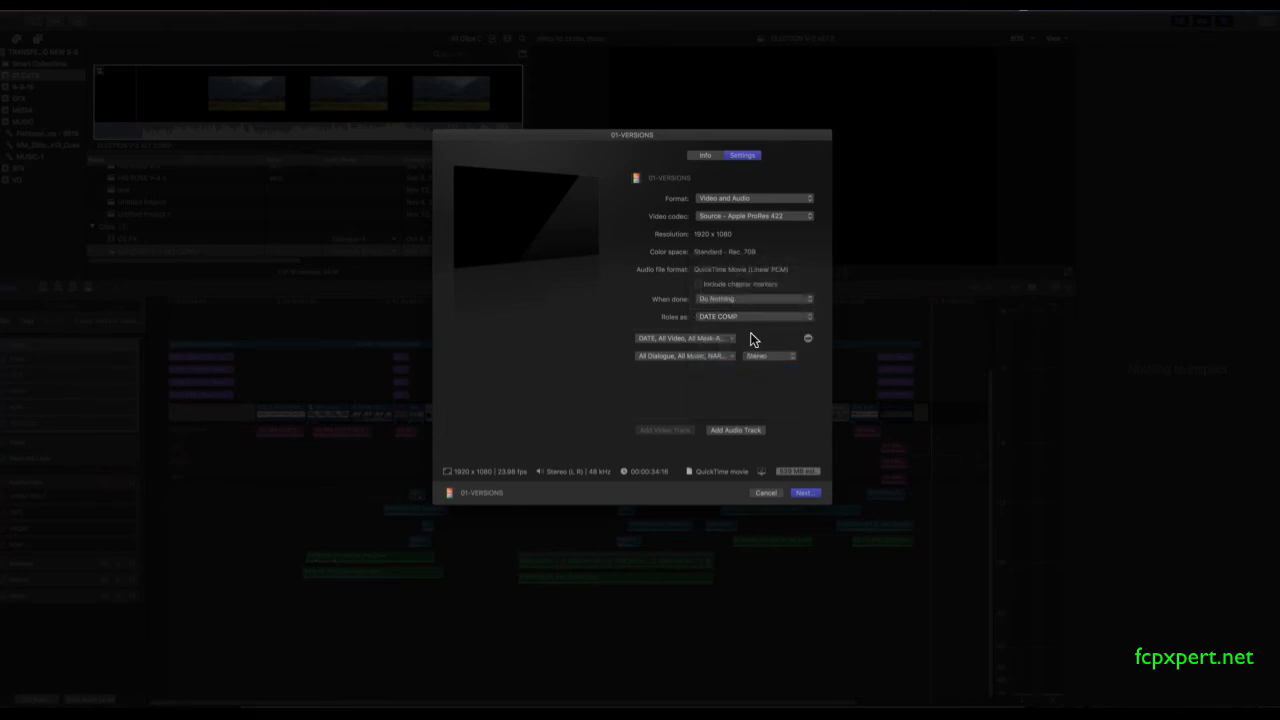
pyautogui.click(804, 492)
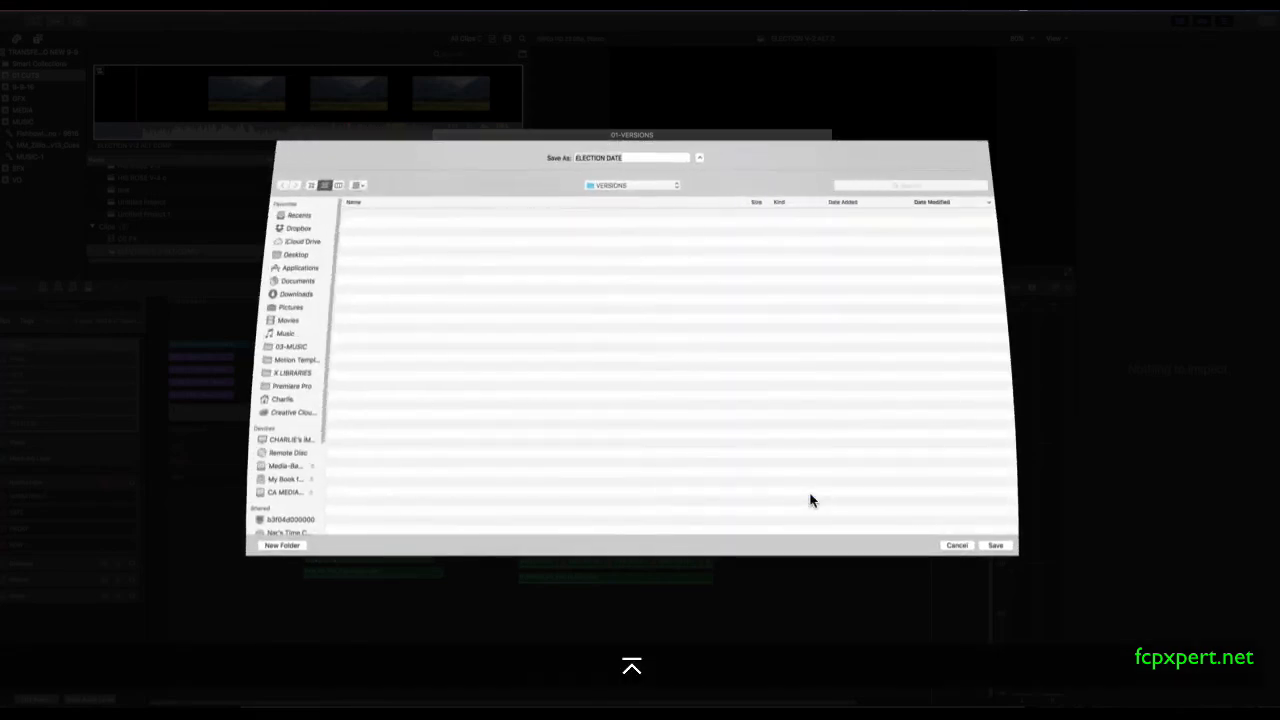
pyautogui.click(996, 544)
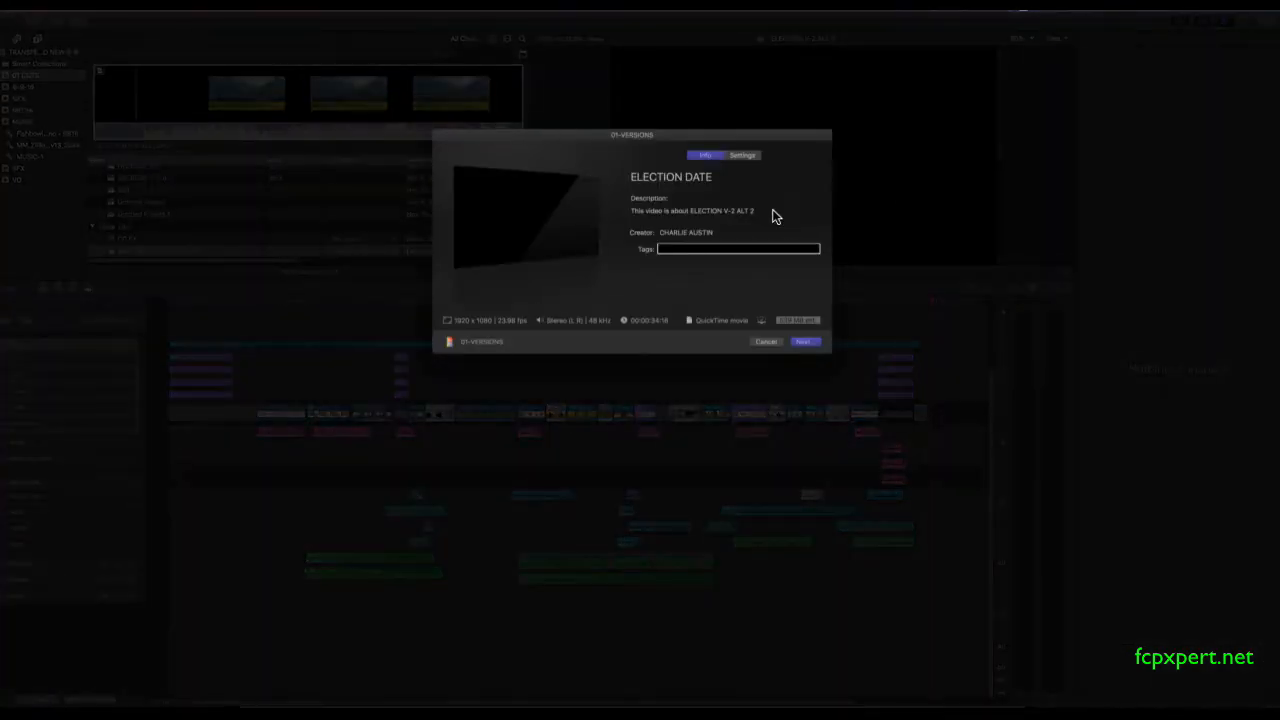
# Title the next export ELECTION FRIDAY and choose the FRIDAY COMP roles preset
pyautogui.write('ELECTION FRIDAY')
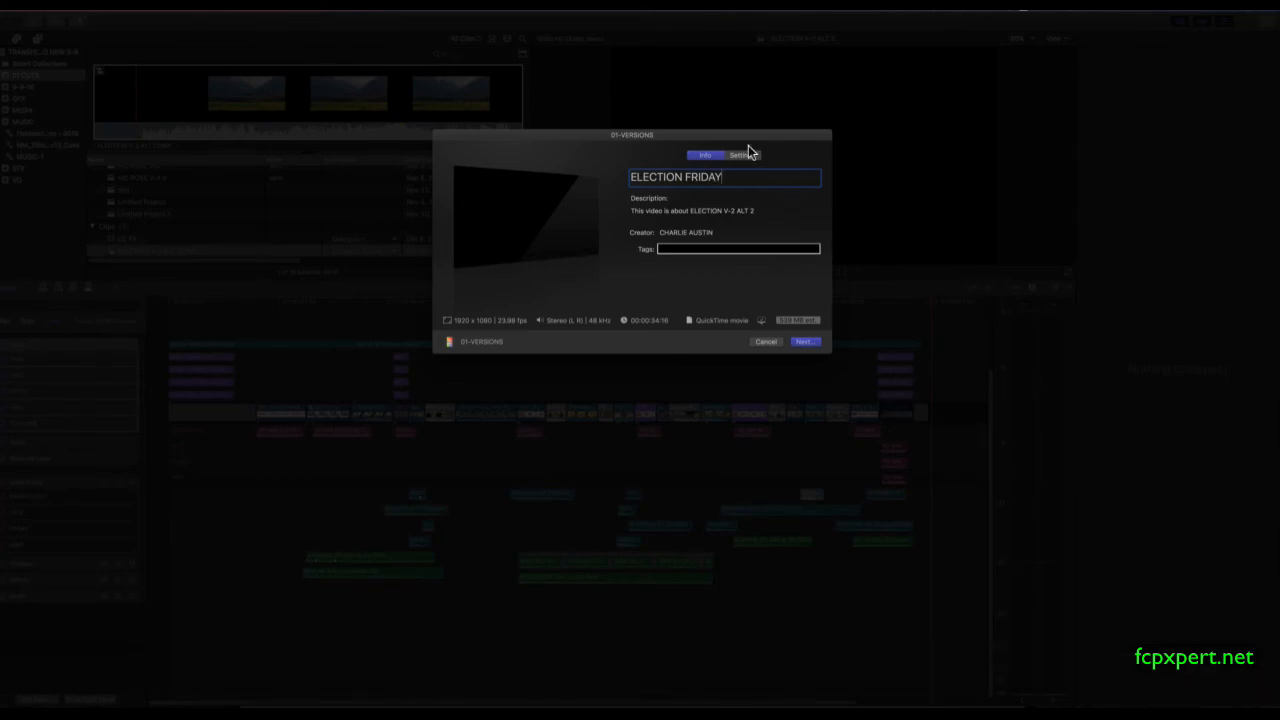
pyautogui.click(740, 156)
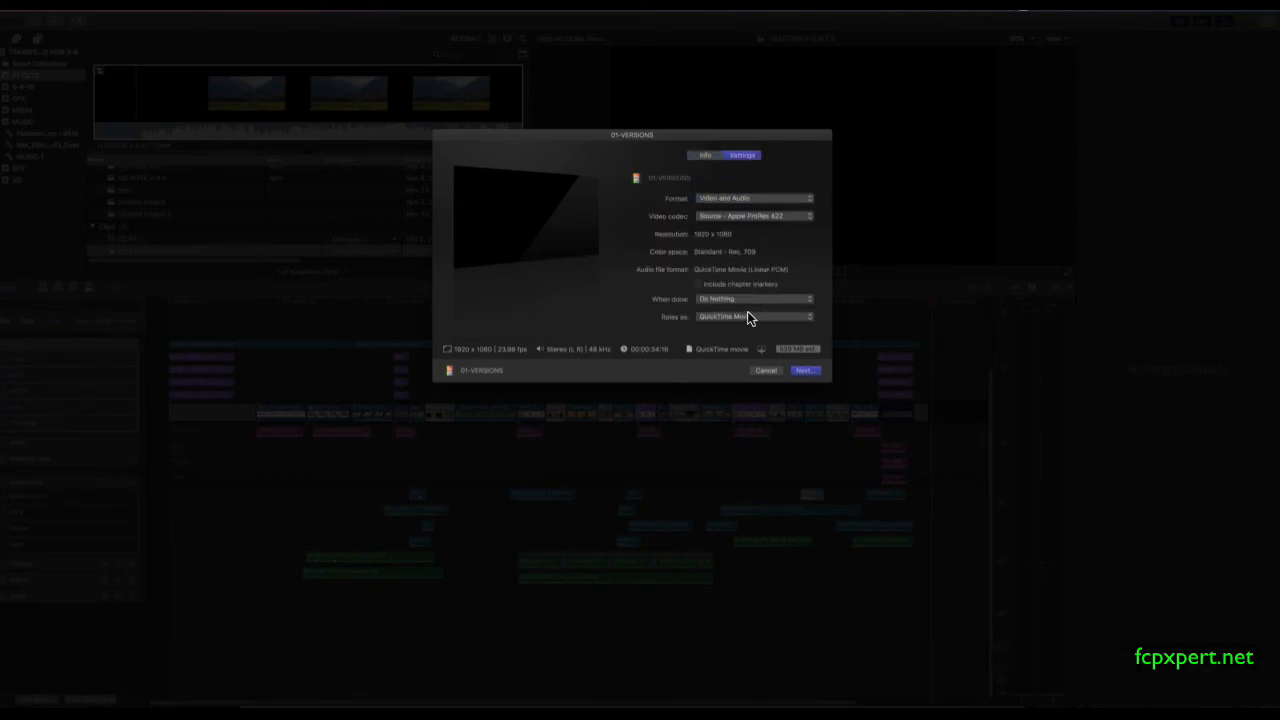
pyautogui.click(752, 316)
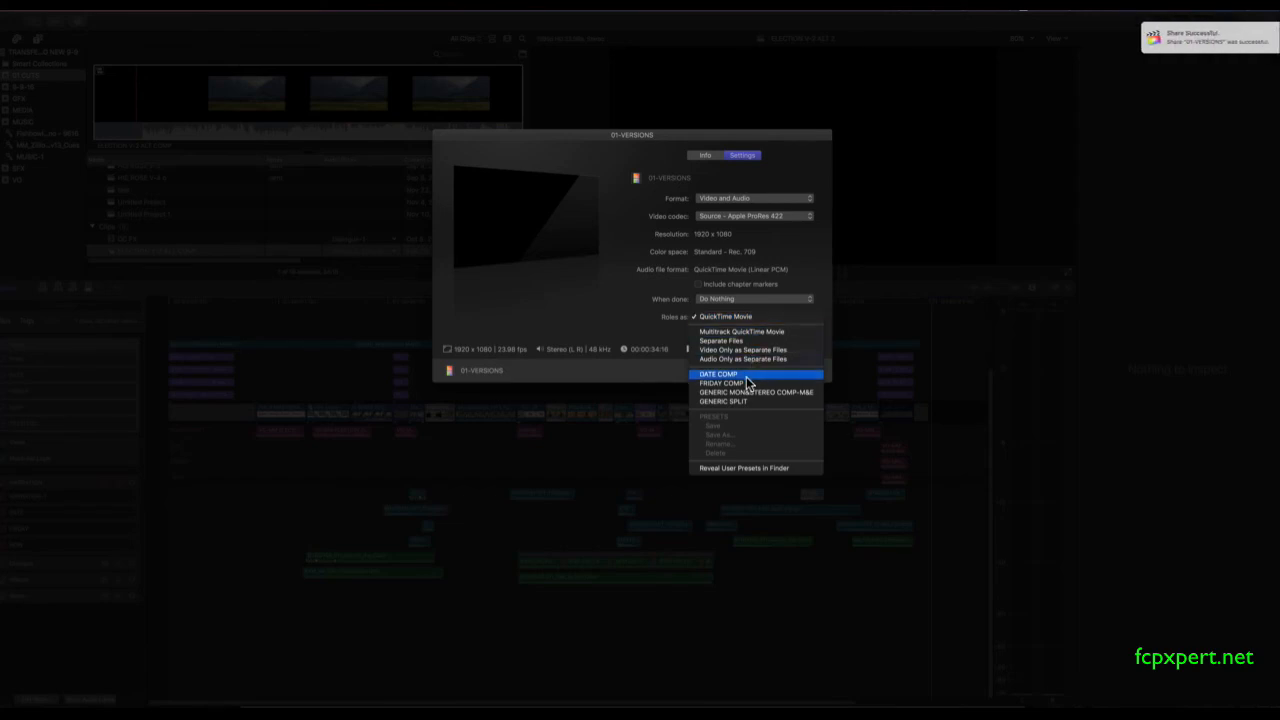
pyautogui.click(720, 384)
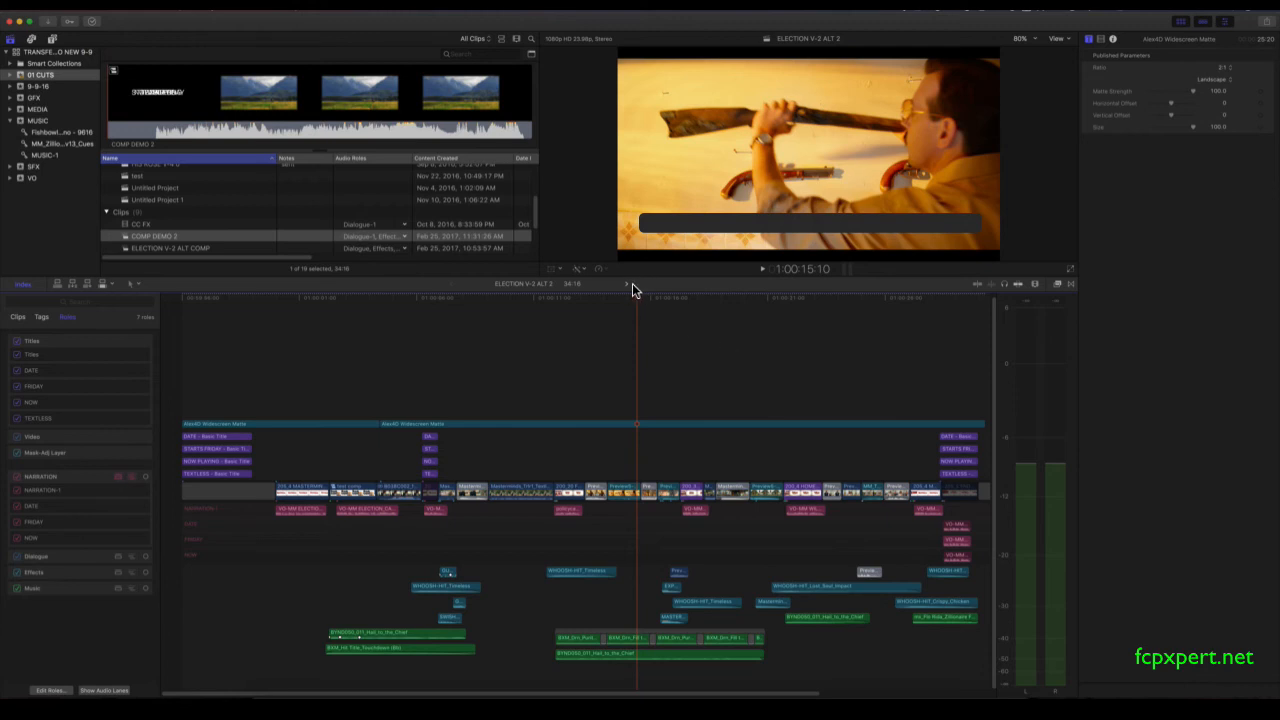
pyautogui.moveTo(536, 380)
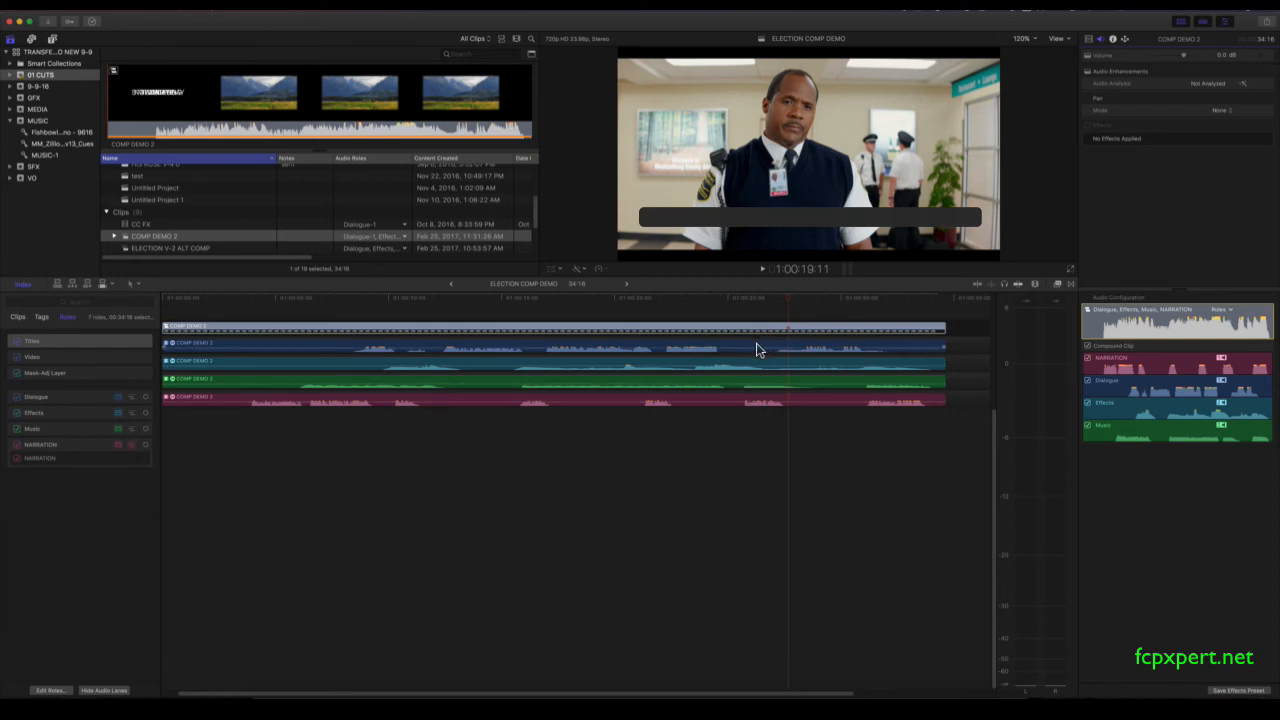
pyautogui.moveTo(1272, 24)
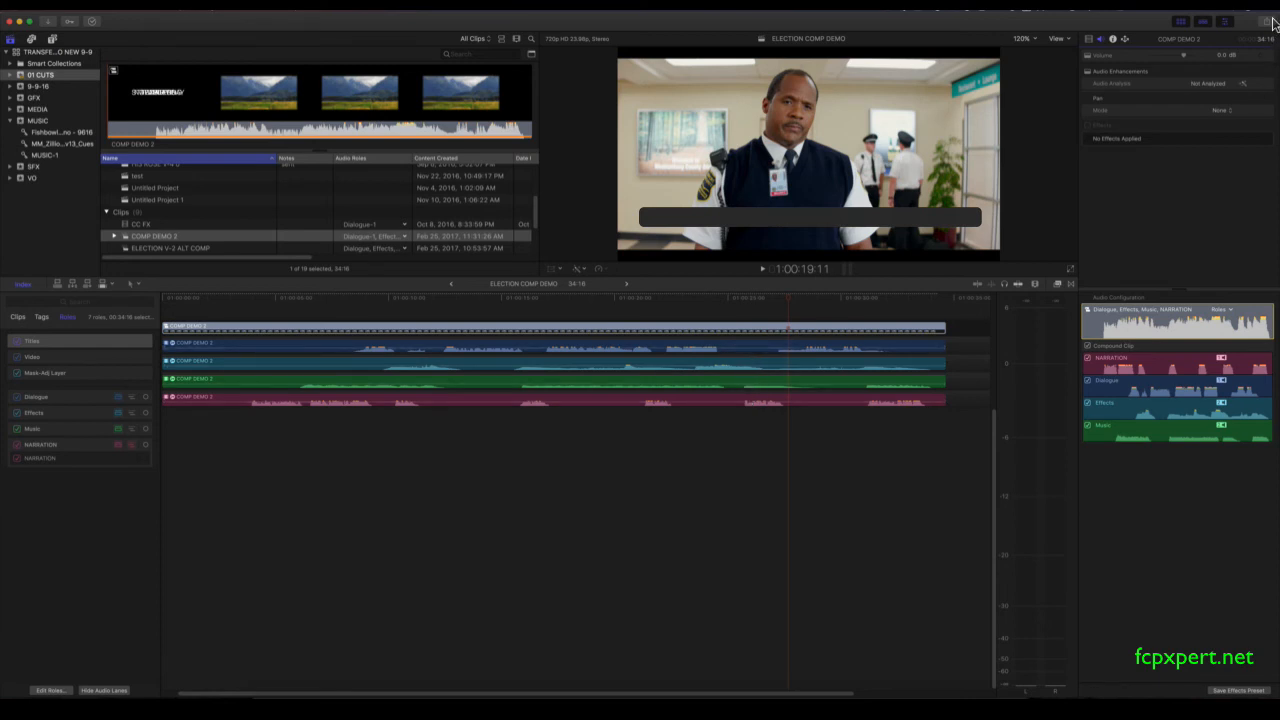
pyautogui.click(1224, 38)
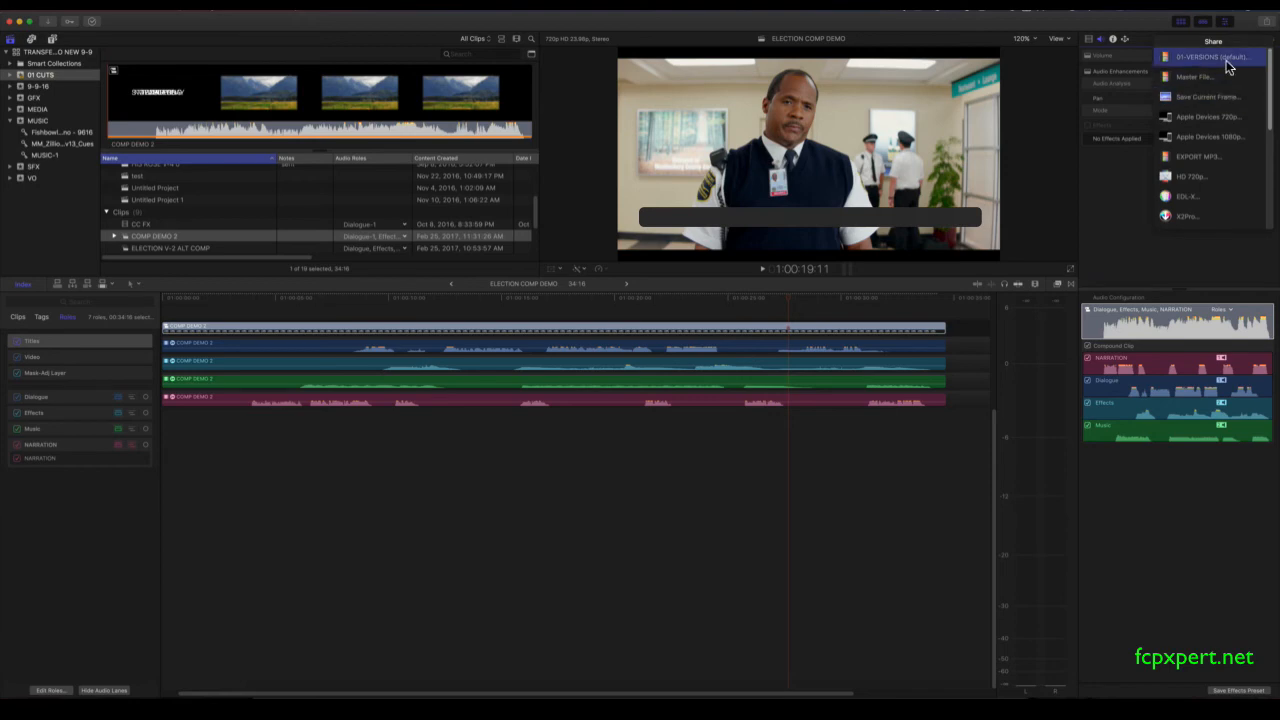
pyautogui.click(1210, 56)
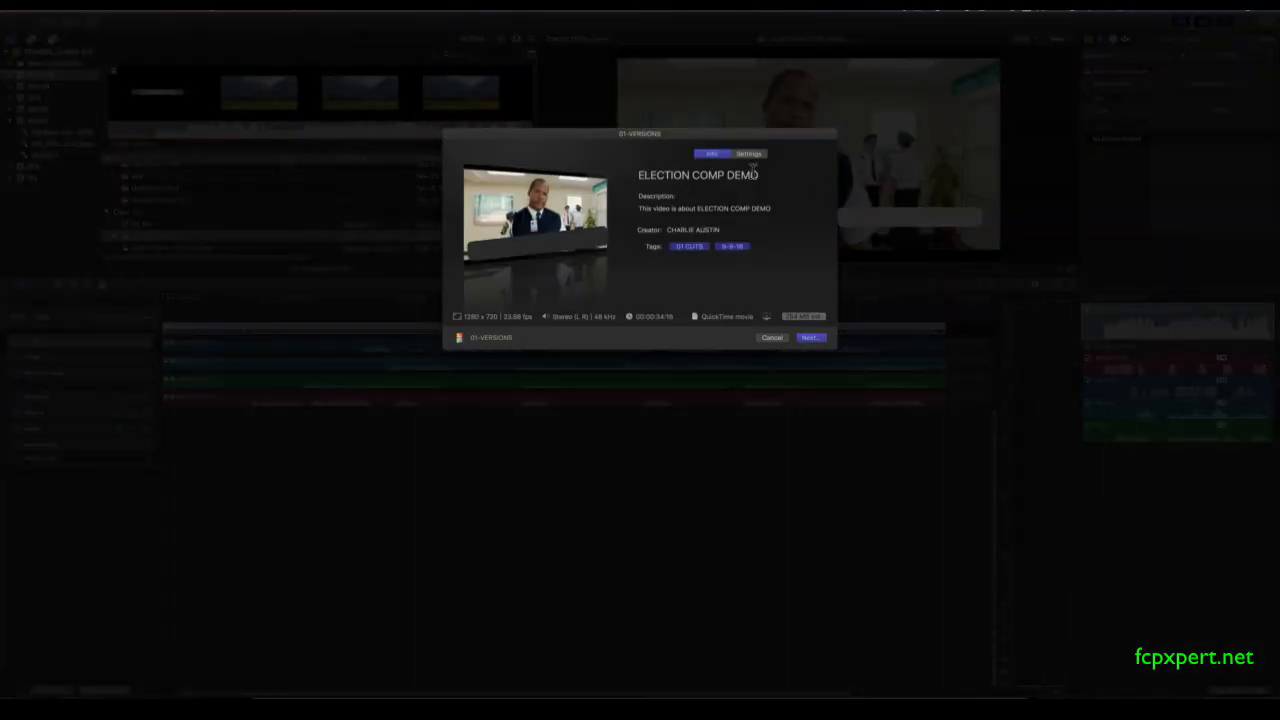
pyautogui.click(760, 312)
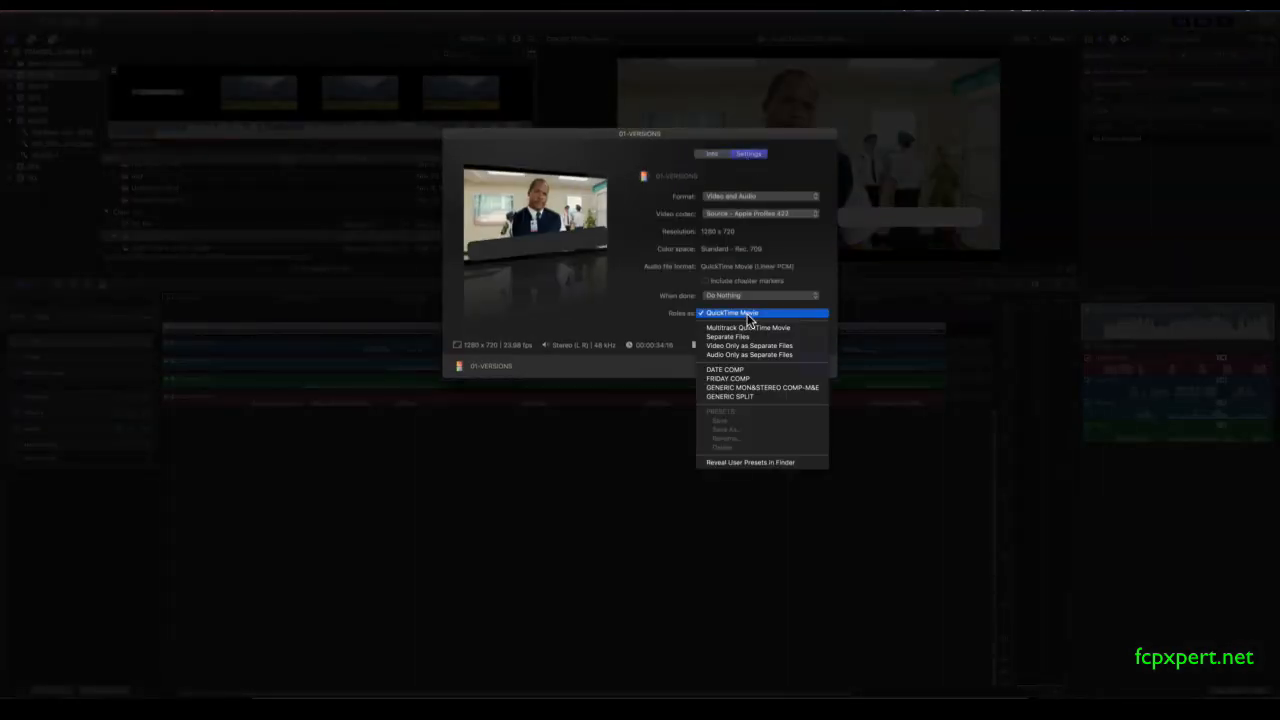
pyautogui.click(748, 328)
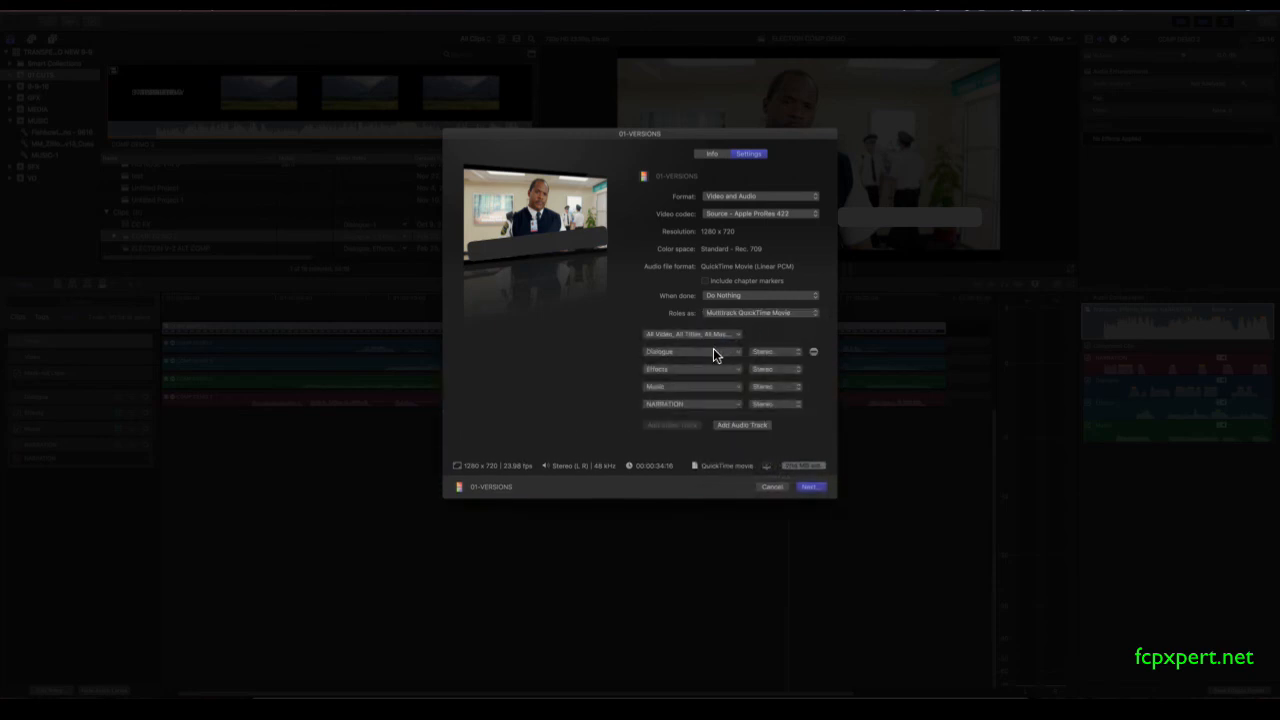
pyautogui.click(692, 332)
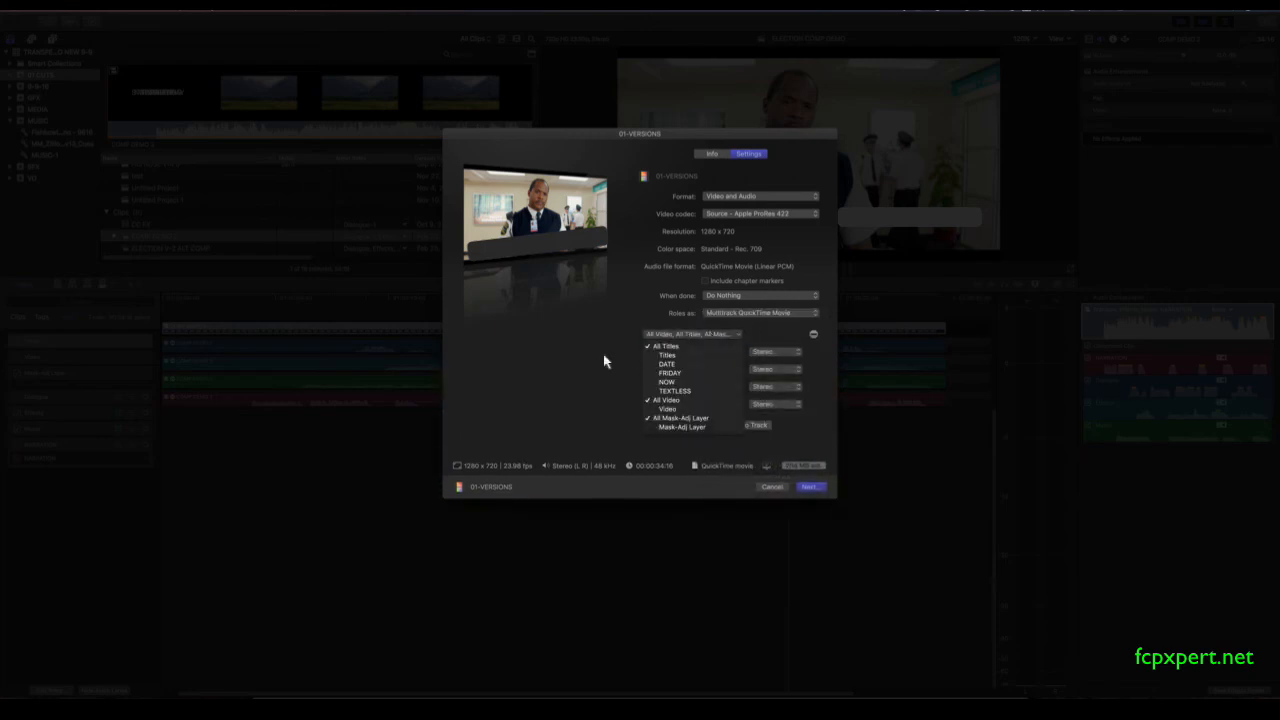
pyautogui.click(690, 350)
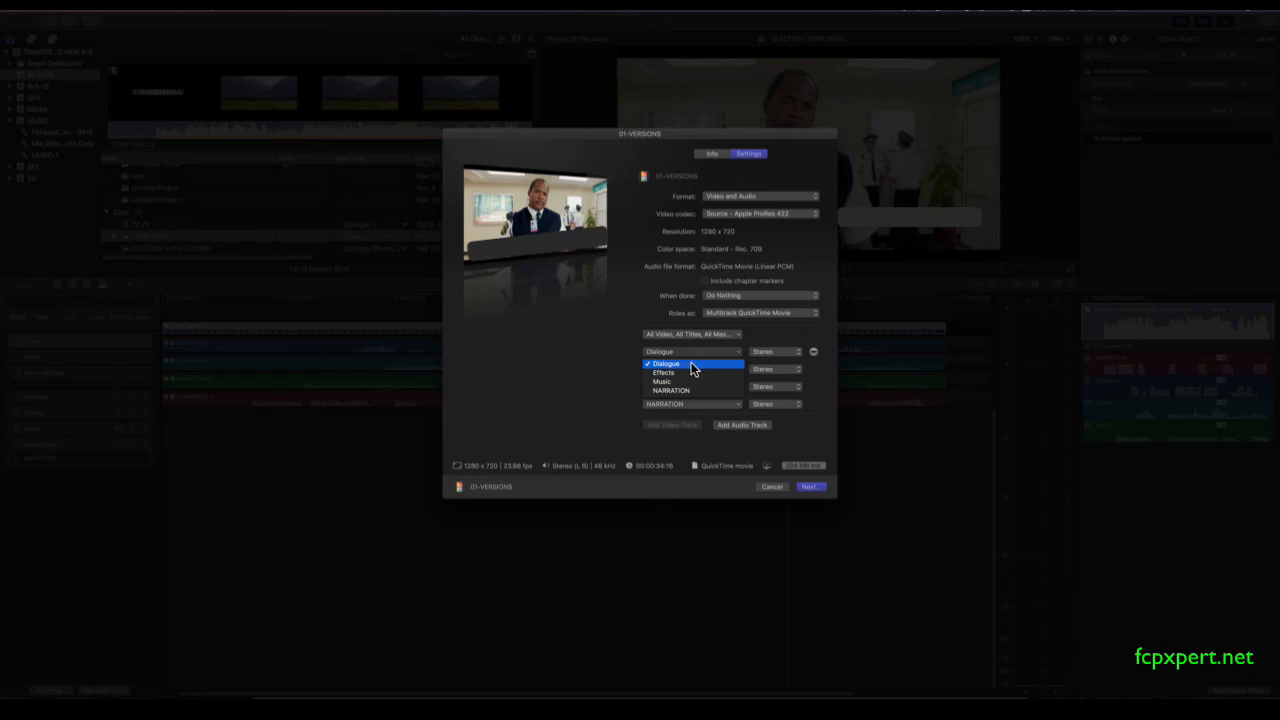
pyautogui.click(664, 364)
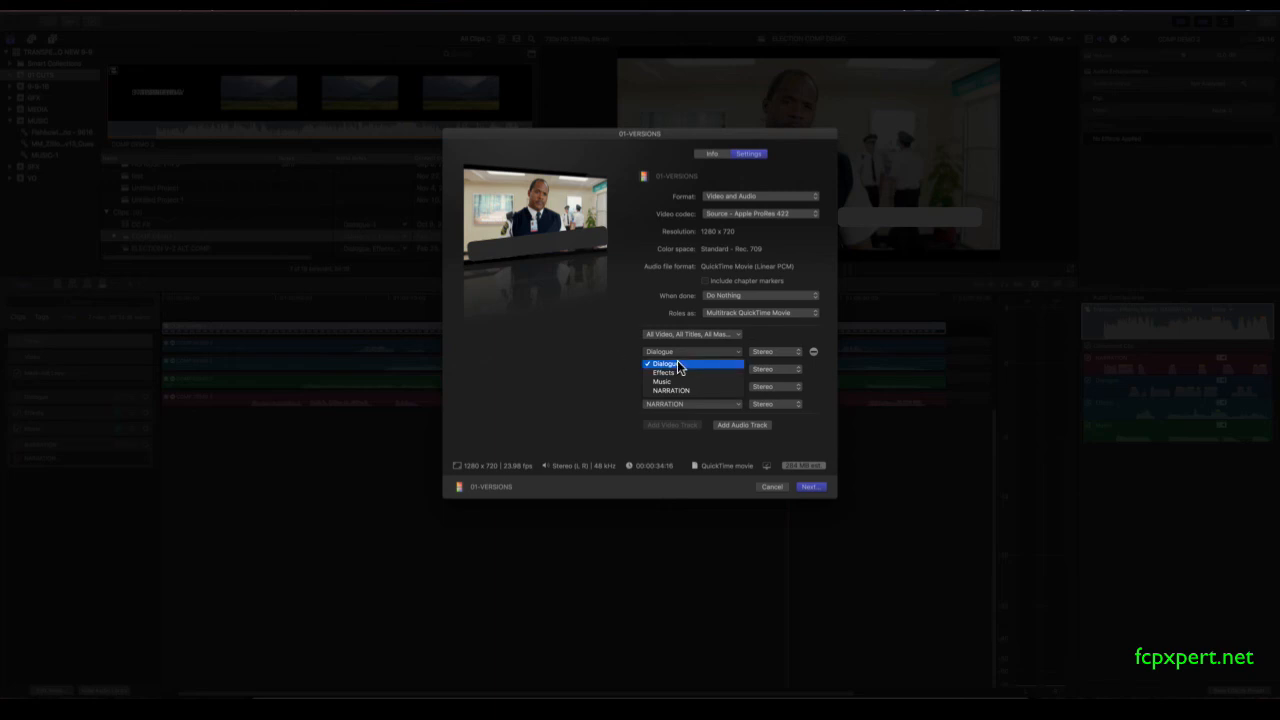
pyautogui.click(692, 364)
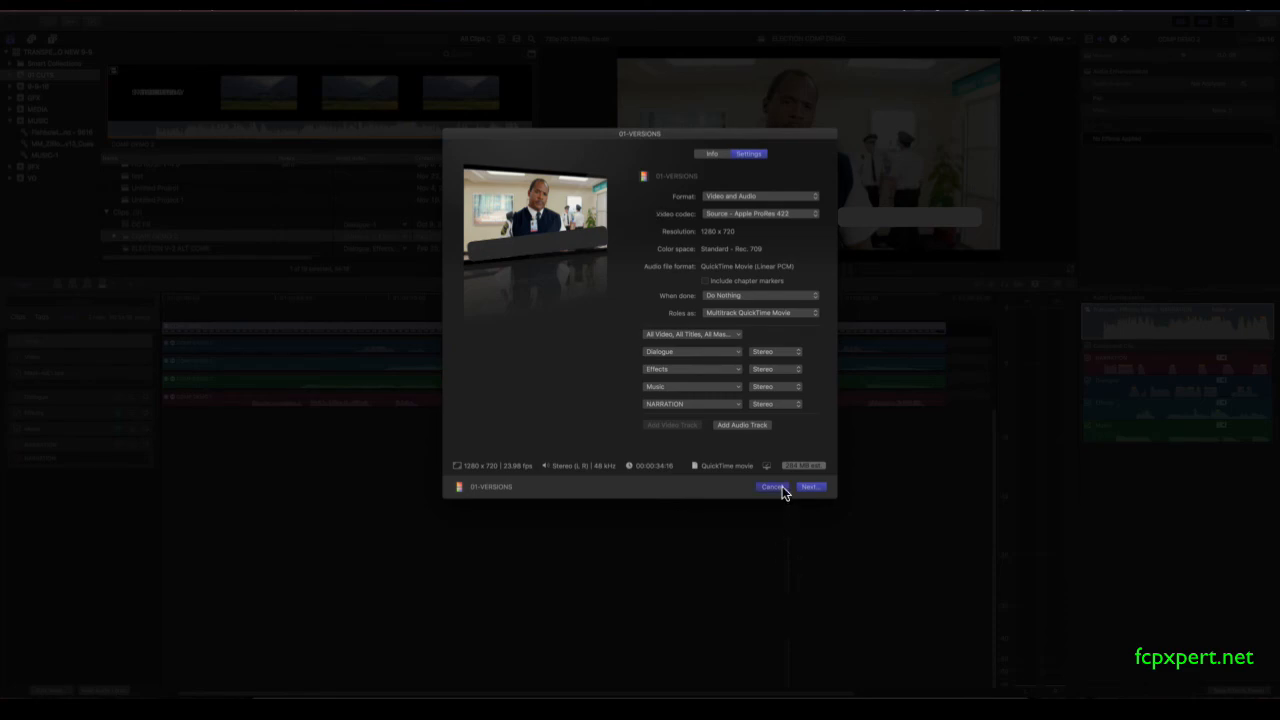
pyautogui.click(774, 488)
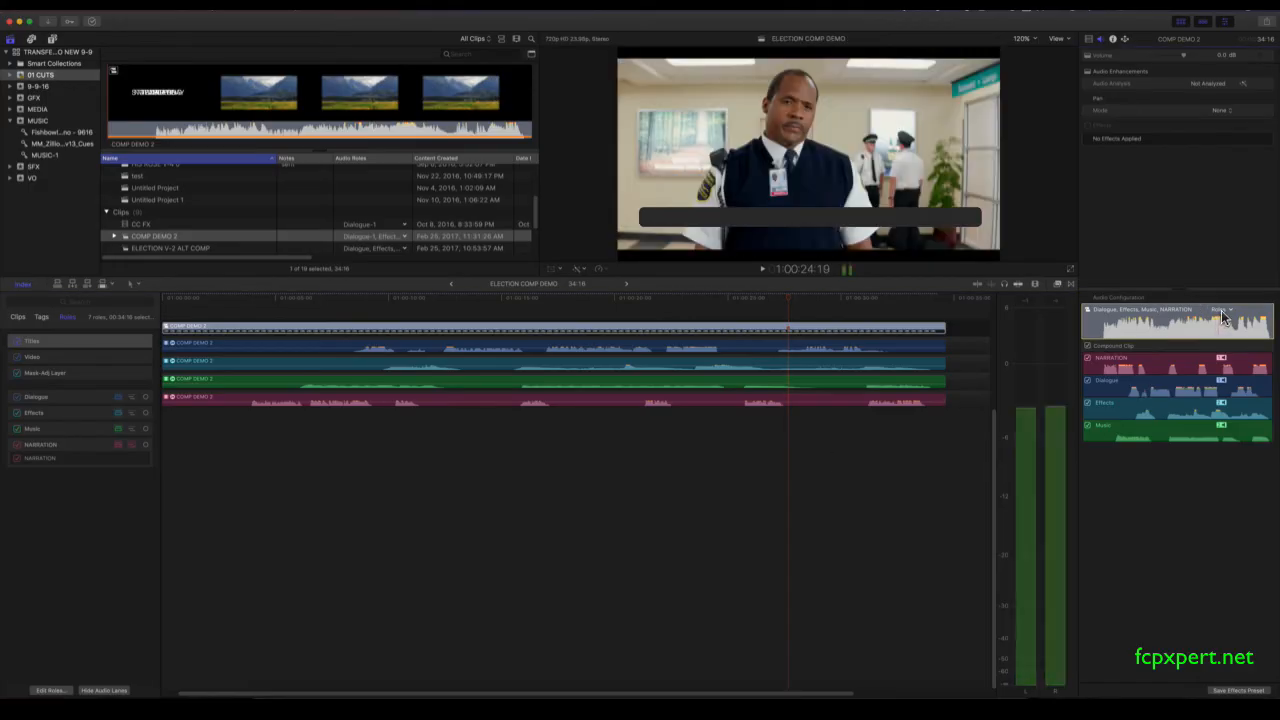
# Expand the compound clip's audio into sub-role components and start sharing it again
pyautogui.click(1222, 308)
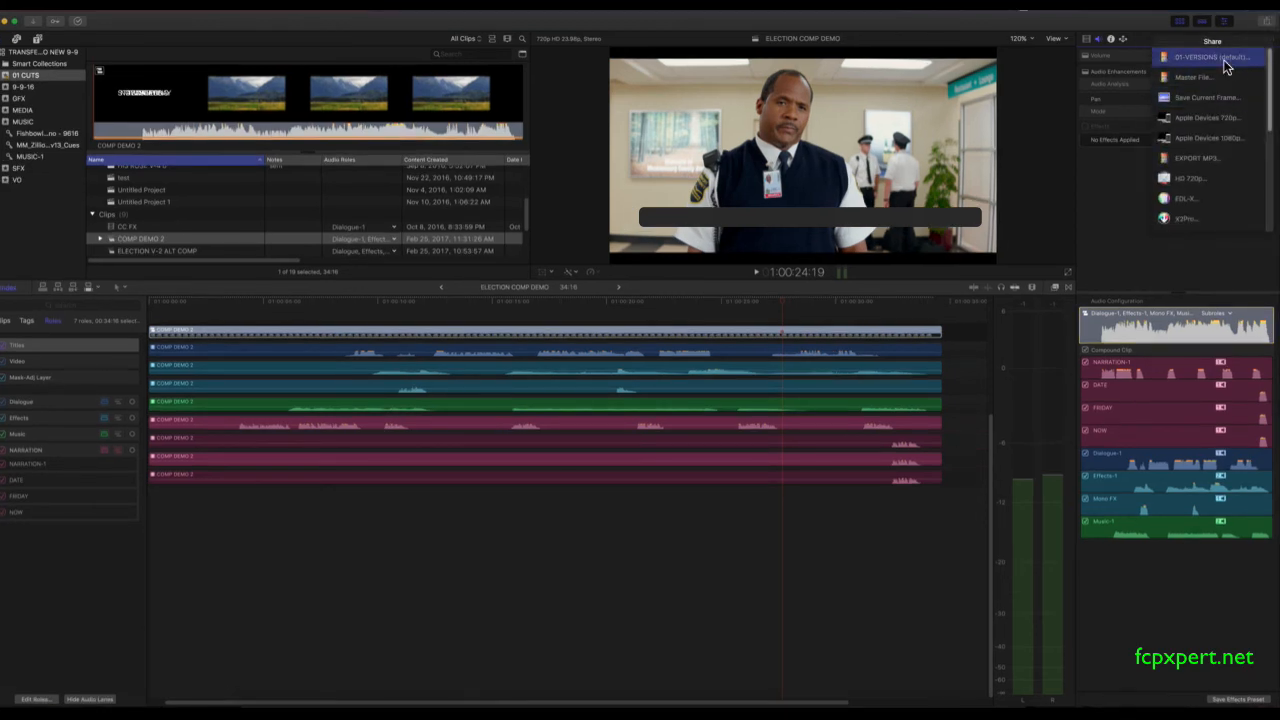
pyautogui.click(1210, 56)
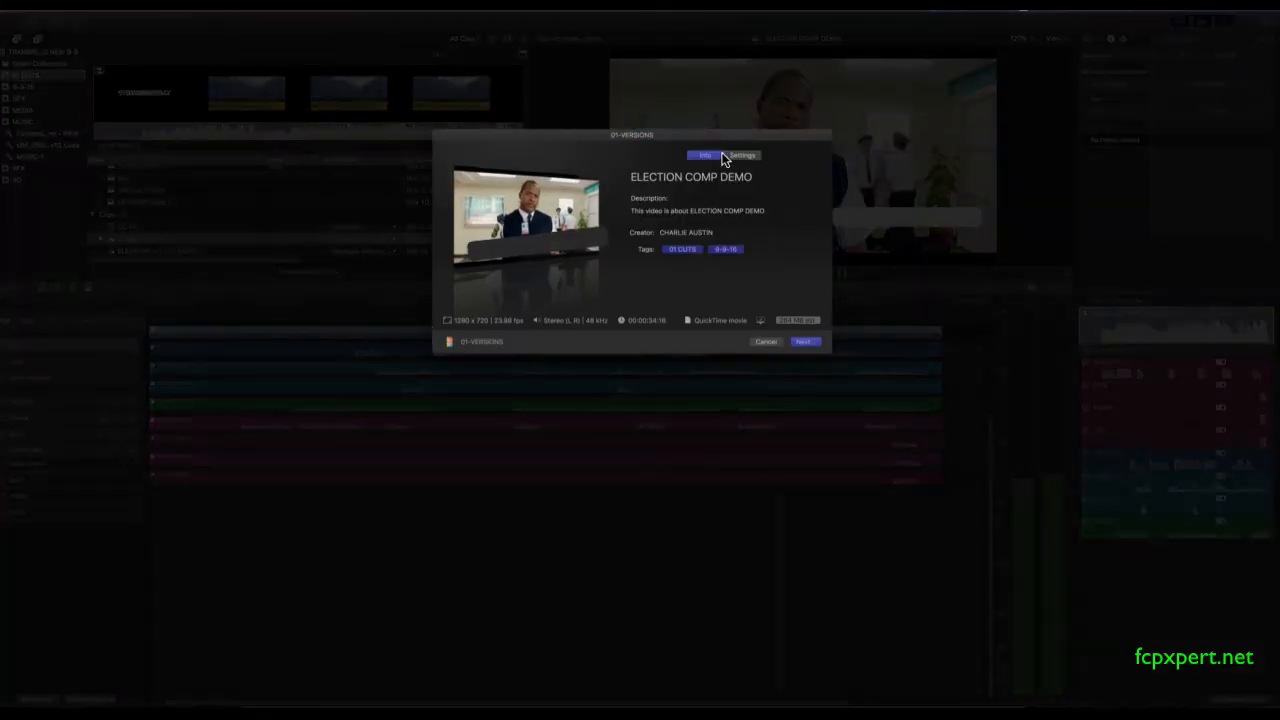
pyautogui.click(742, 156)
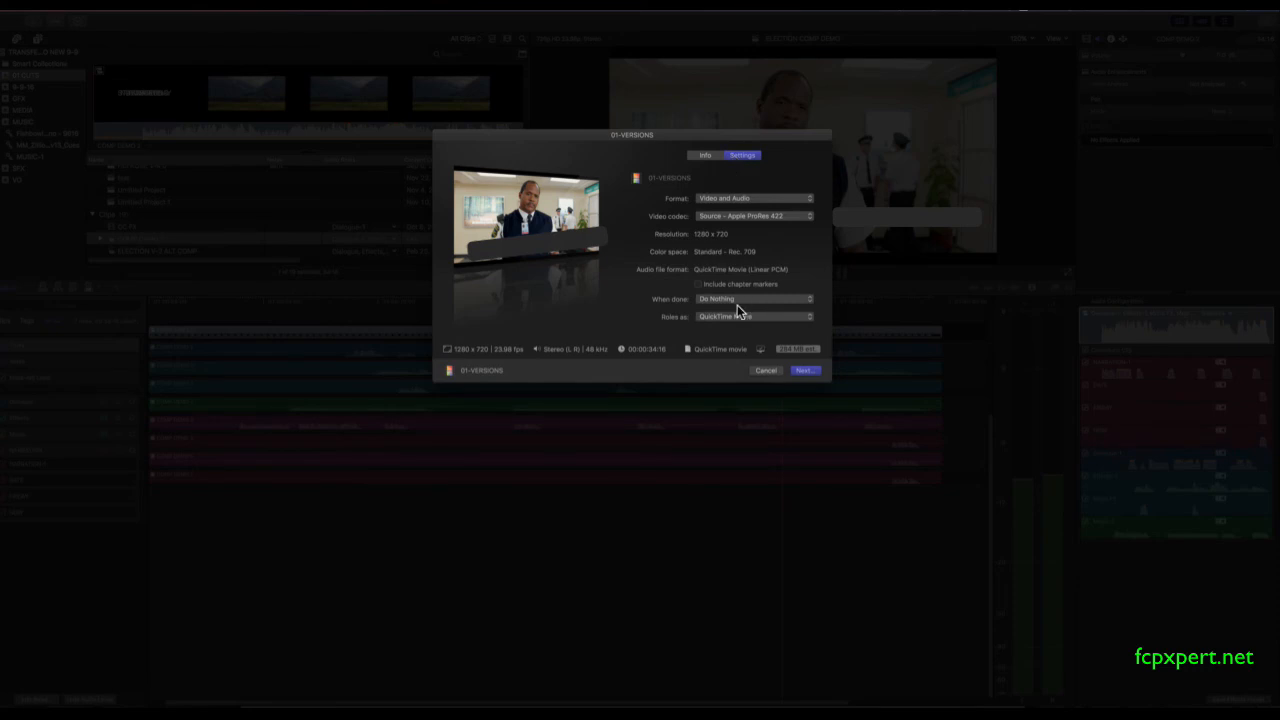
# Check roles as a Multitrack QuickTime Movie in Settings, then cancel the export
pyautogui.click(756, 316)
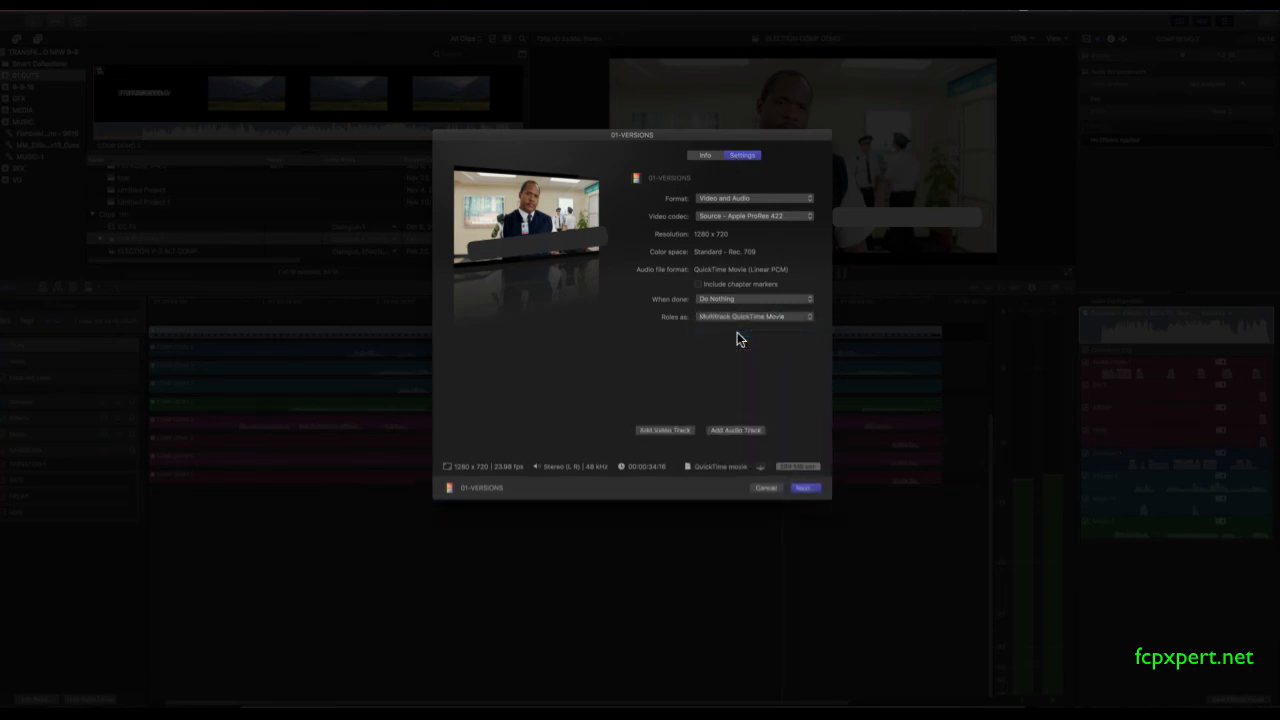
pyautogui.click(684, 356)
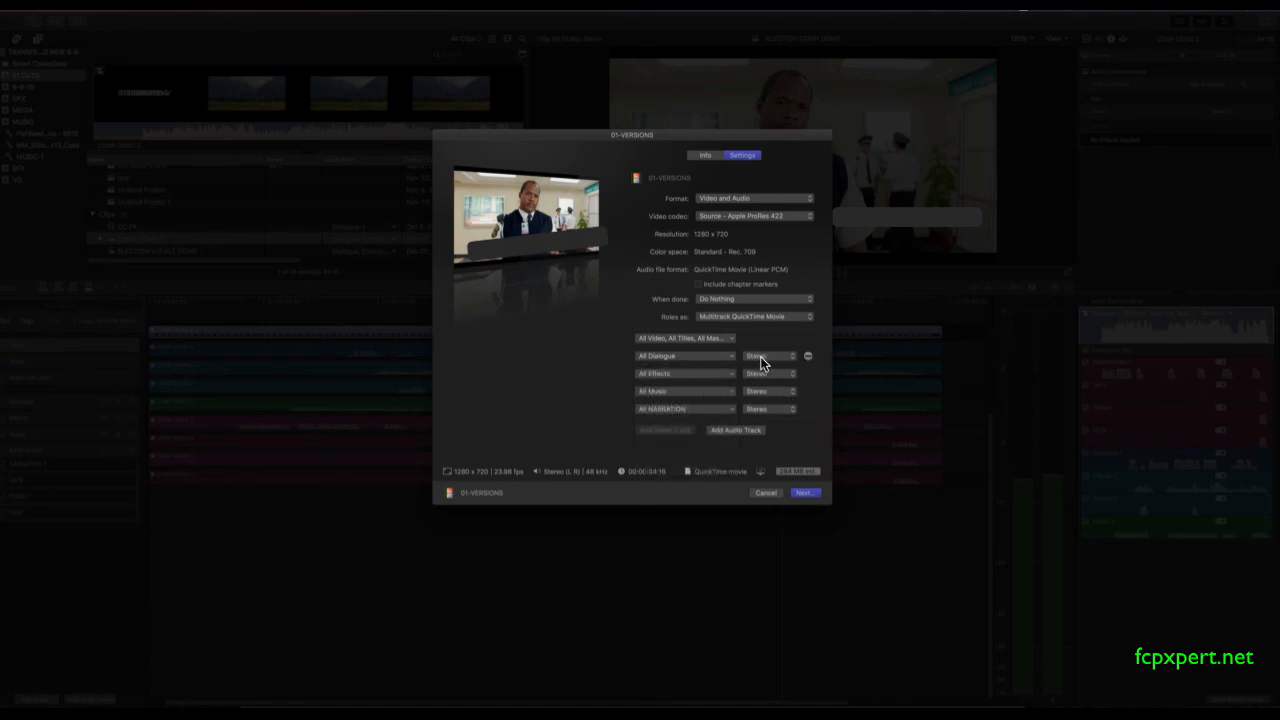
pyautogui.click(684, 336)
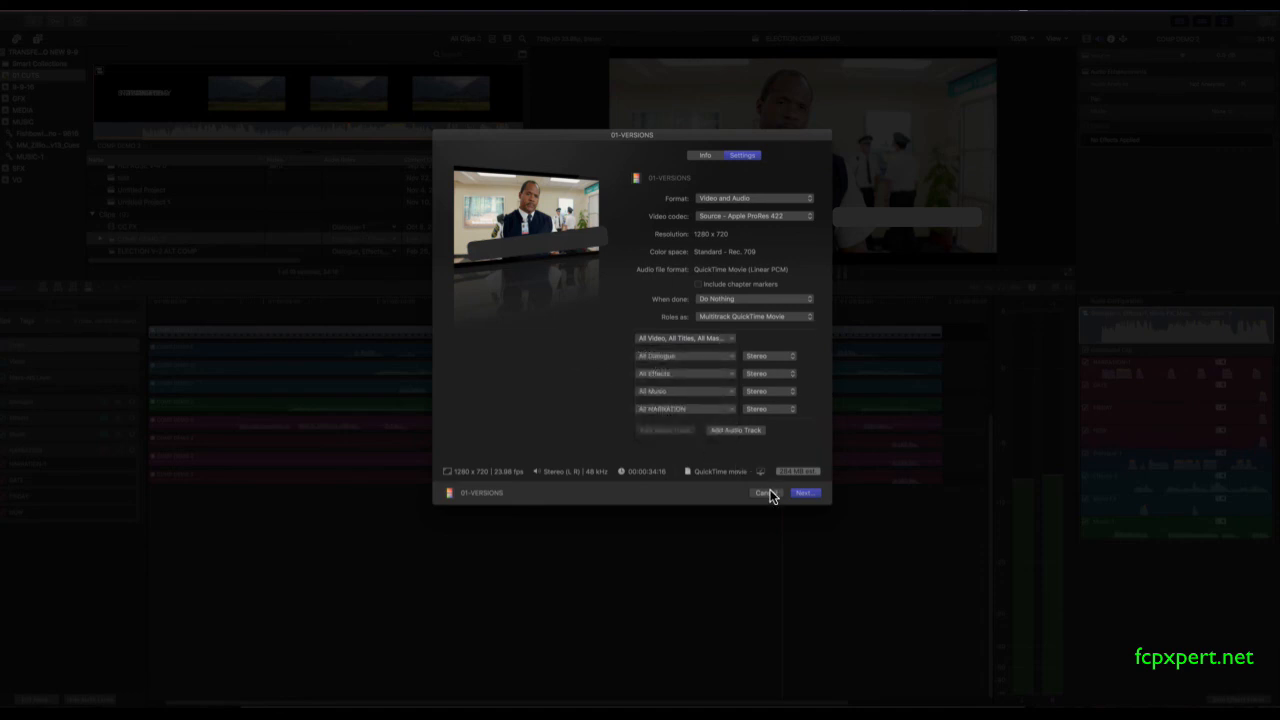
pyautogui.moveTo(776, 496)
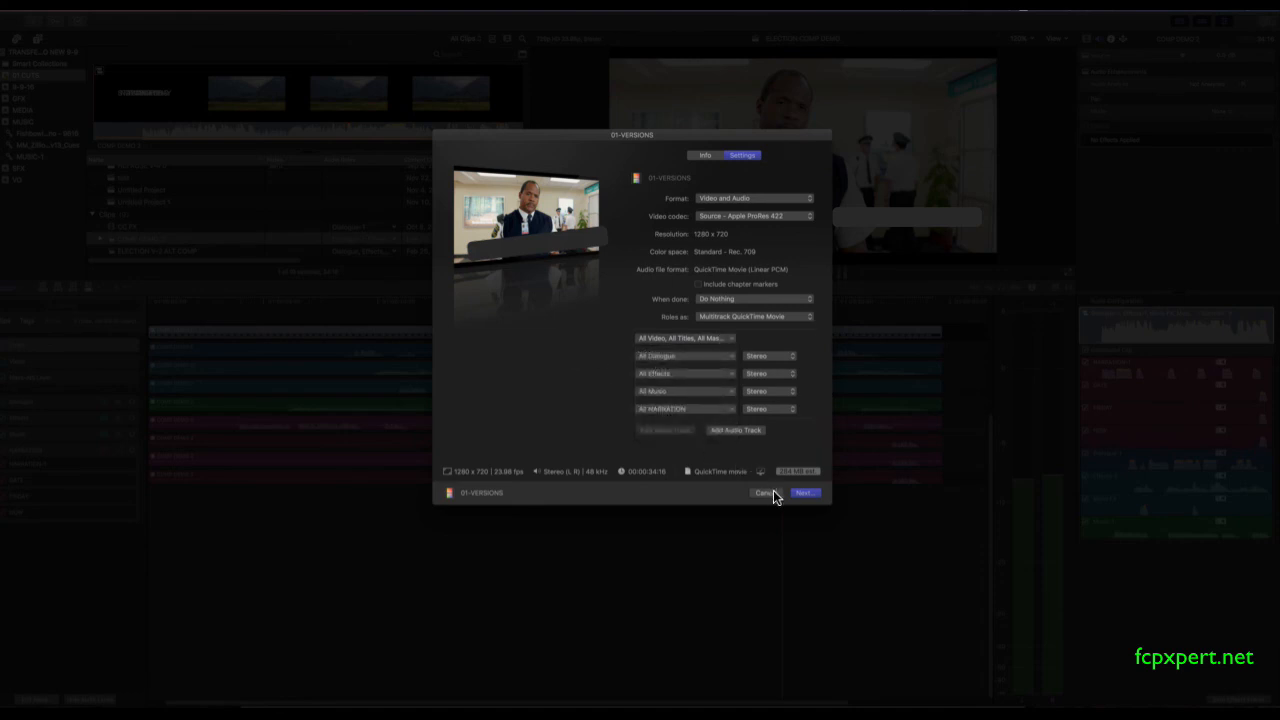
pyautogui.click(764, 492)
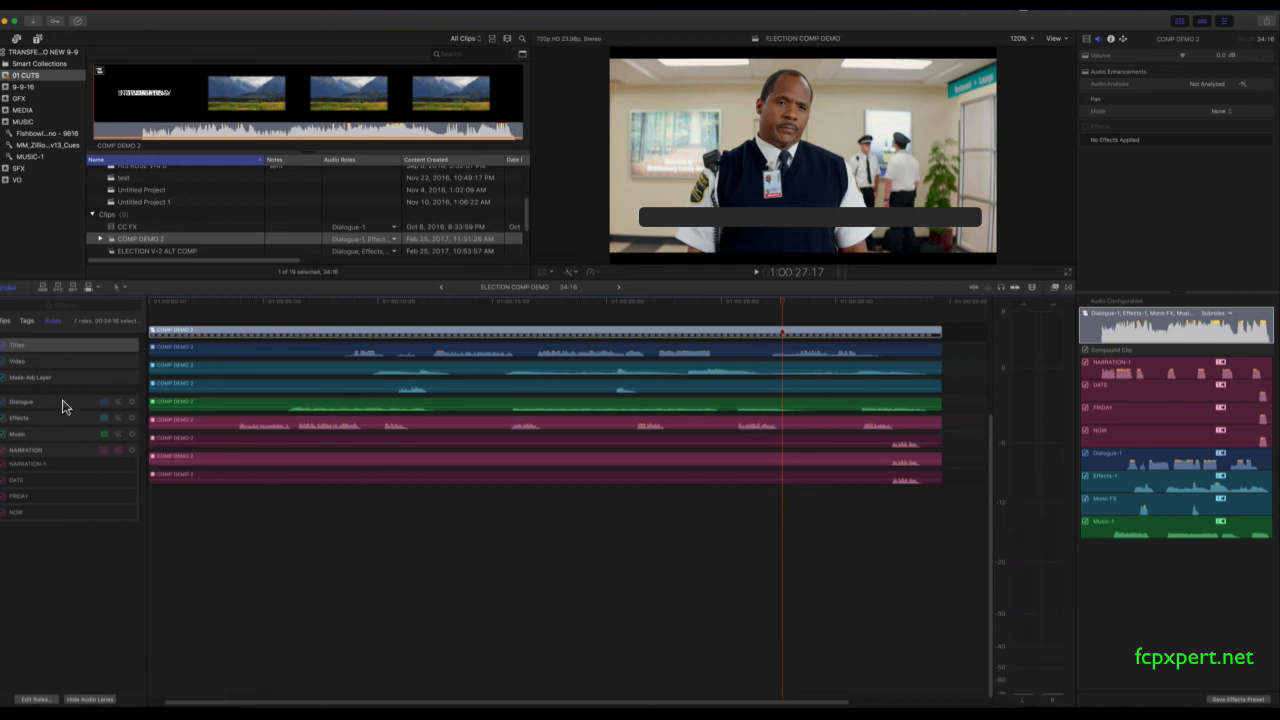
pyautogui.moveTo(680, 528)
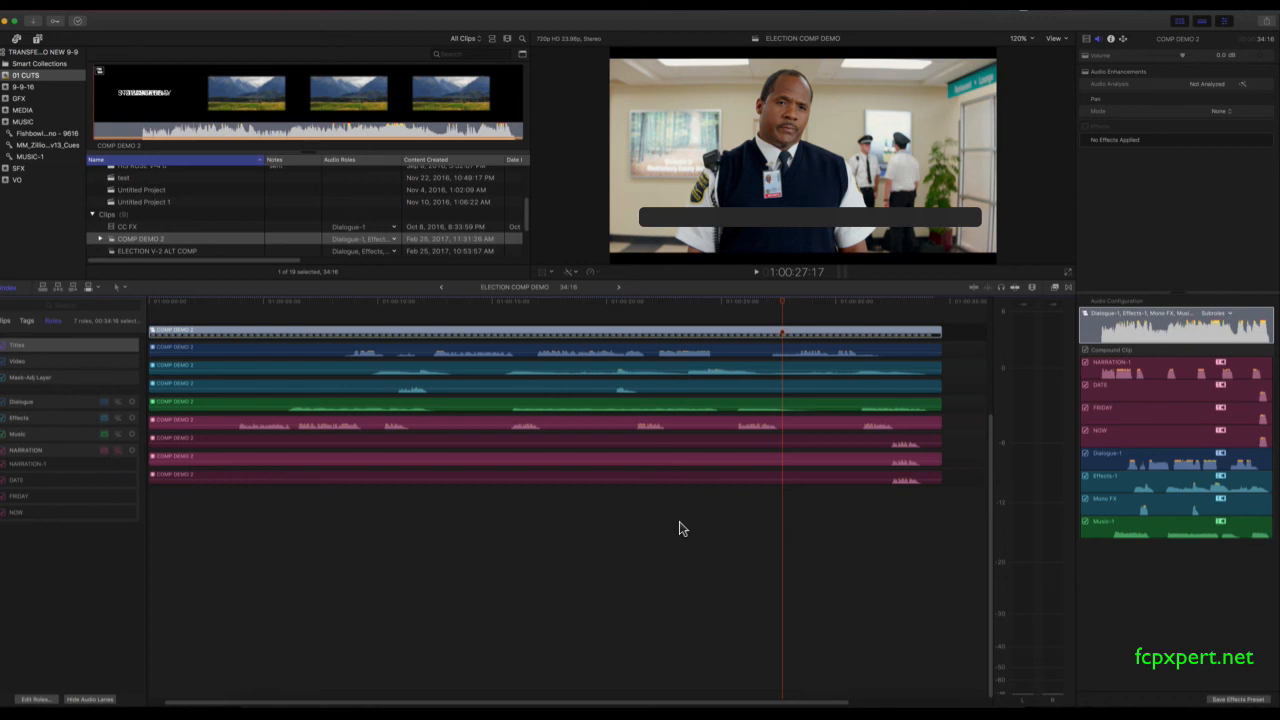